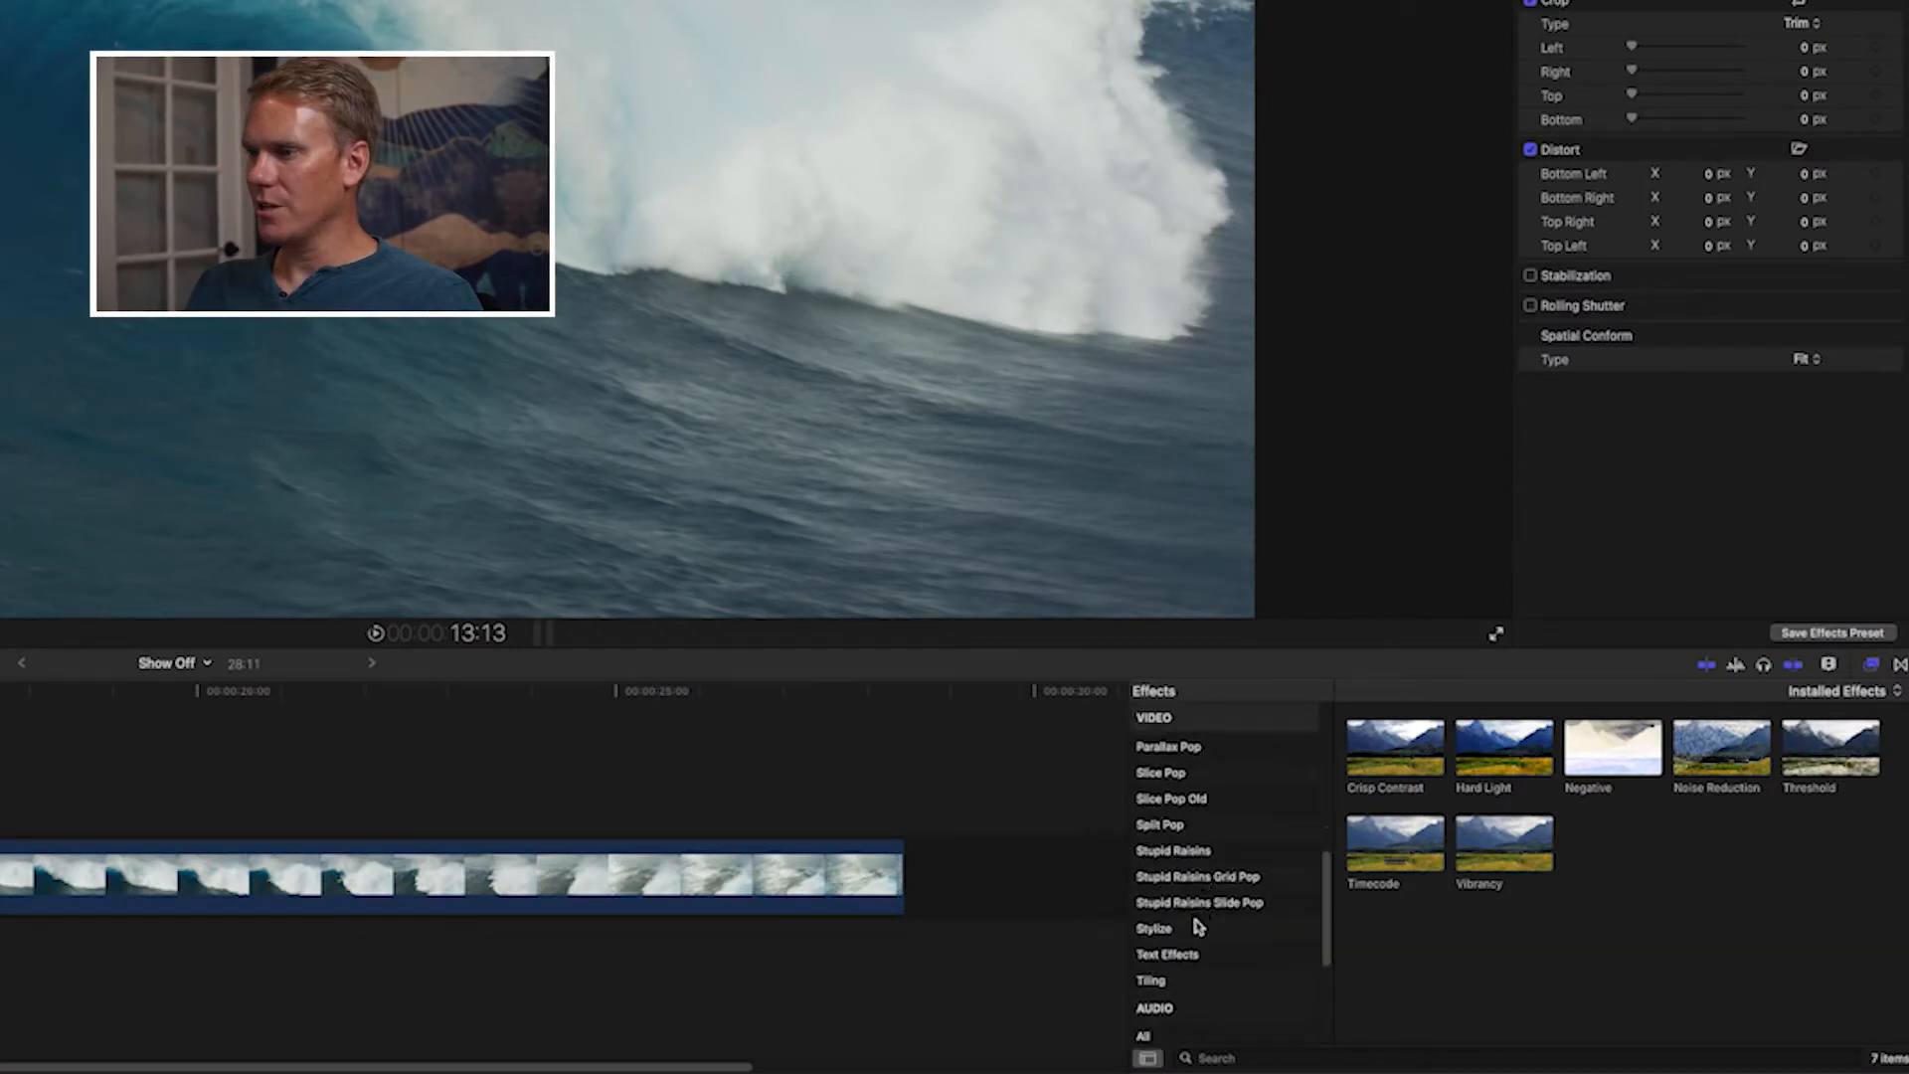
Show the Stylize video effects category to reach the Letterbox effect.
{"action": "left_click", "coordinate": [1154, 928]}
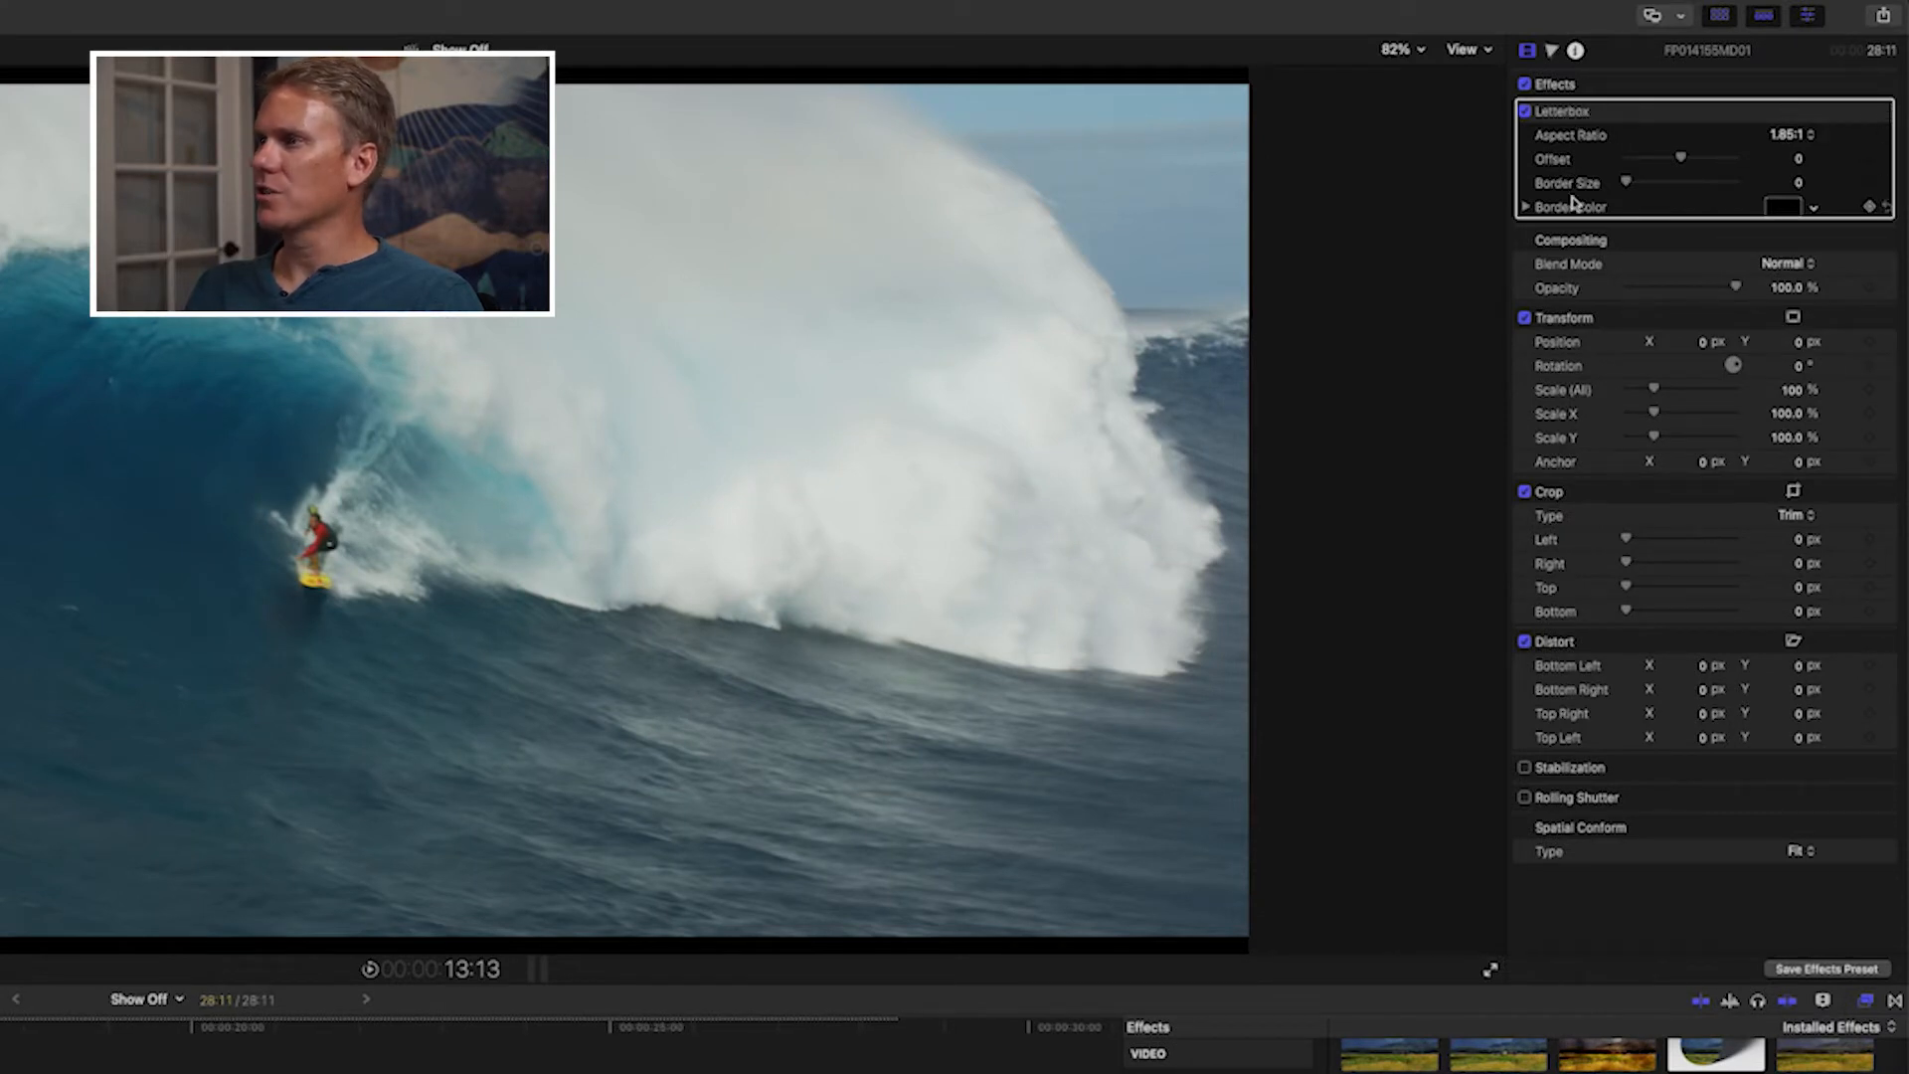
Set the letterbox aspect ratio to 2.35:1 with a slight picture offset.
{"action": "left_click", "coordinate": [1796, 134]}
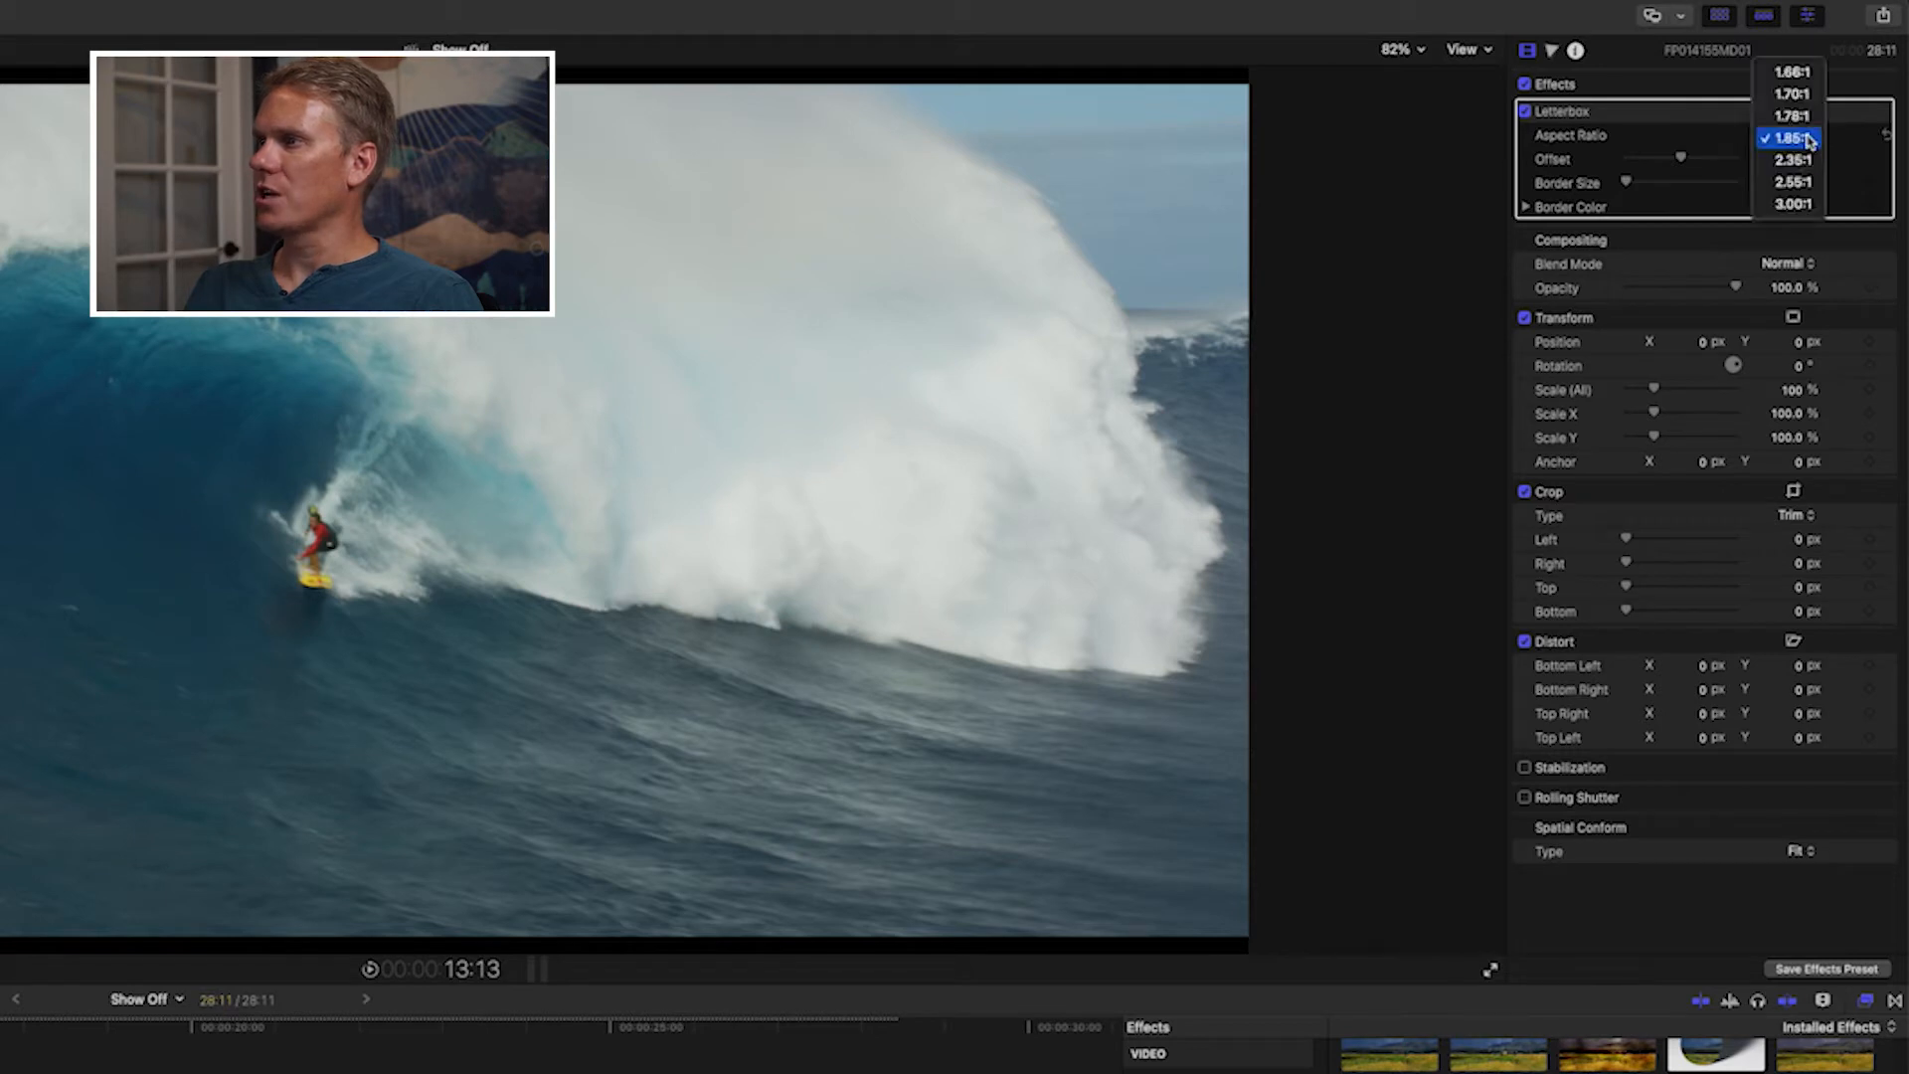
{"action": "left_click", "coordinate": [1791, 159]}
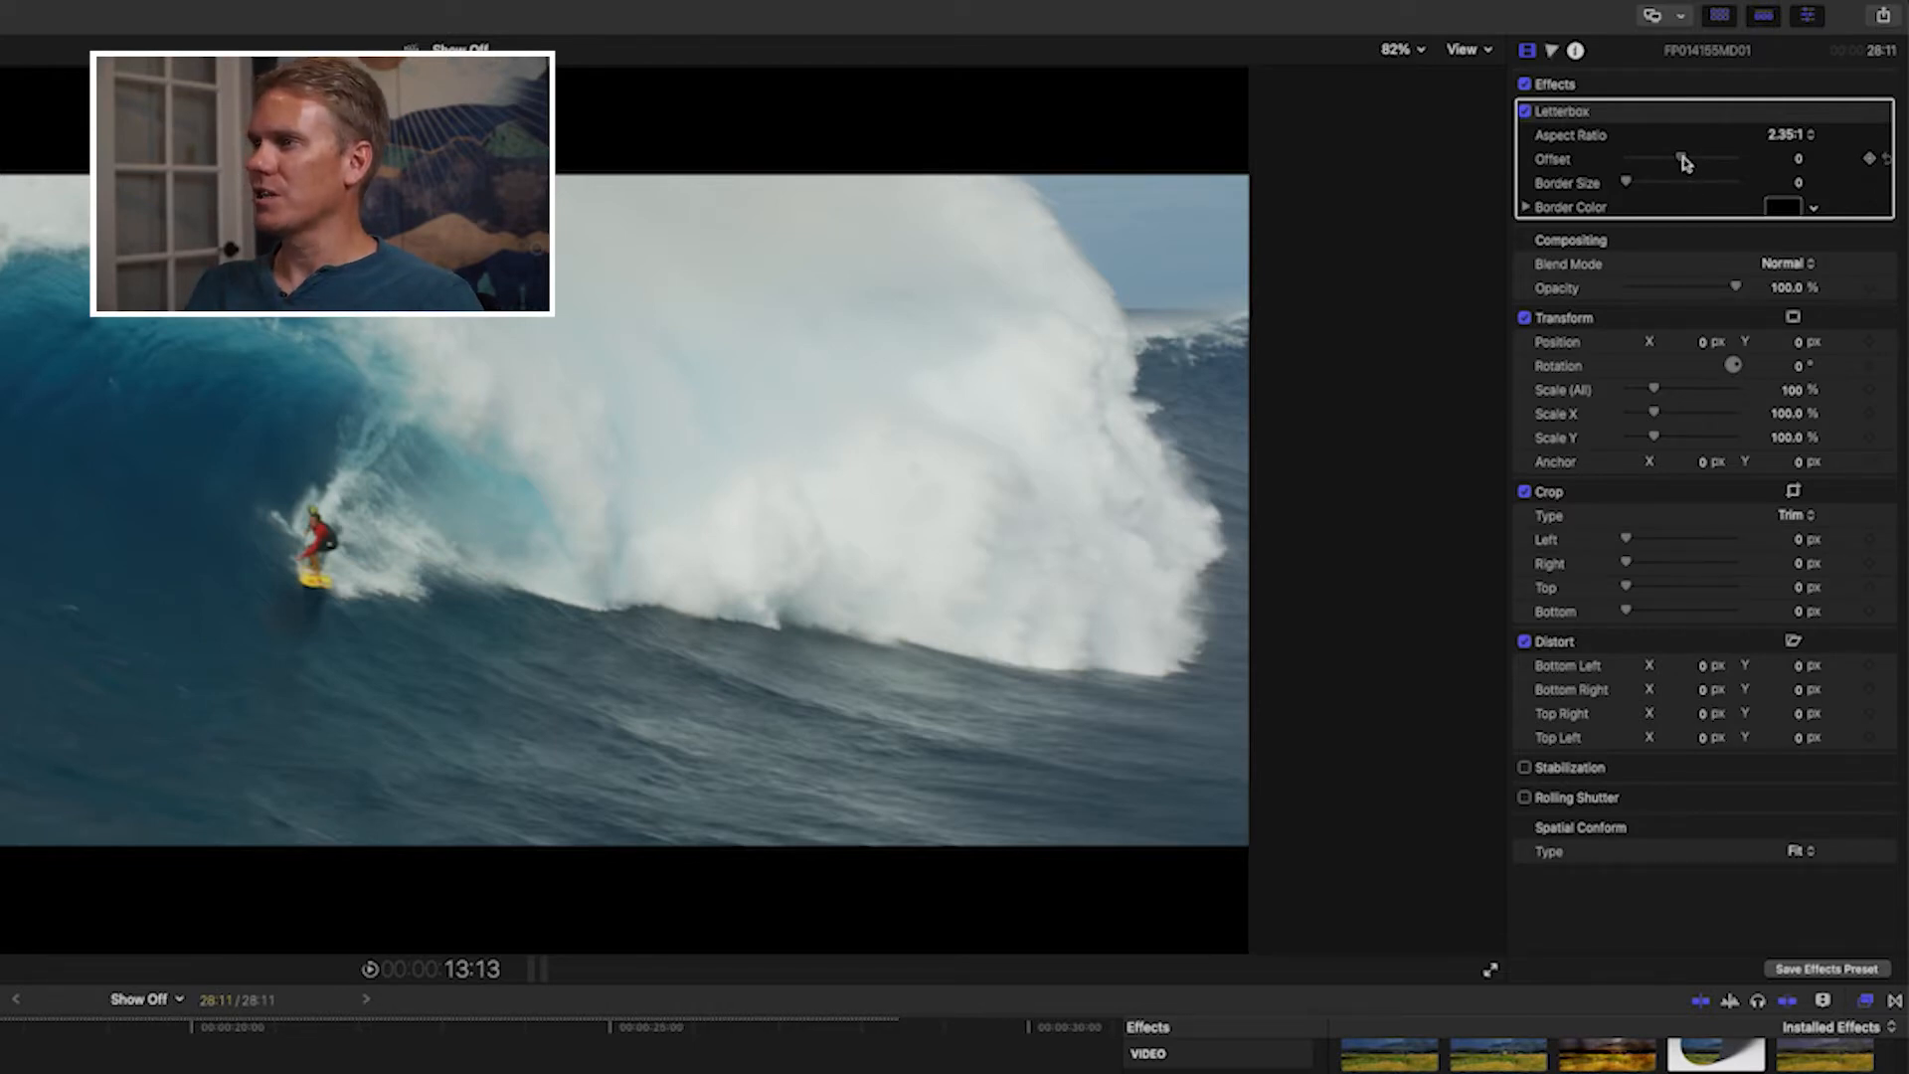
{"action": "left_click_drag", "start_coordinate": [1691, 159], "coordinate": [1666, 159]}
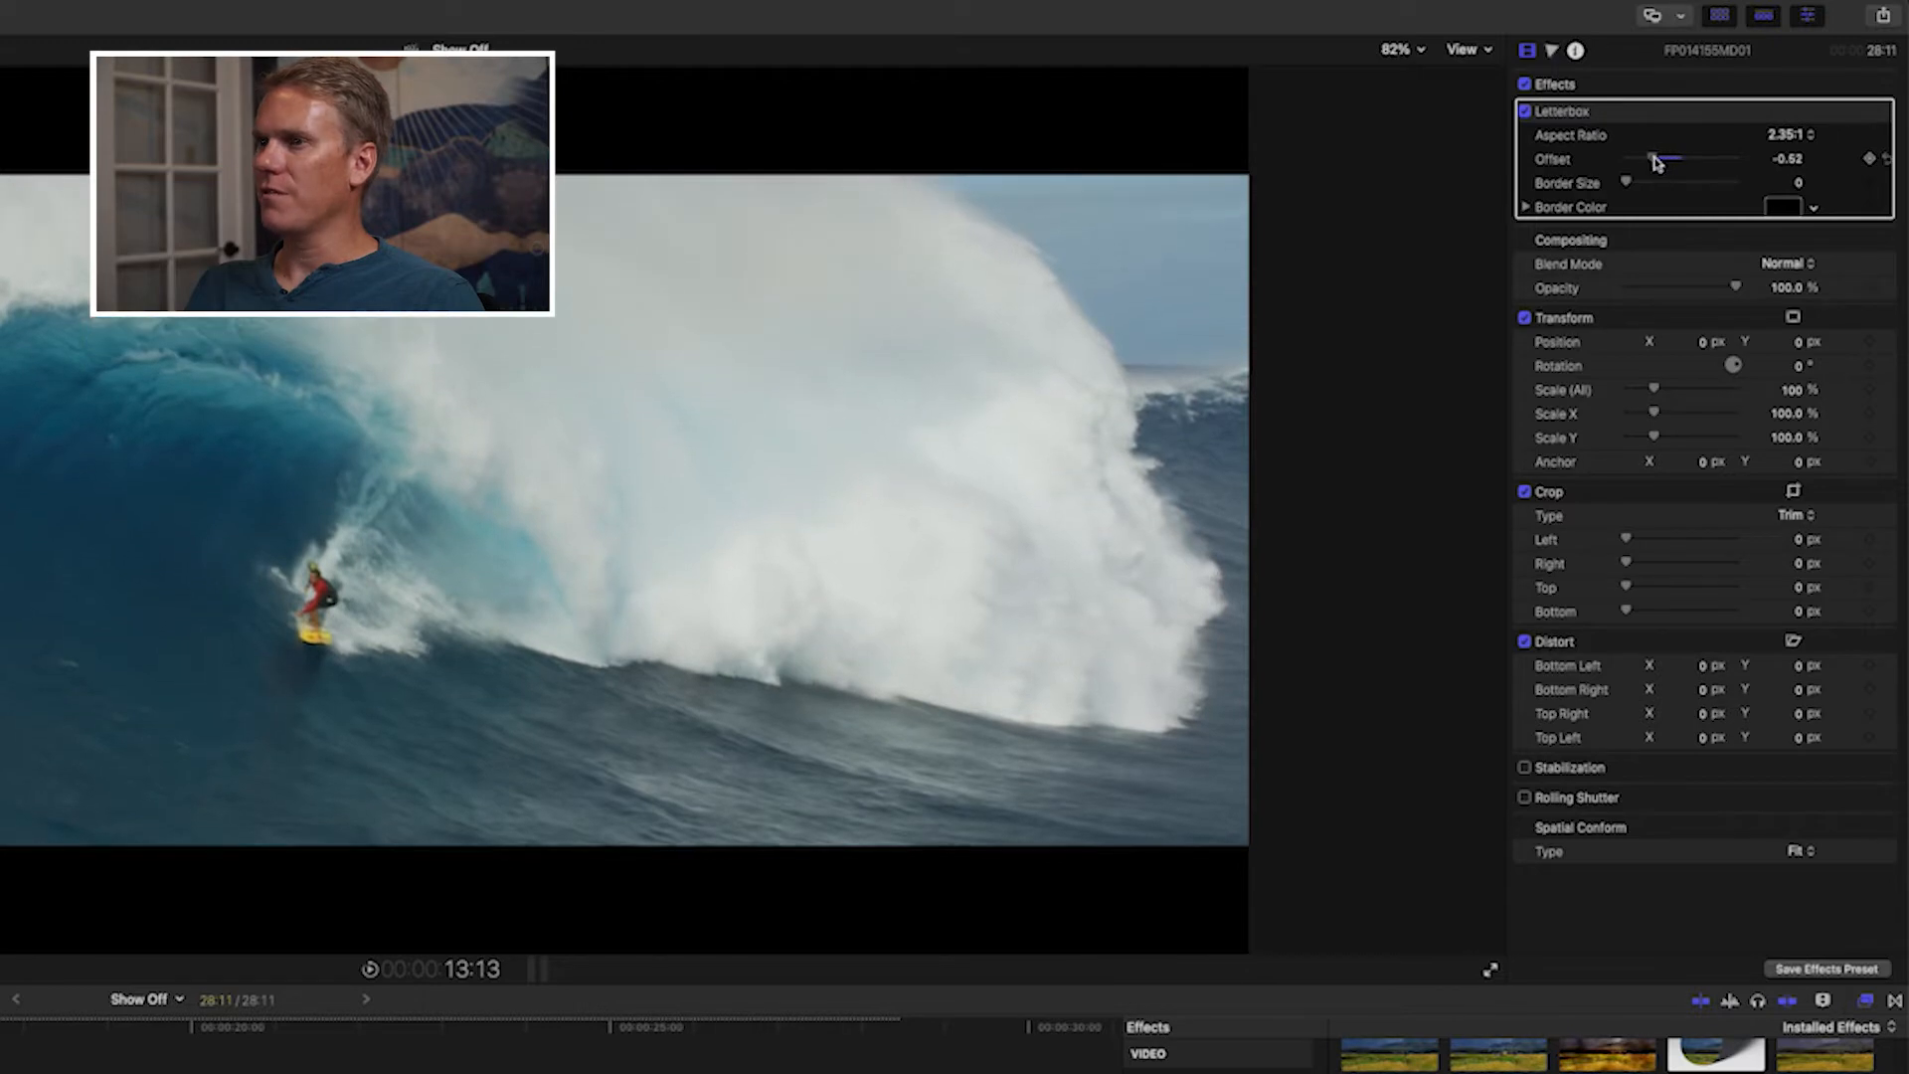
{"action": "left_click_drag", "start_coordinate": [1669, 158], "coordinate": [1644, 158]}
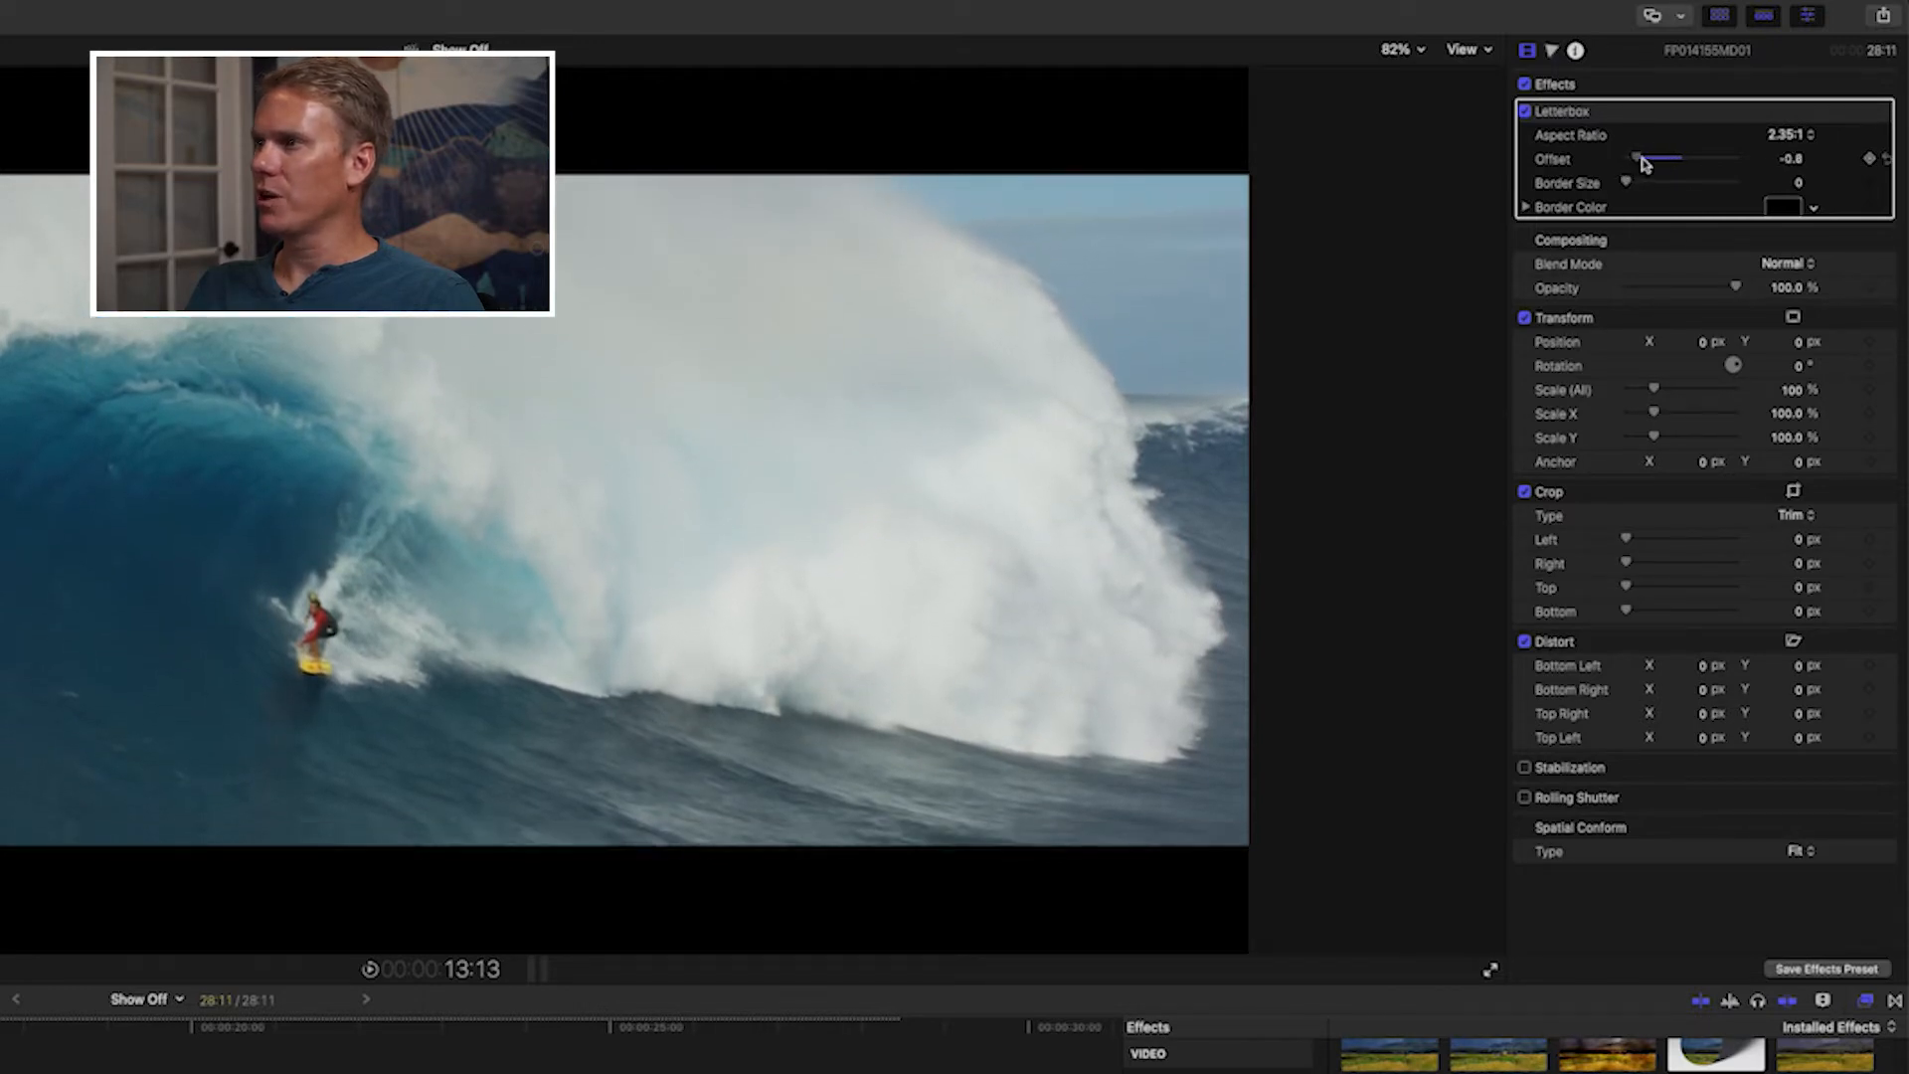
{"action": "left_click_drag", "start_coordinate": [1644, 158], "coordinate": [1741, 158]}
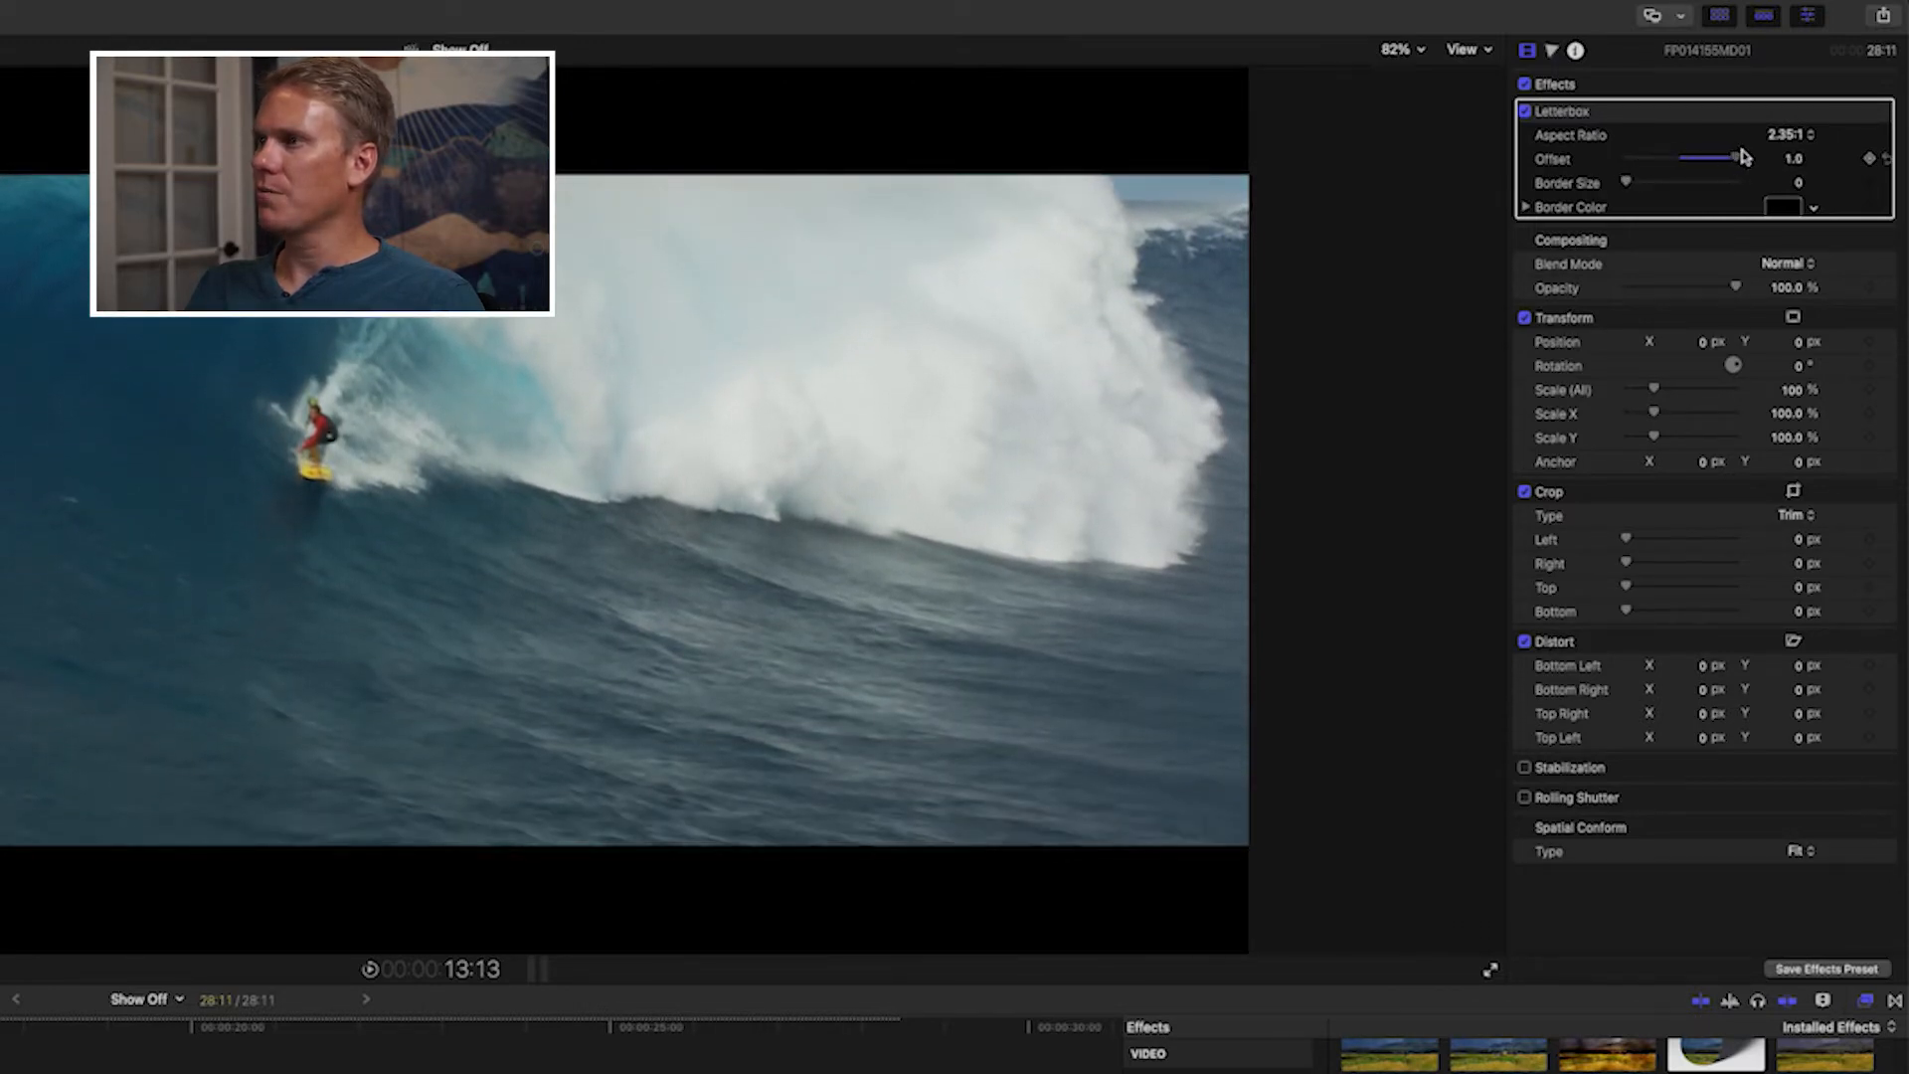
{"action": "left_click_drag", "start_coordinate": [1738, 158], "coordinate": [1686, 158]}
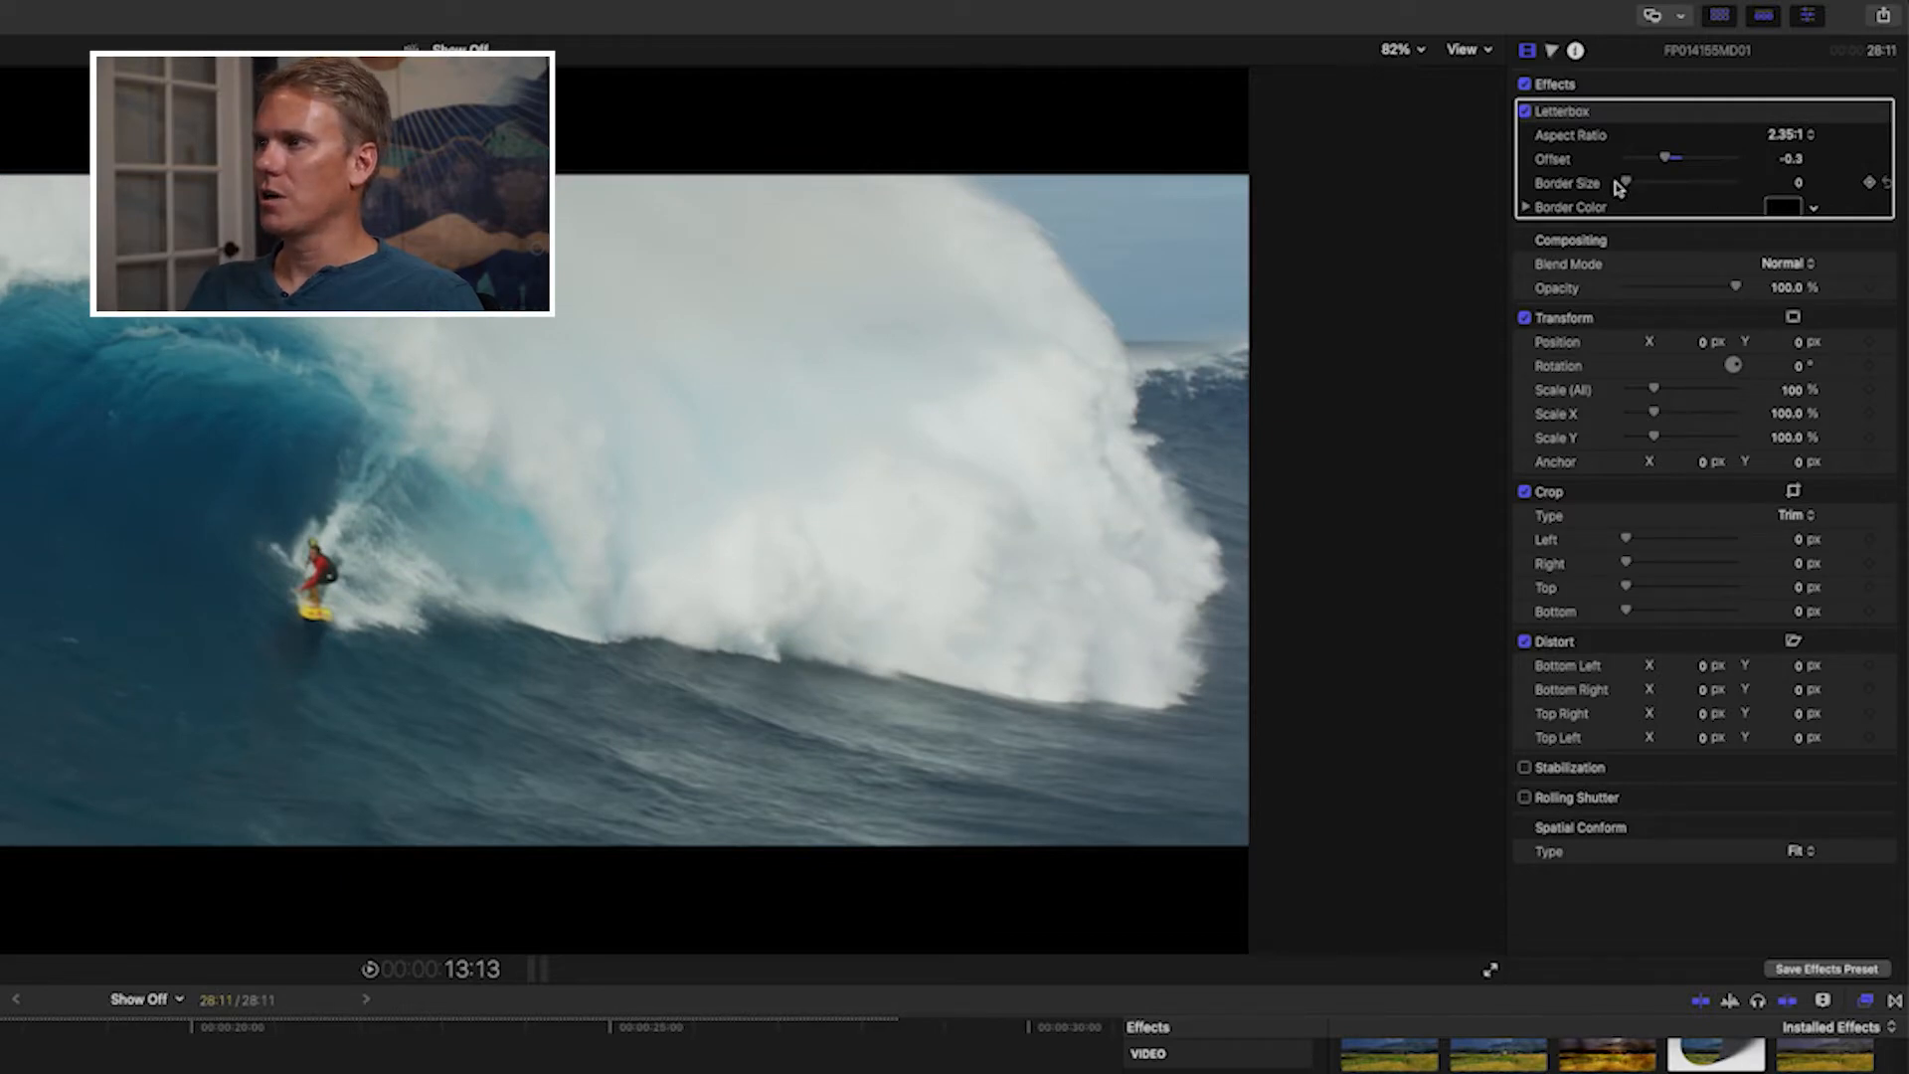
Experiment with the letterbox border size and pick a new border colour.
{"action": "left_click_drag", "start_coordinate": [1628, 183], "coordinate": [1718, 183]}
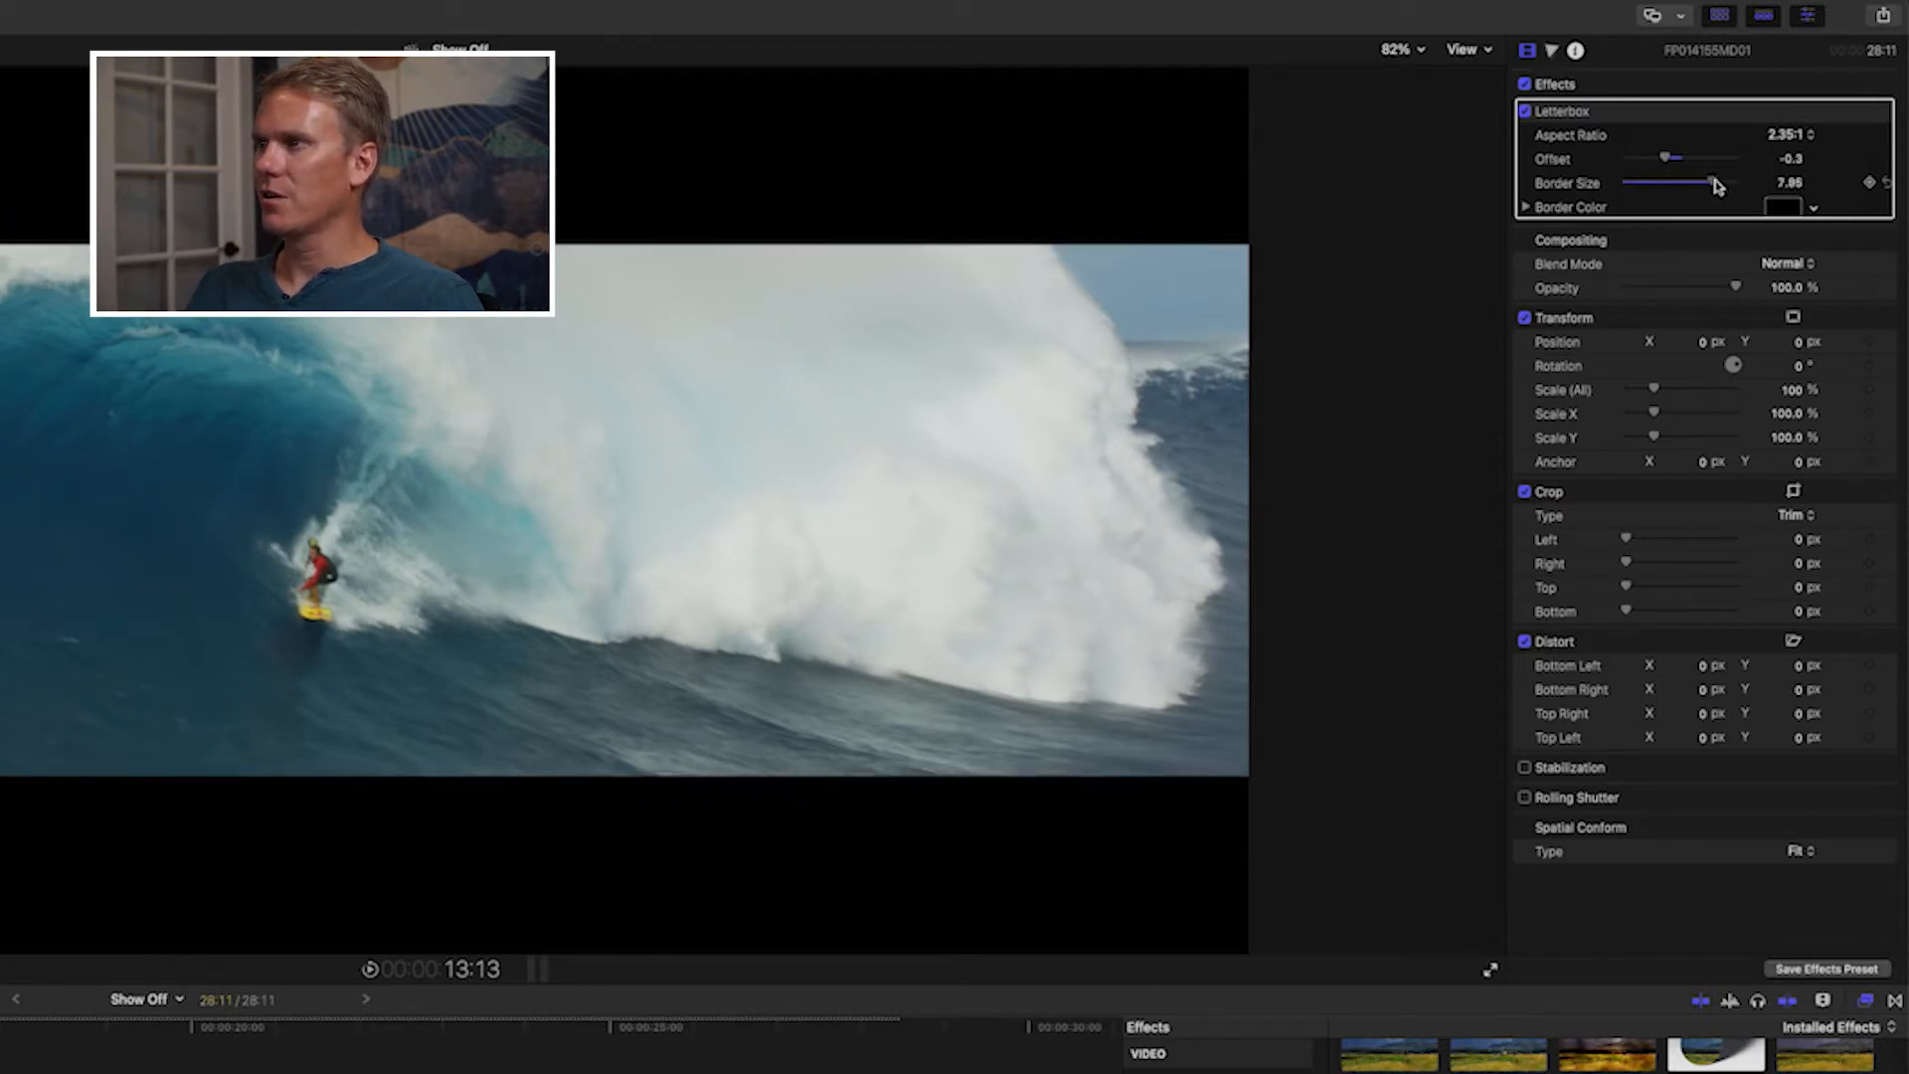
{"action": "left_click_drag", "start_coordinate": [1682, 183], "coordinate": [1737, 183]}
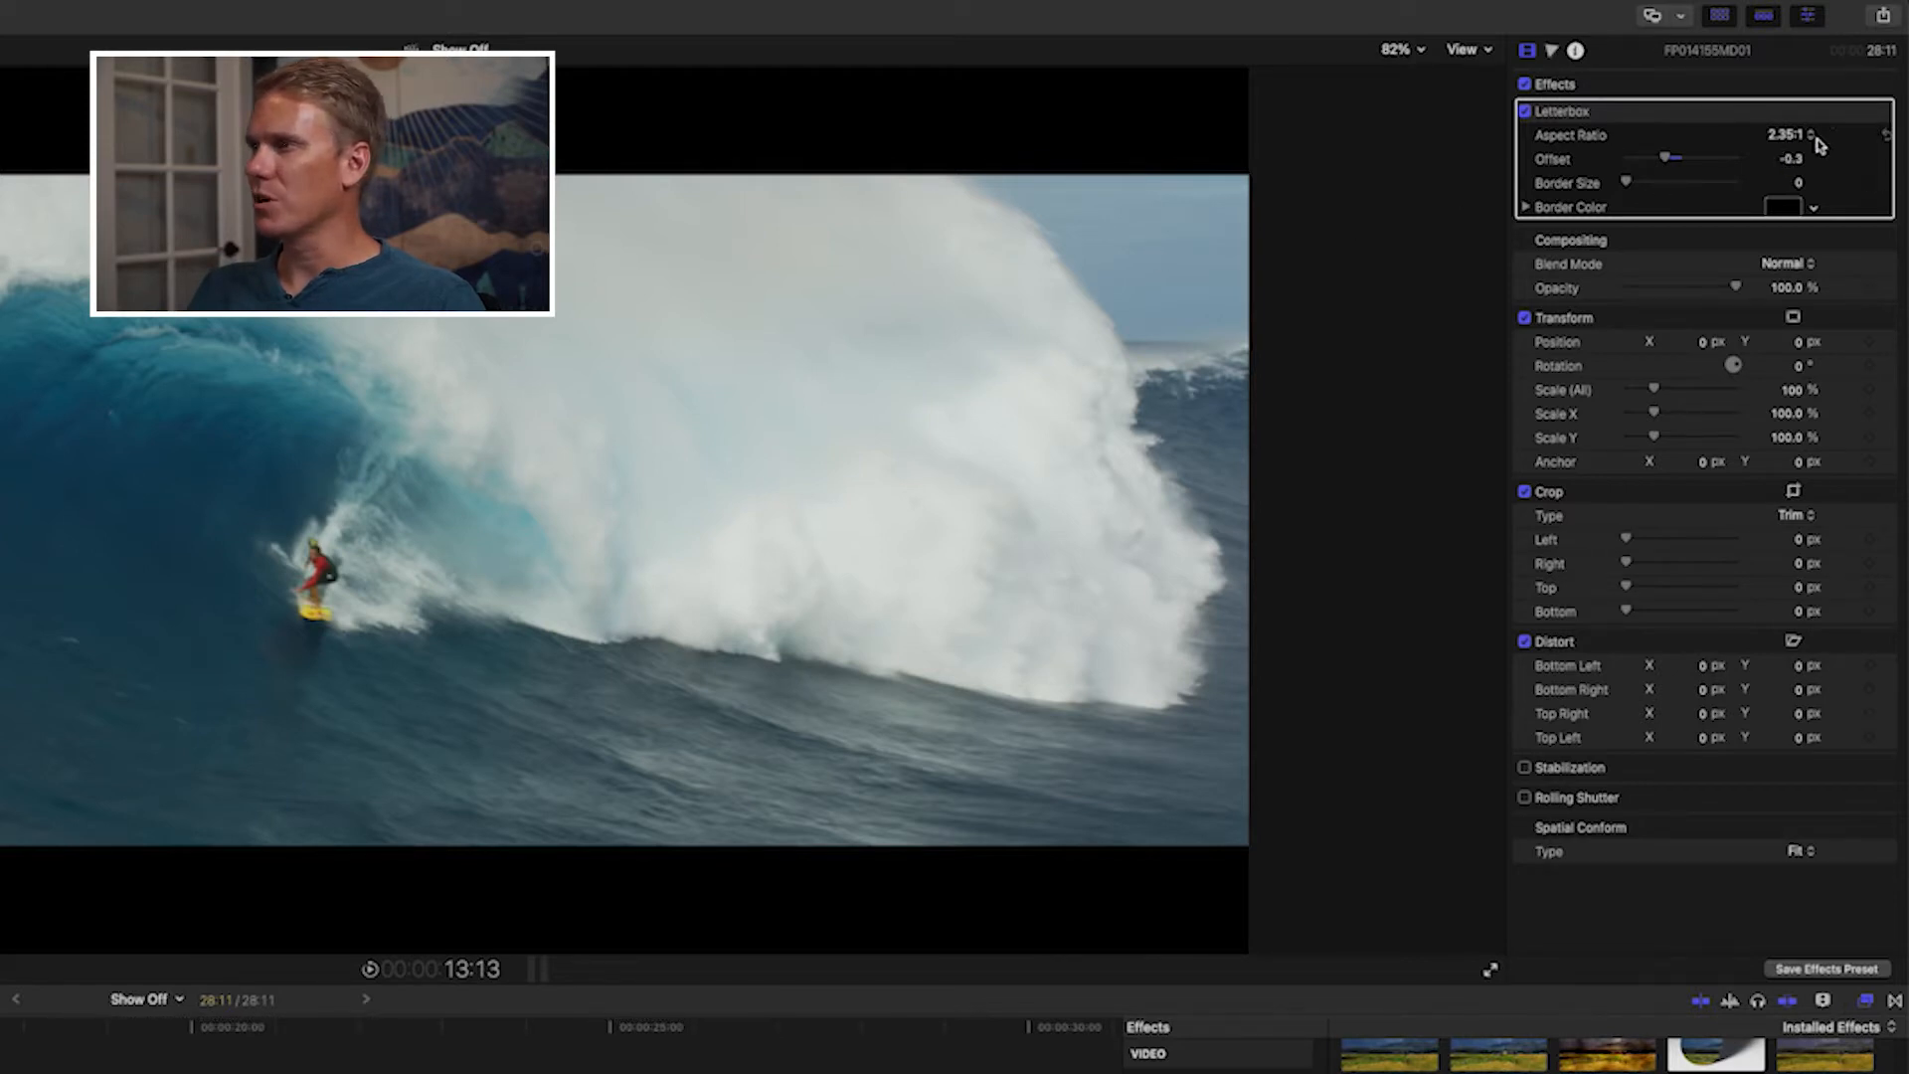
{"action": "left_click_drag", "start_coordinate": [1626, 181], "coordinate": [1696, 181]}
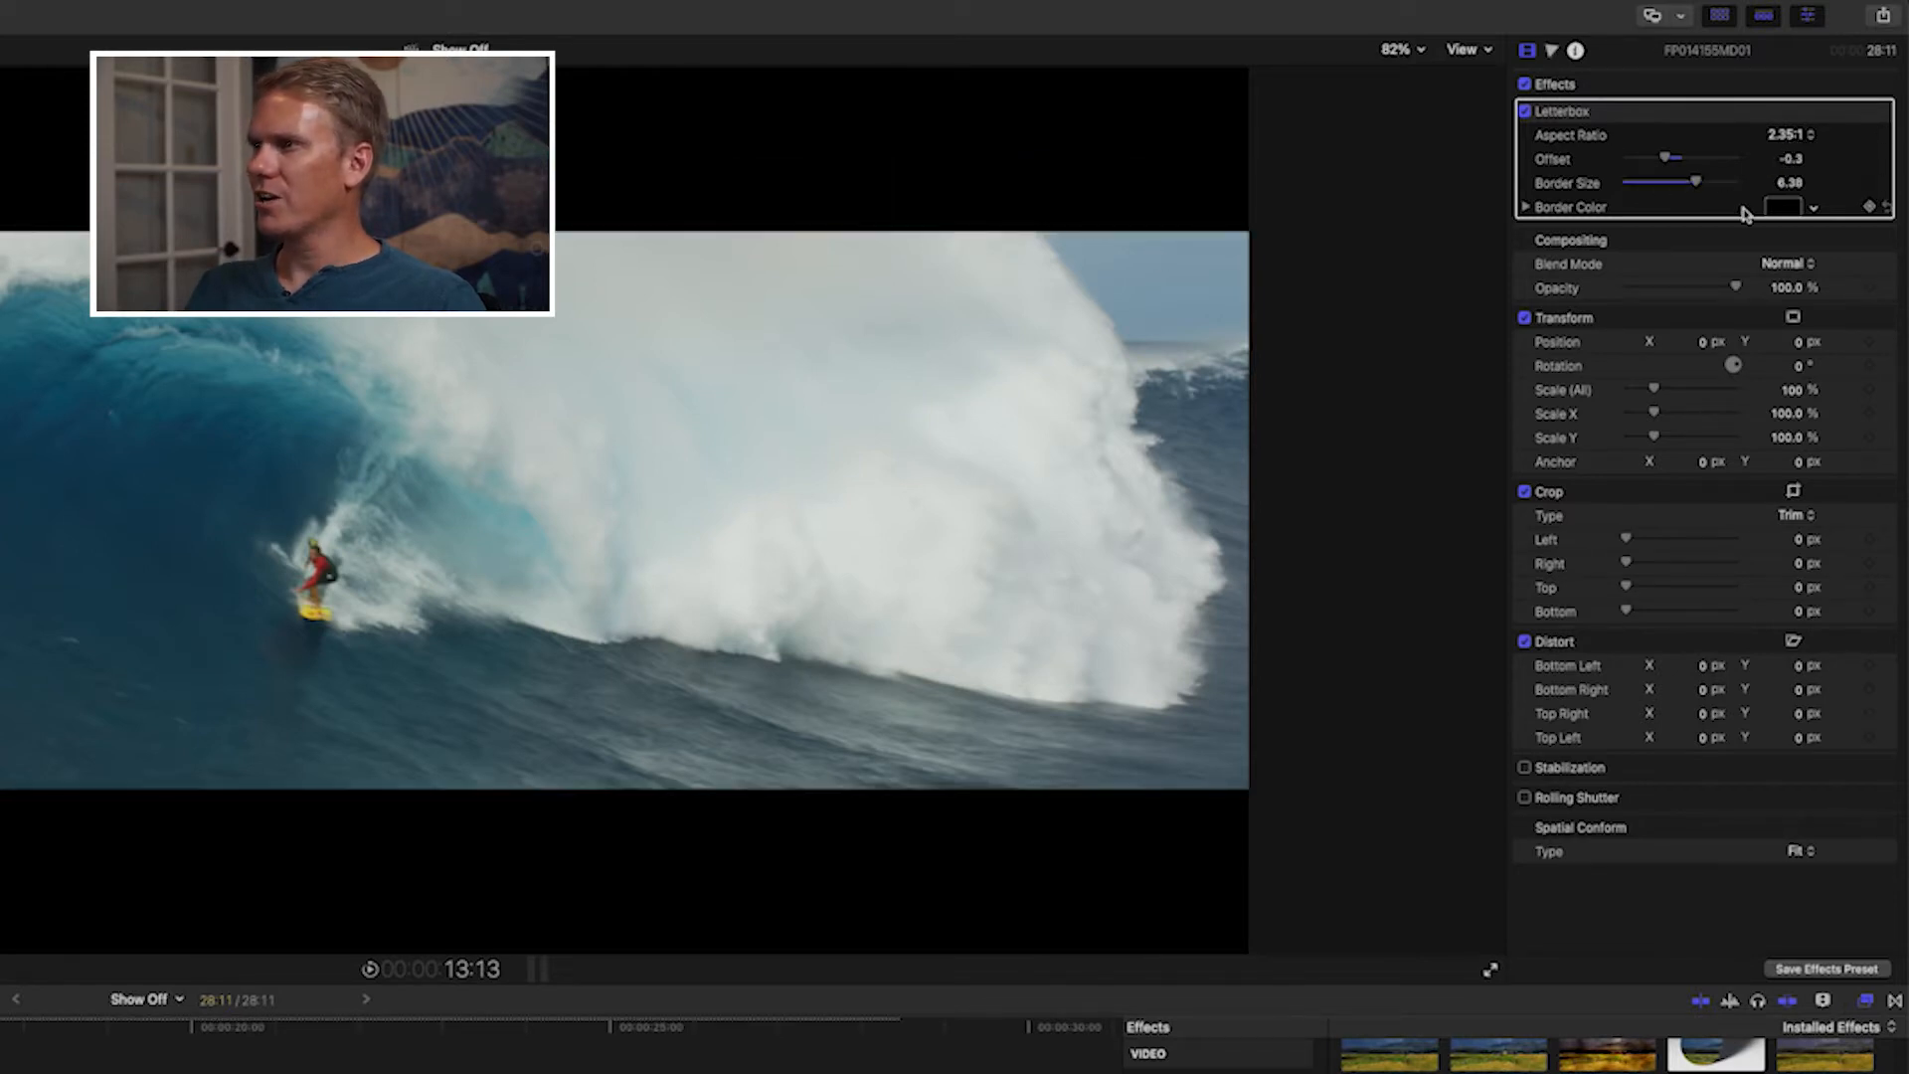
{"action": "left_click", "coordinate": [1784, 207]}
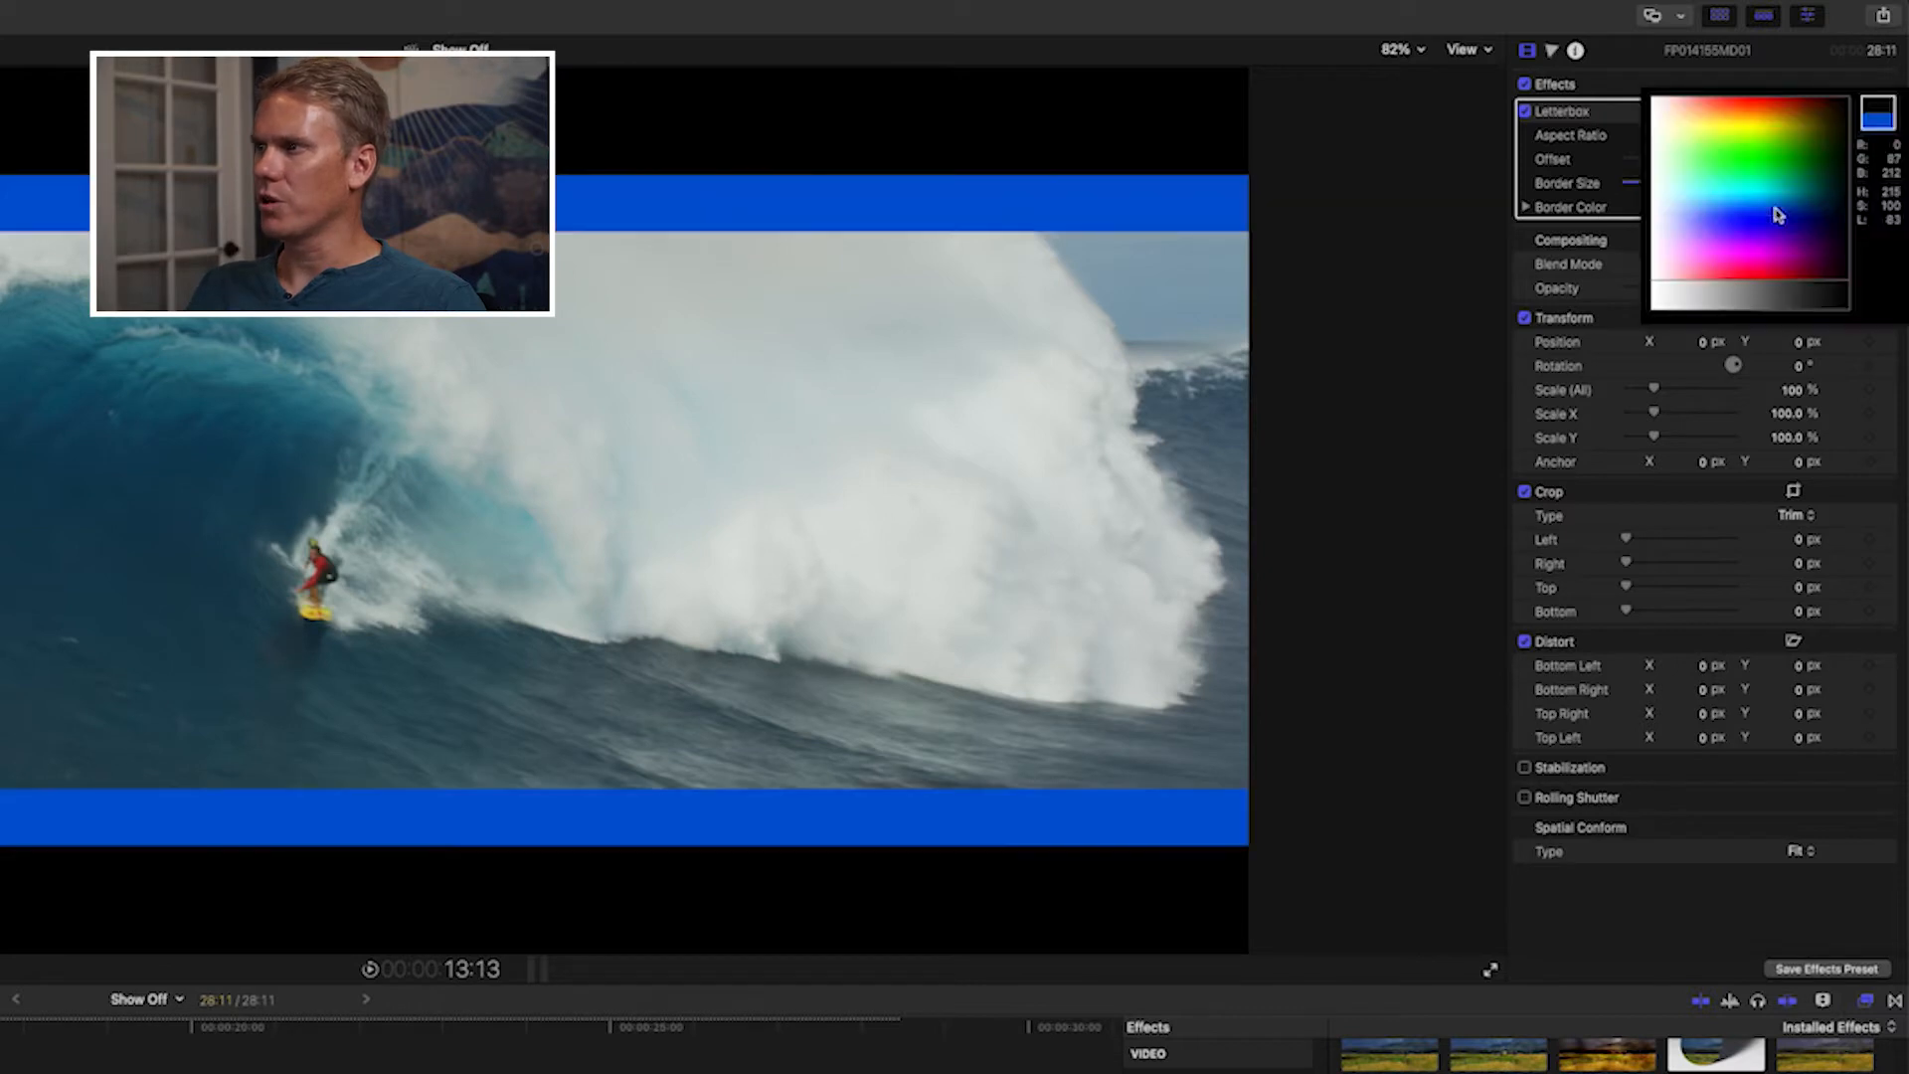
{"action": "left_click", "coordinate": [1739, 168]}
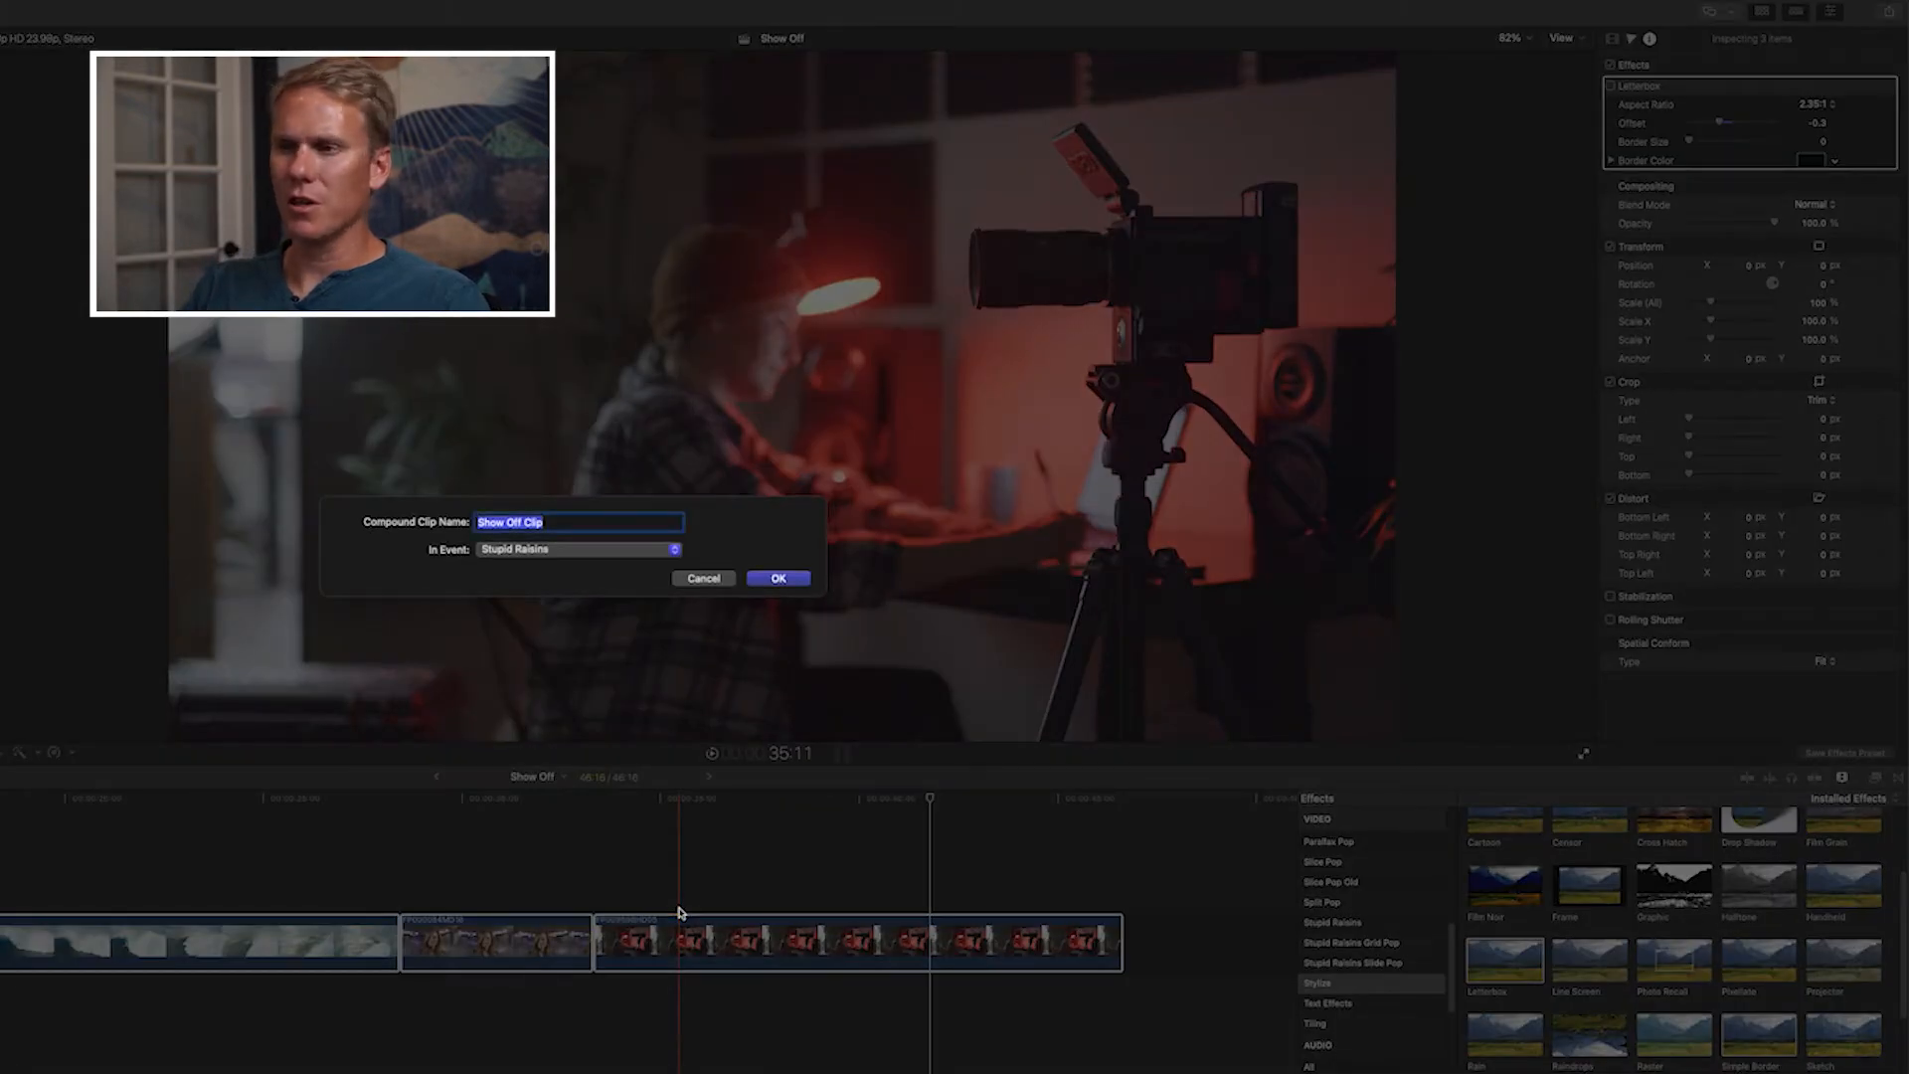
Name the new compound clip 'Letterbox' and confirm.
{"action": "type", "text": "Letterbox"}
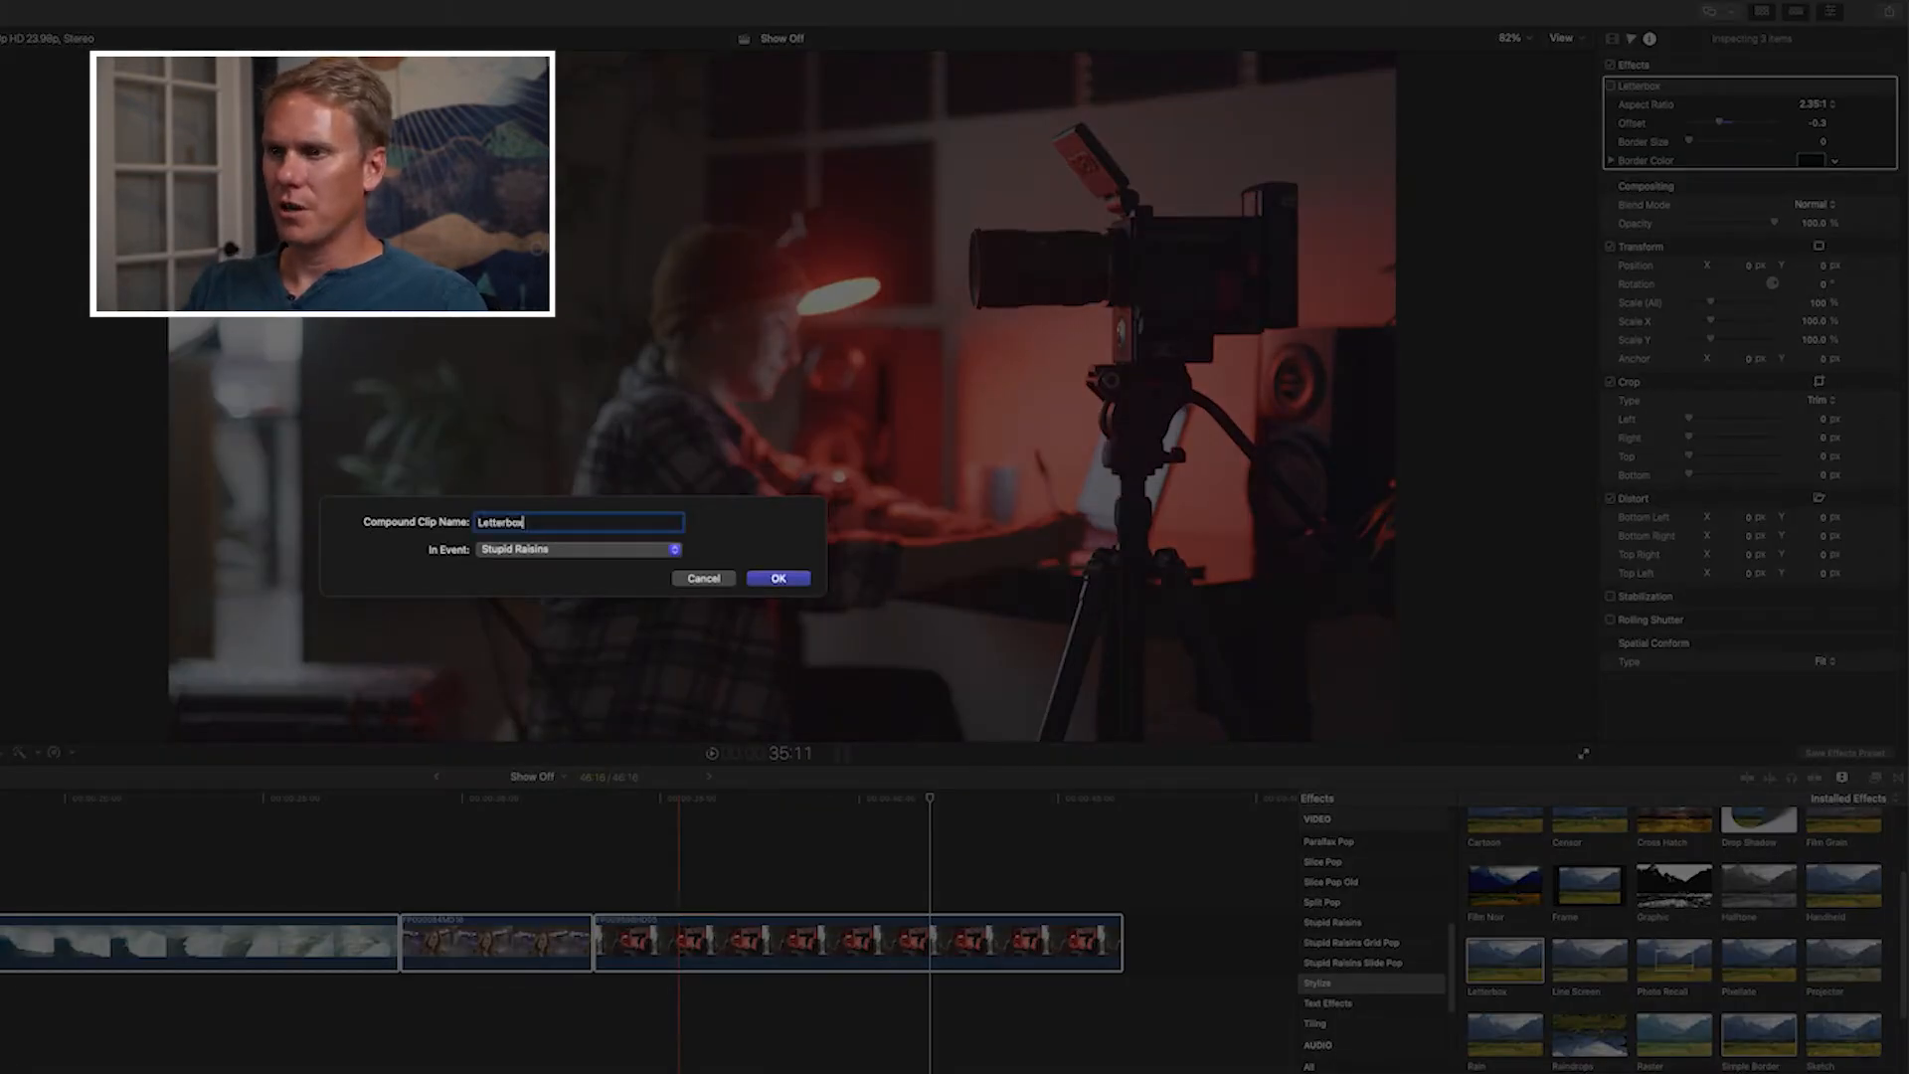
{"action": "left_click", "coordinate": [776, 579]}
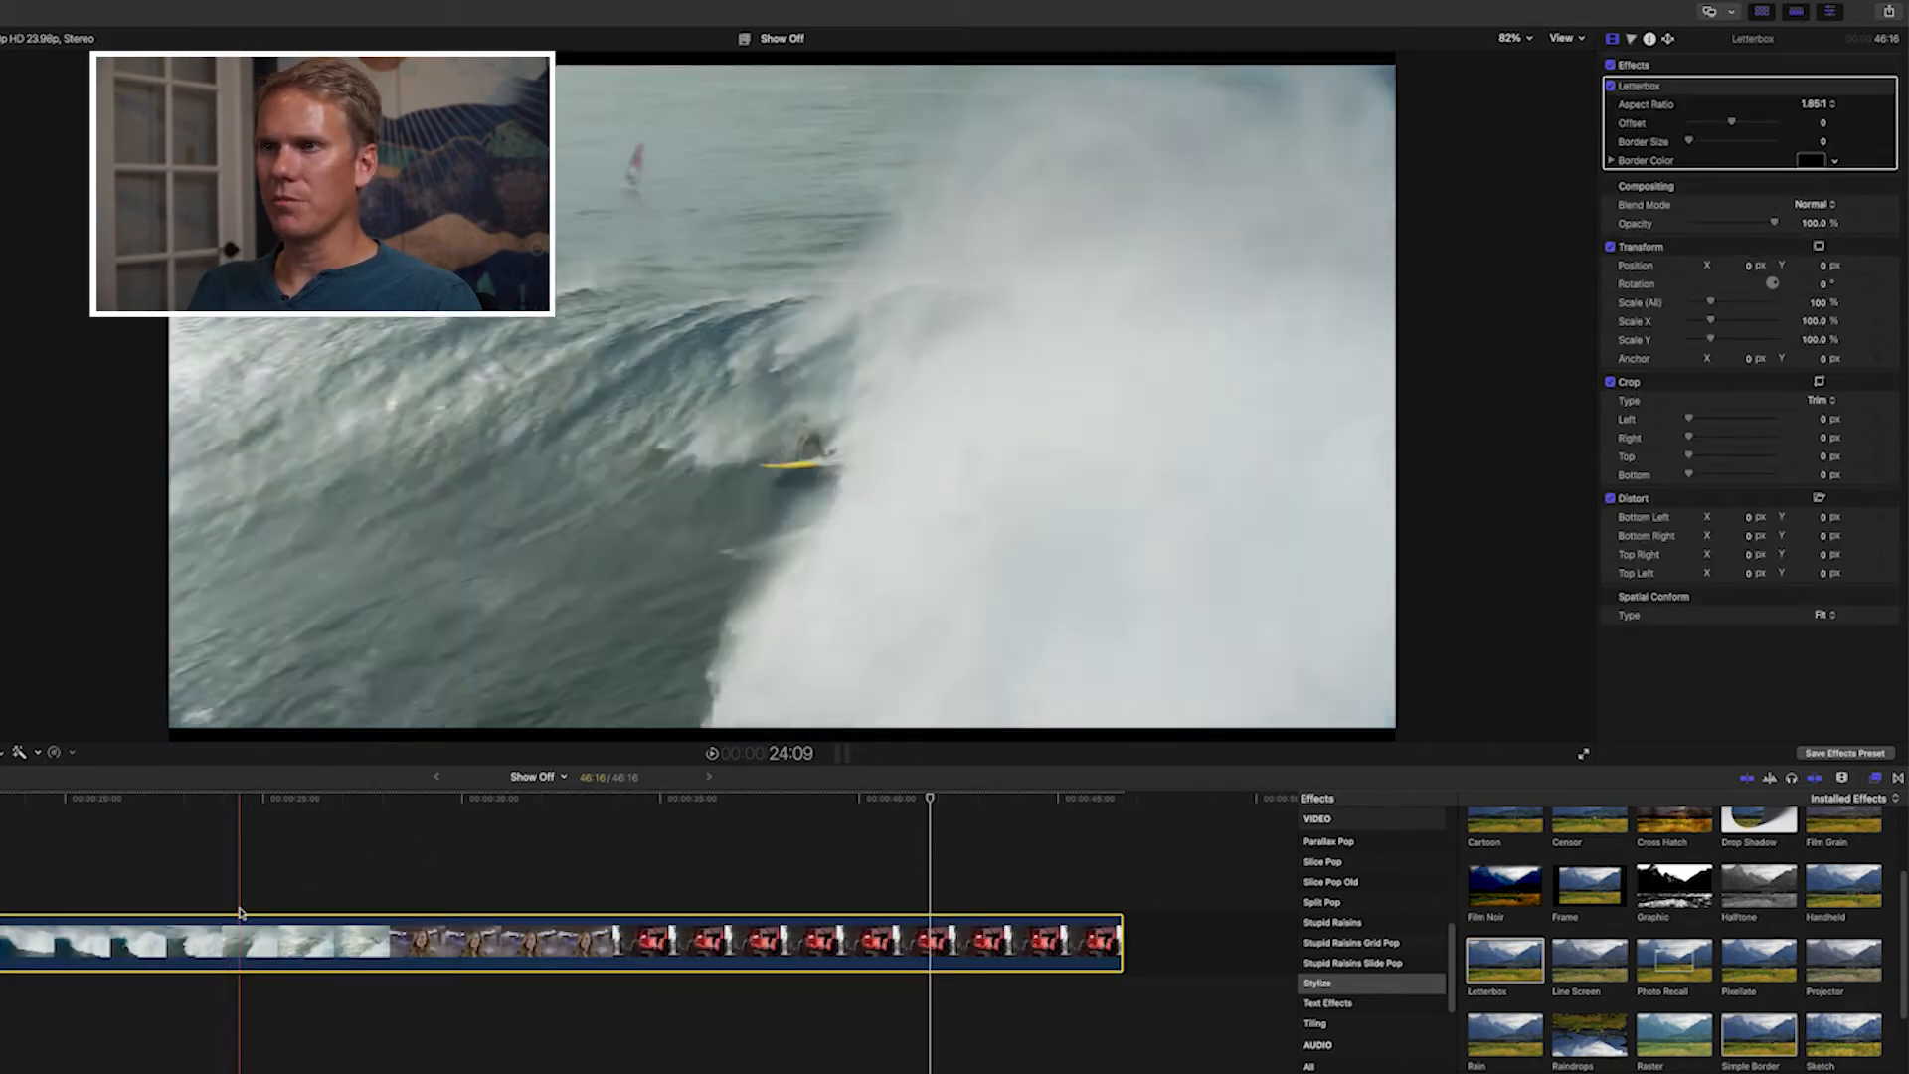
Choose 2.35:1 from the compound clip's Letterbox Aspect Ratio pop-up.
{"action": "left_click", "coordinate": [1818, 103]}
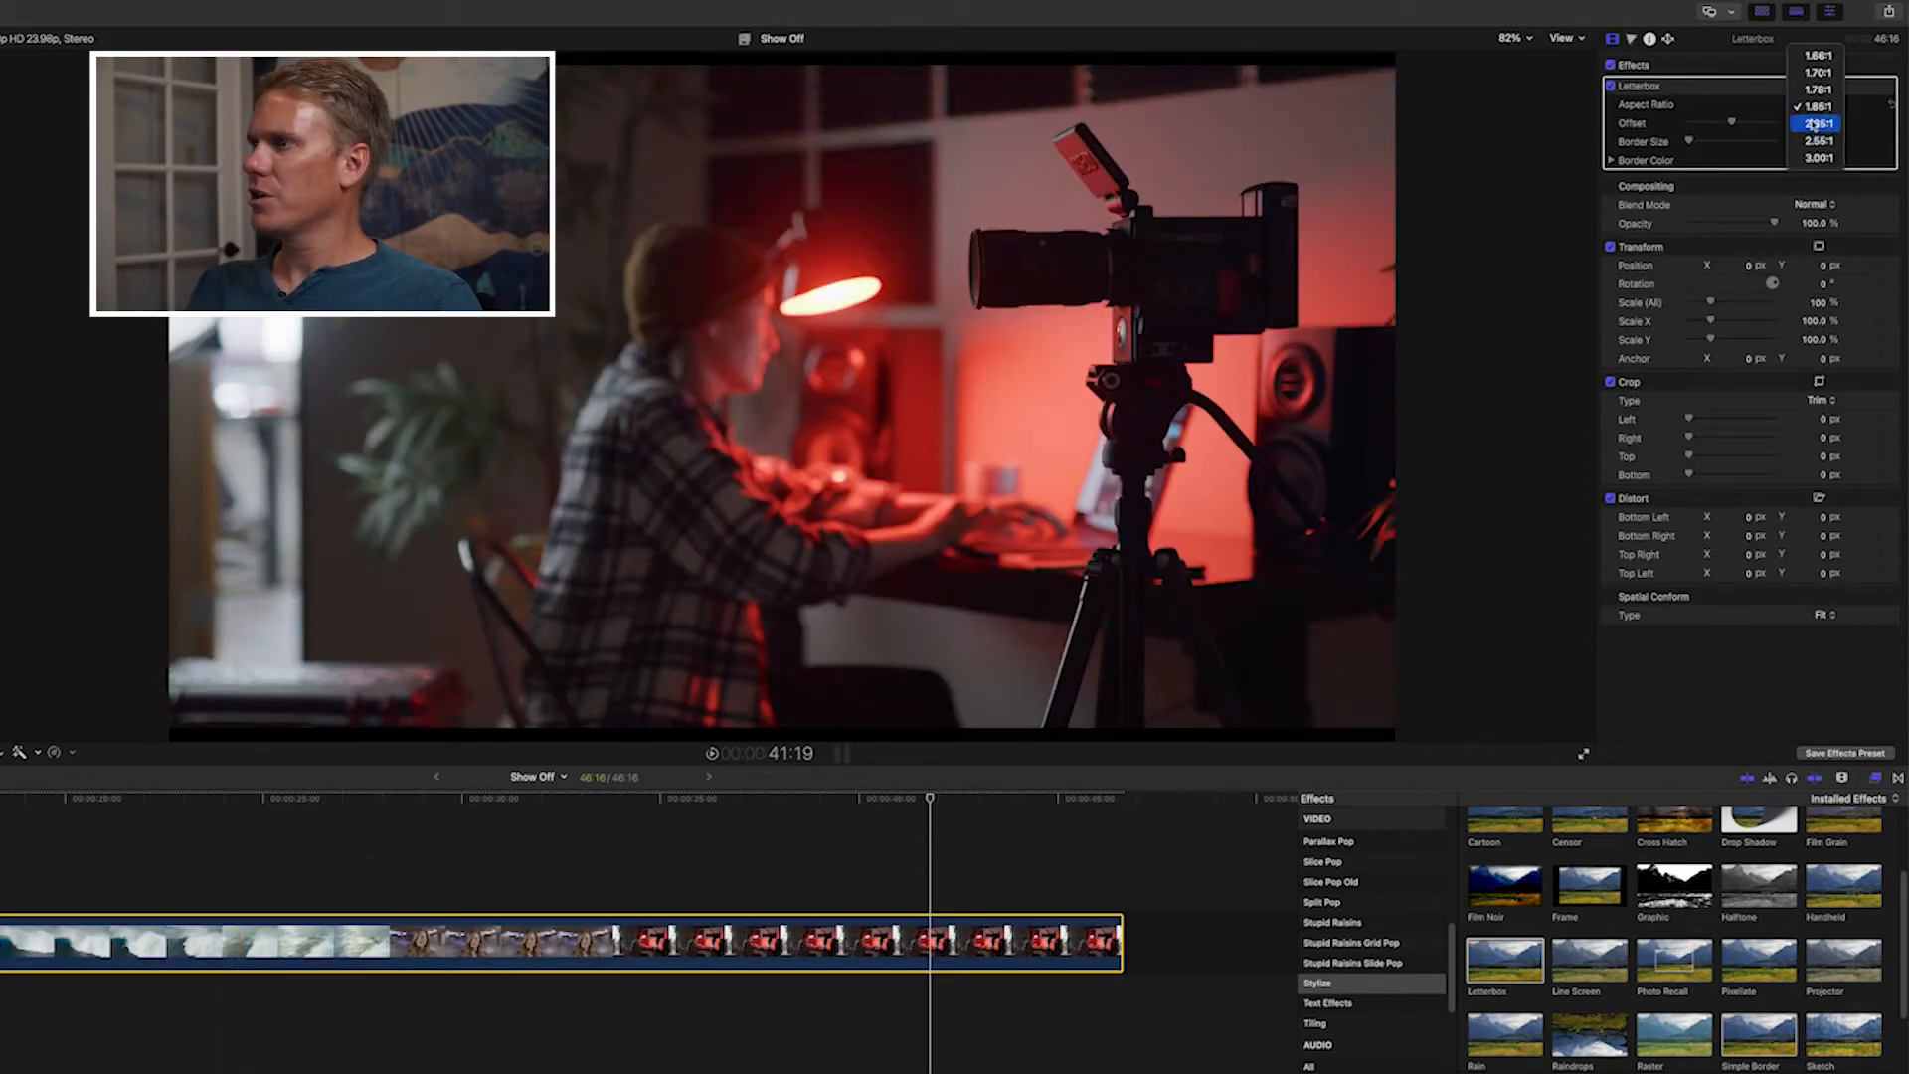
{"action": "left_click", "coordinate": [1818, 126]}
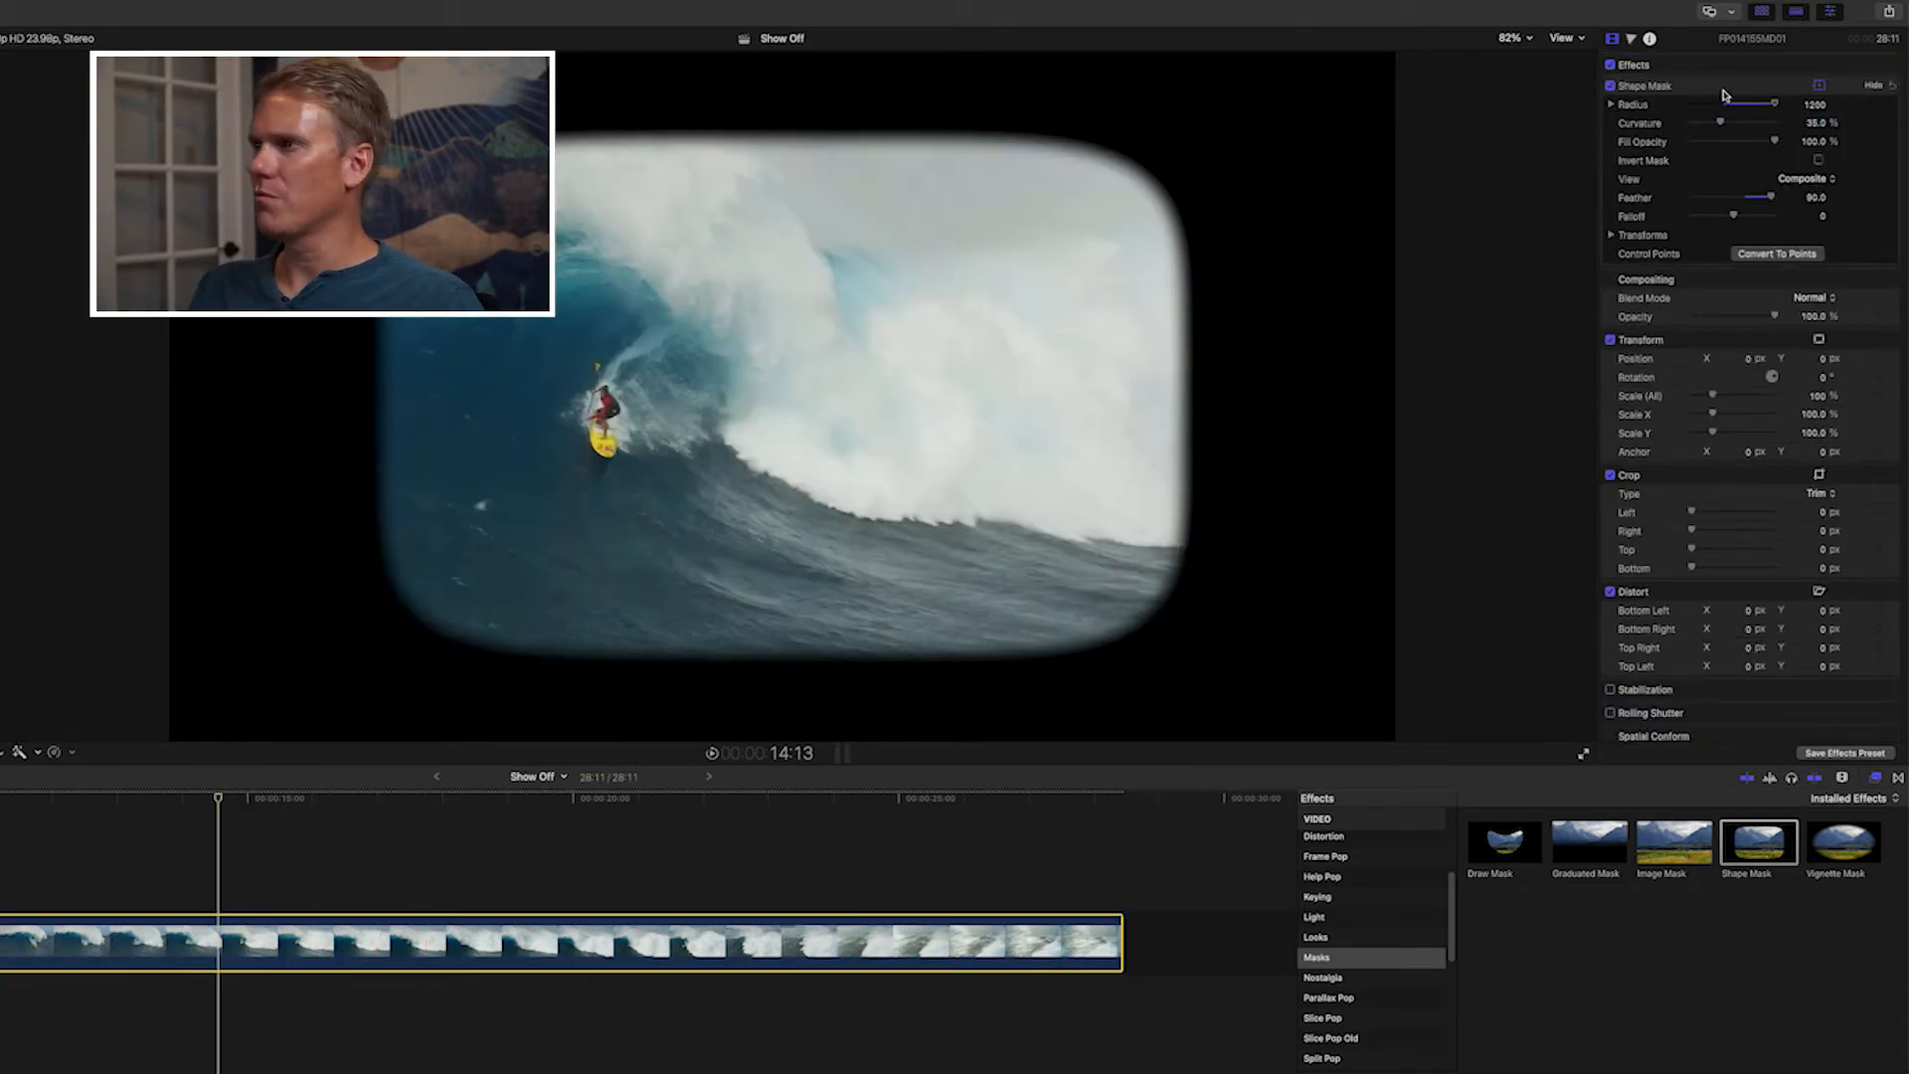
Stretch the shape mask outline wide so black bars show top and bottom.
{"action": "left_click", "coordinate": [1645, 85]}
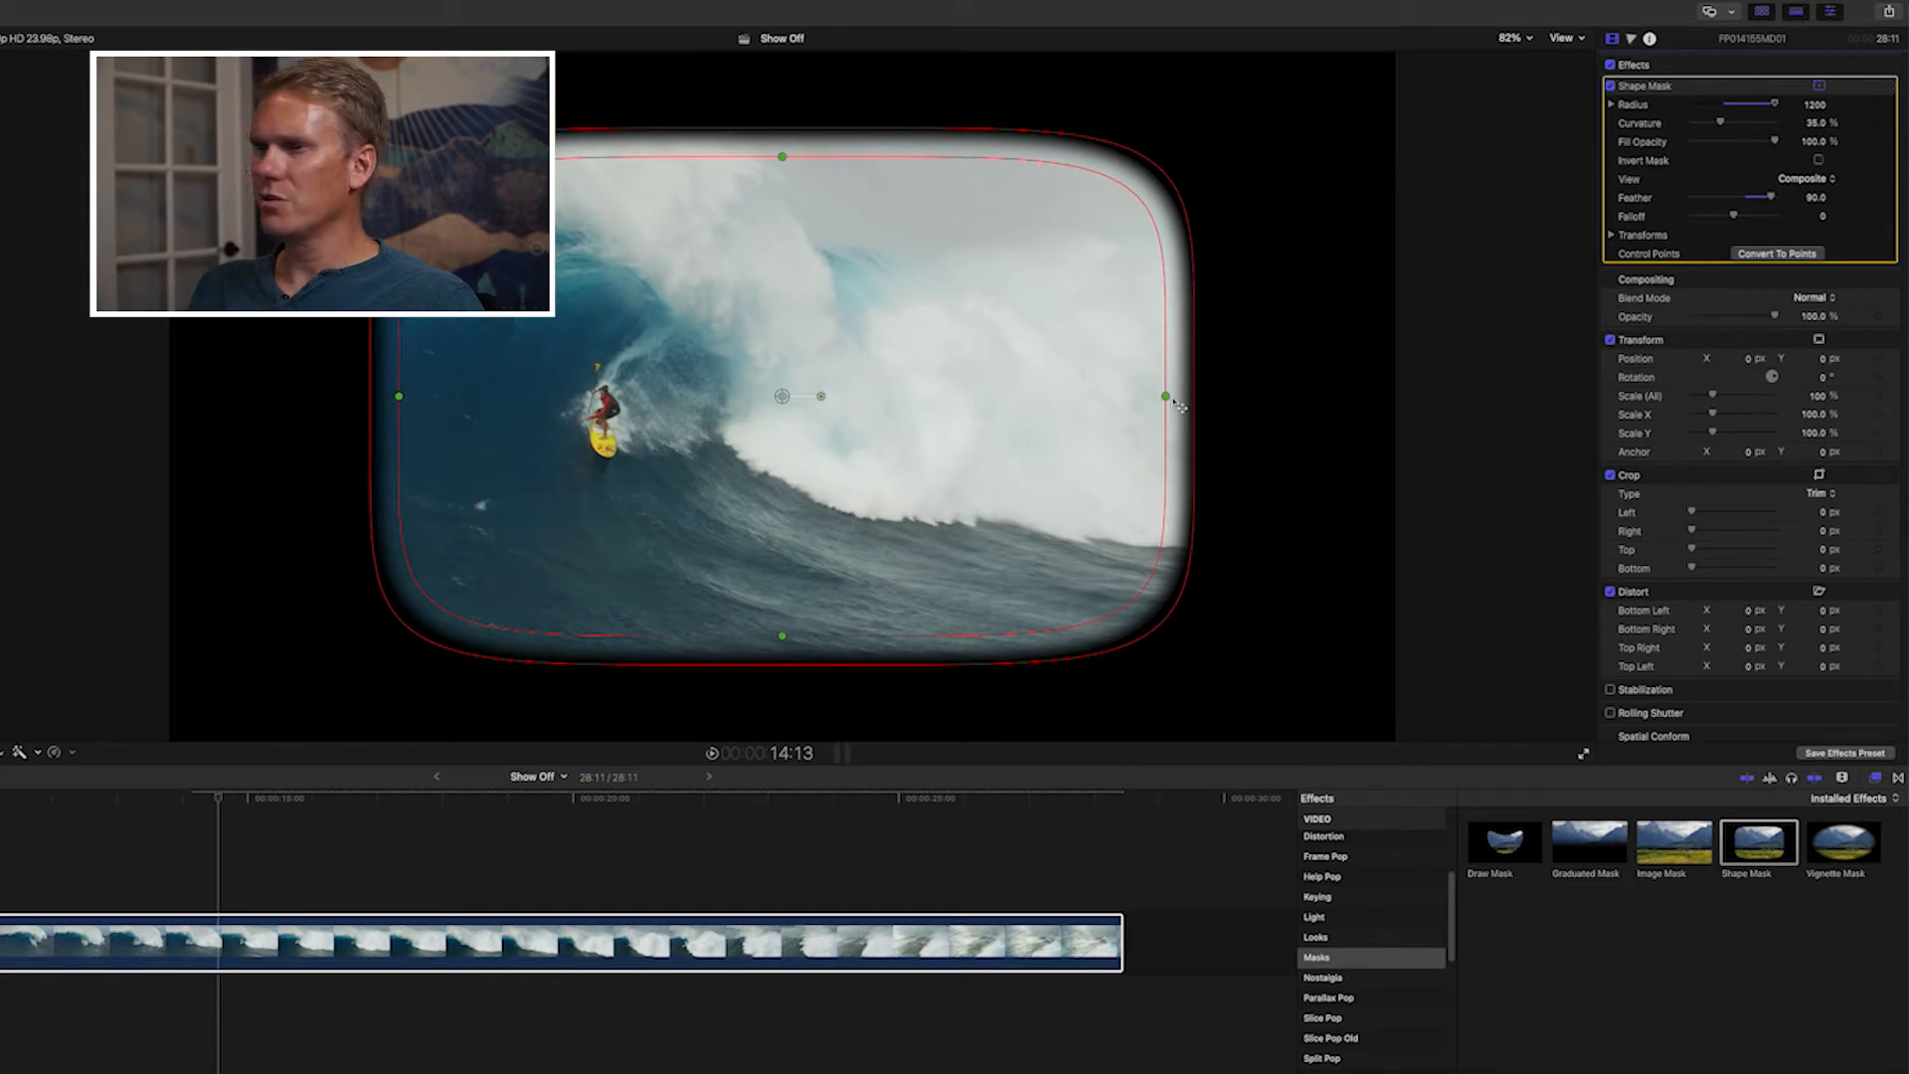
{"action": "left_click_drag", "start_coordinate": [1164, 396], "coordinate": [1397, 401]}
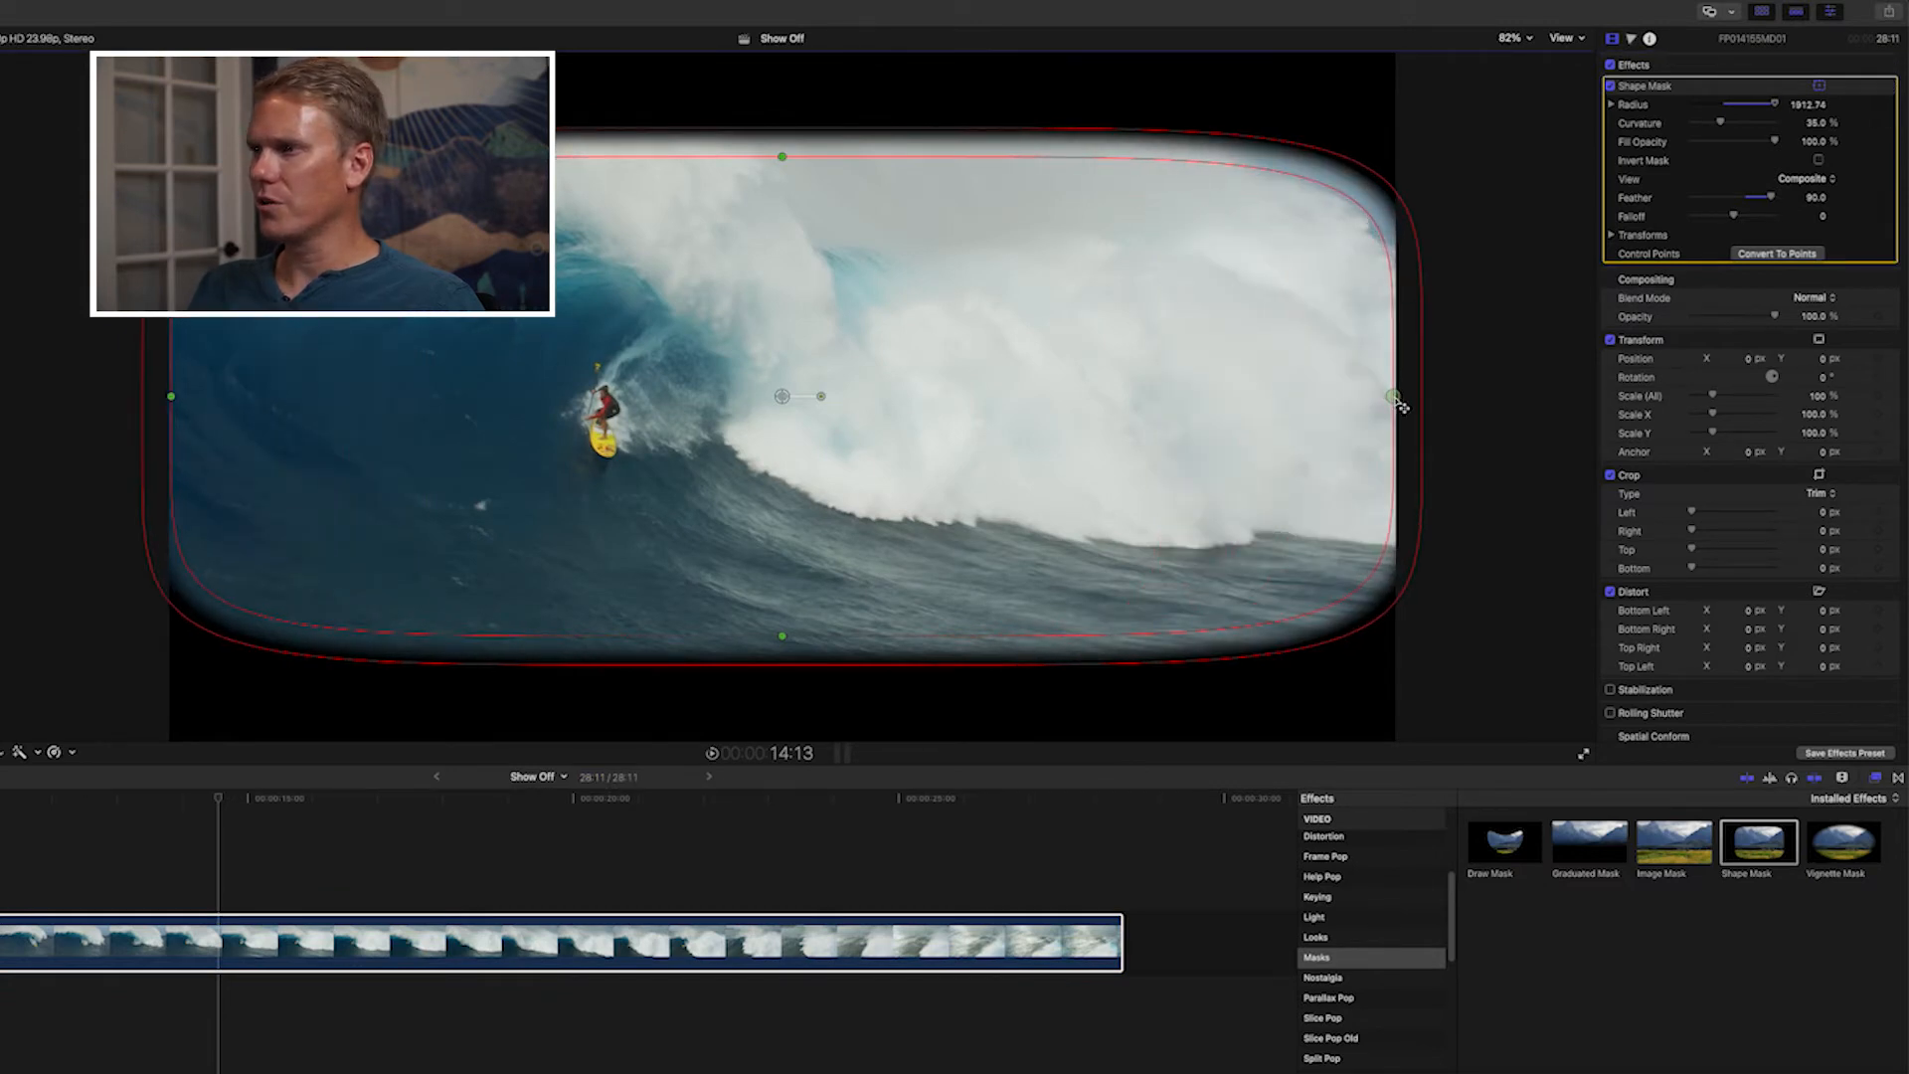
{"action": "left_click_drag", "start_coordinate": [1397, 400], "coordinate": [1397, 400]}
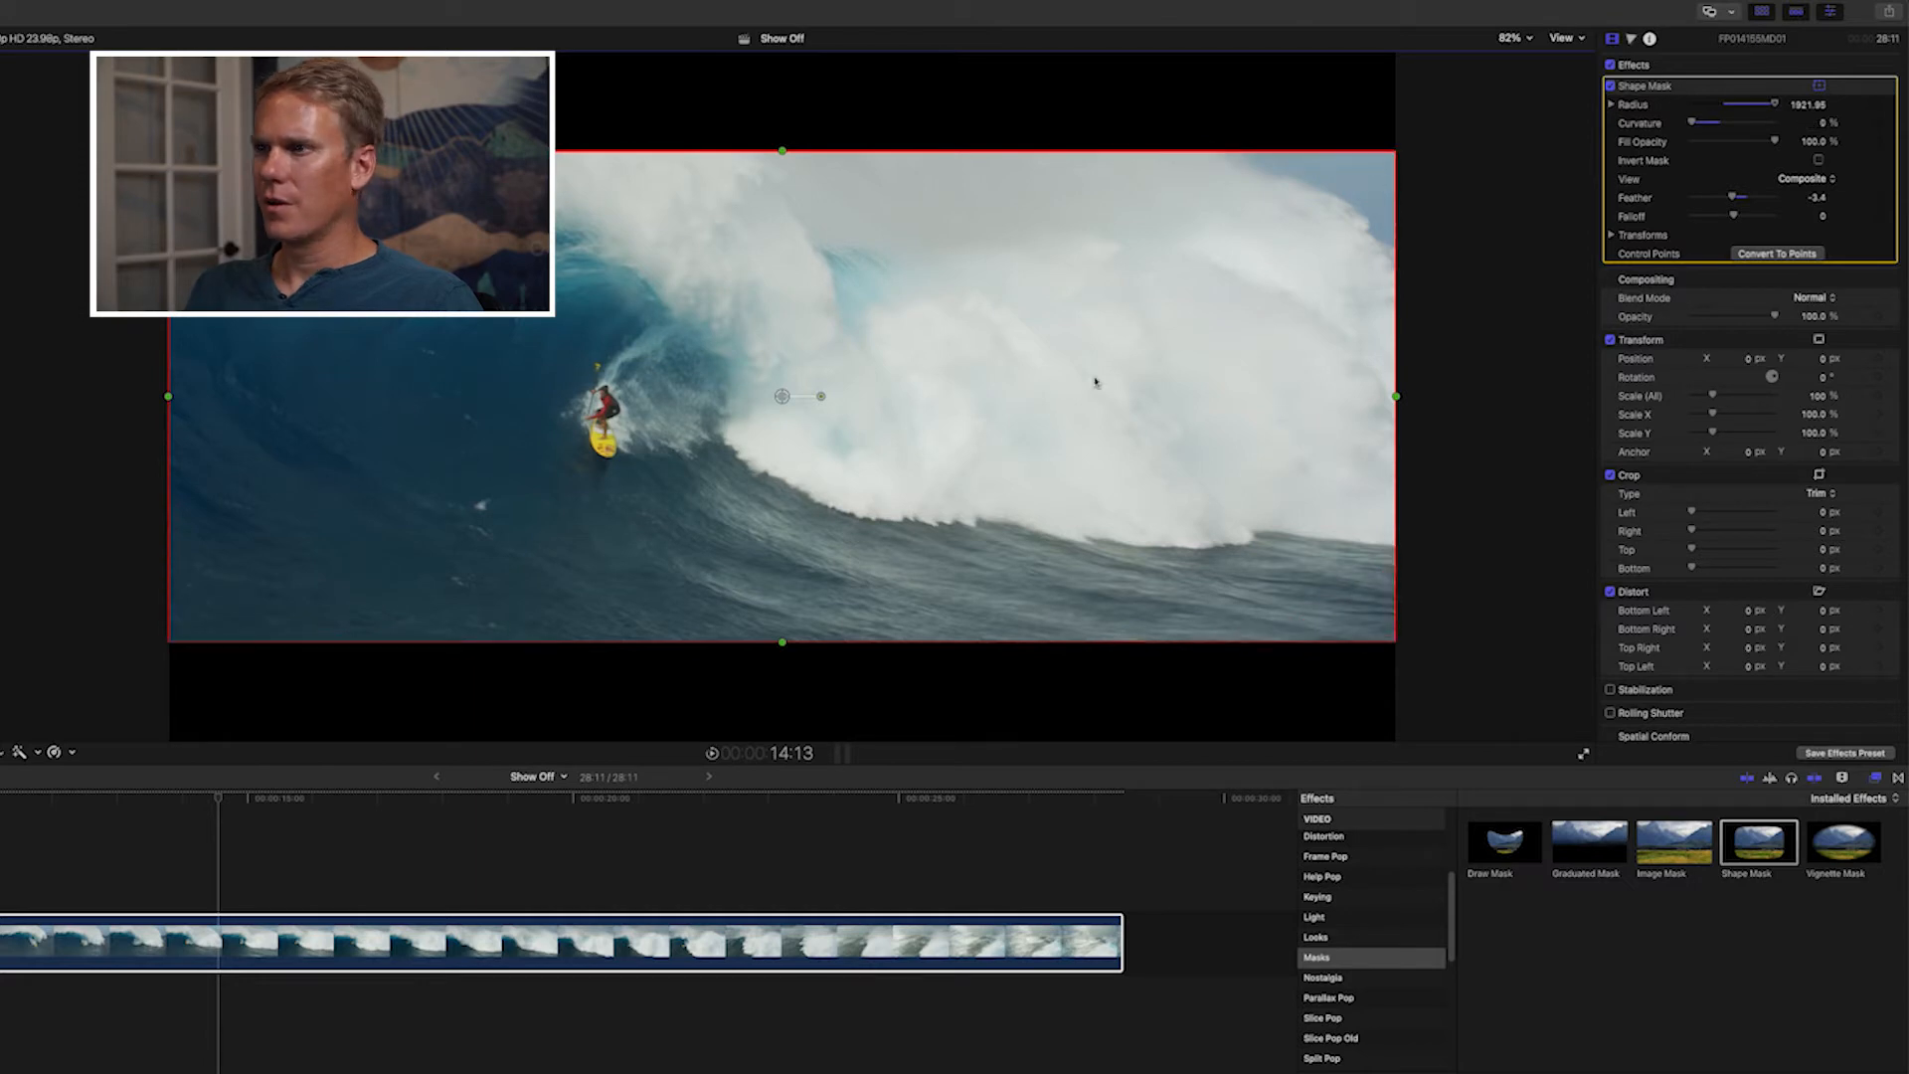
{"action": "left_click_drag", "start_coordinate": [1396, 396], "coordinate": [1415, 396]}
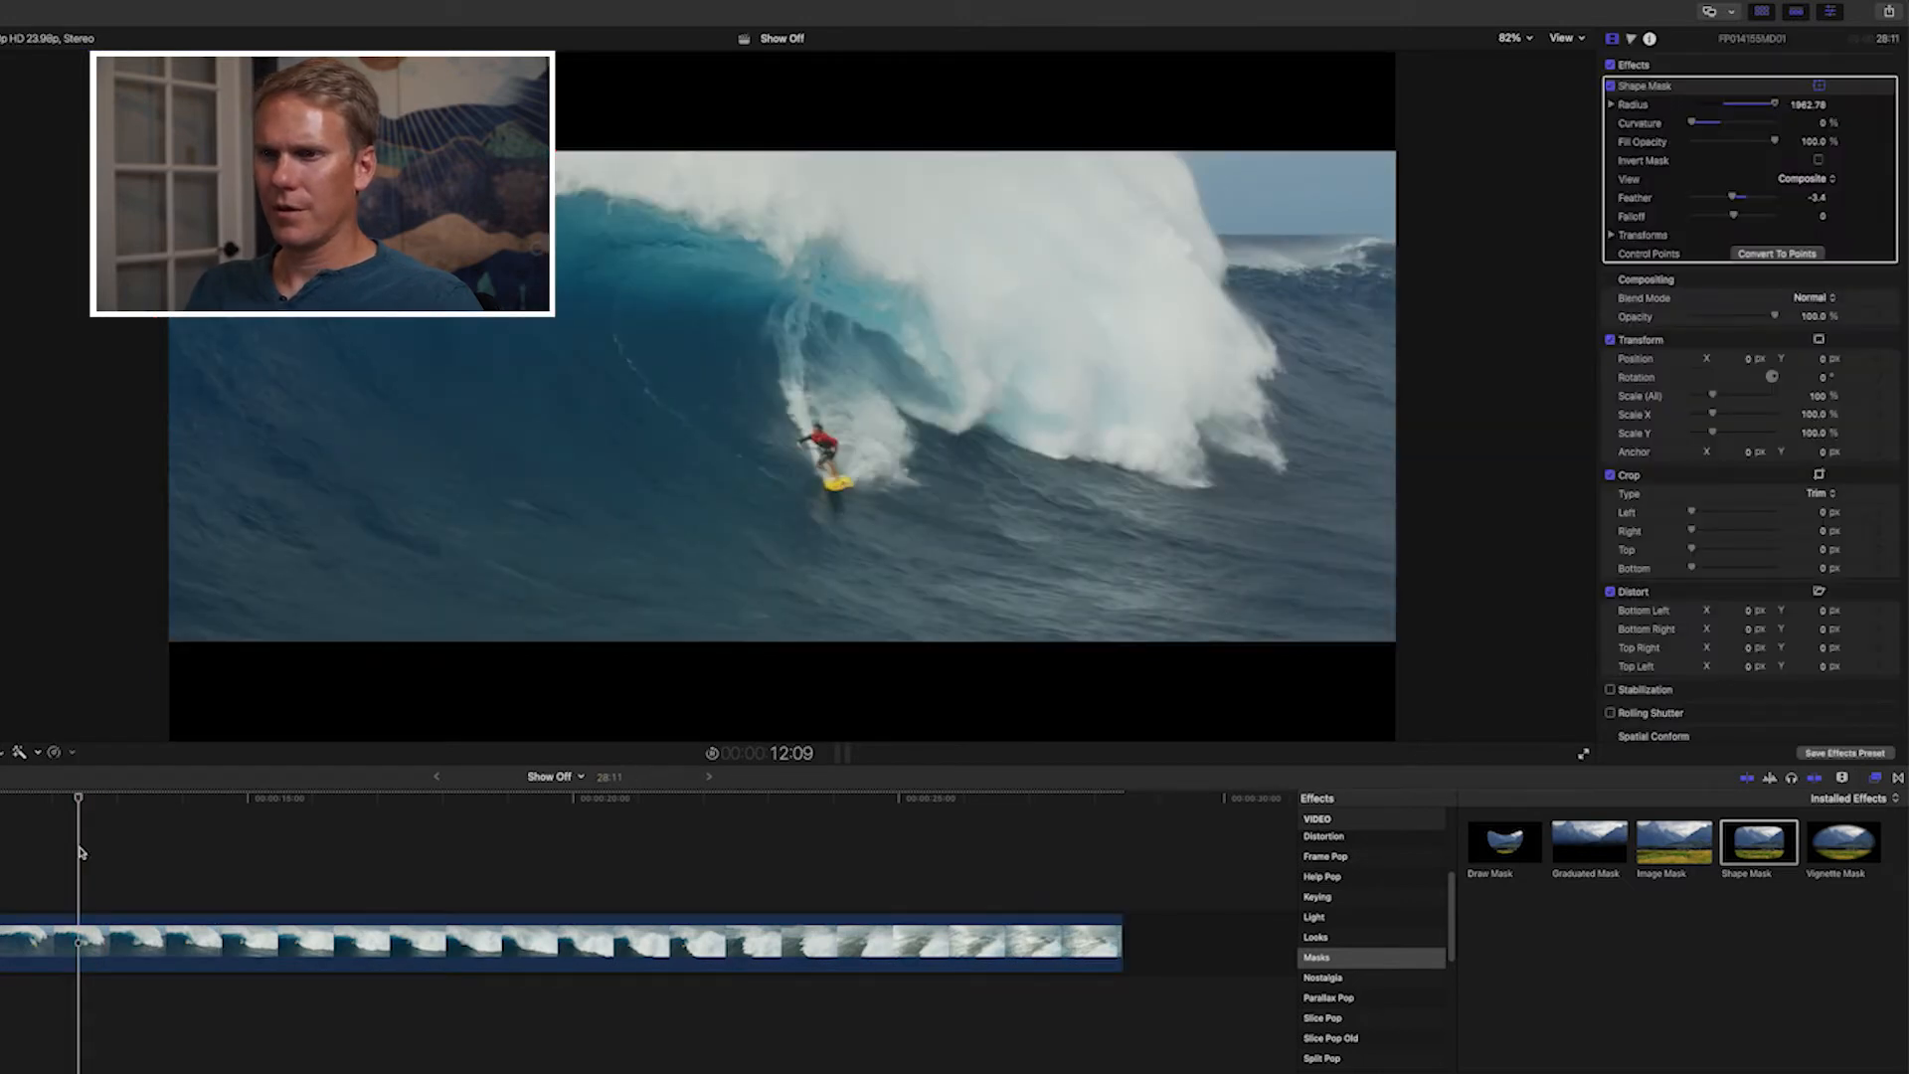
{"action": "left_click", "coordinate": [201, 796]}
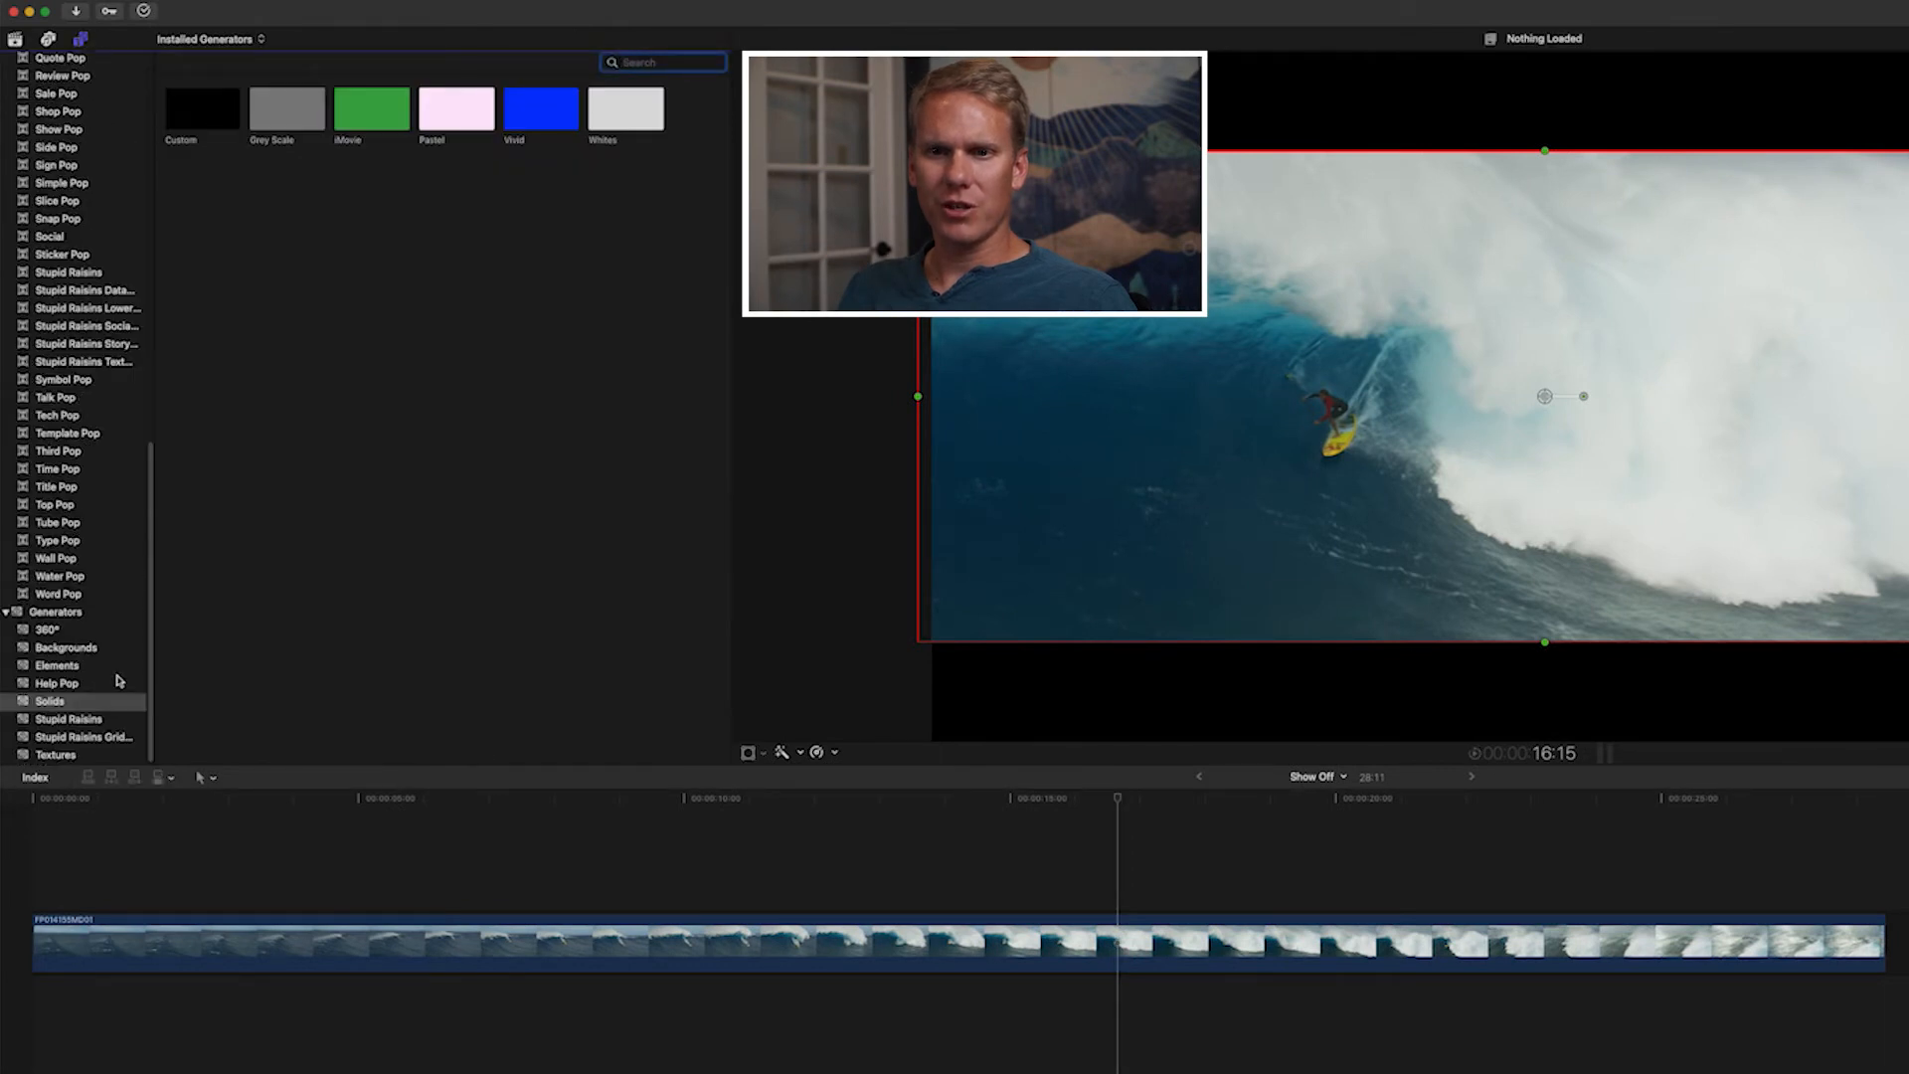
Connect the Custom solid generator from Solids beneath the surfing clip.
{"action": "left_click", "coordinate": [49, 702]}
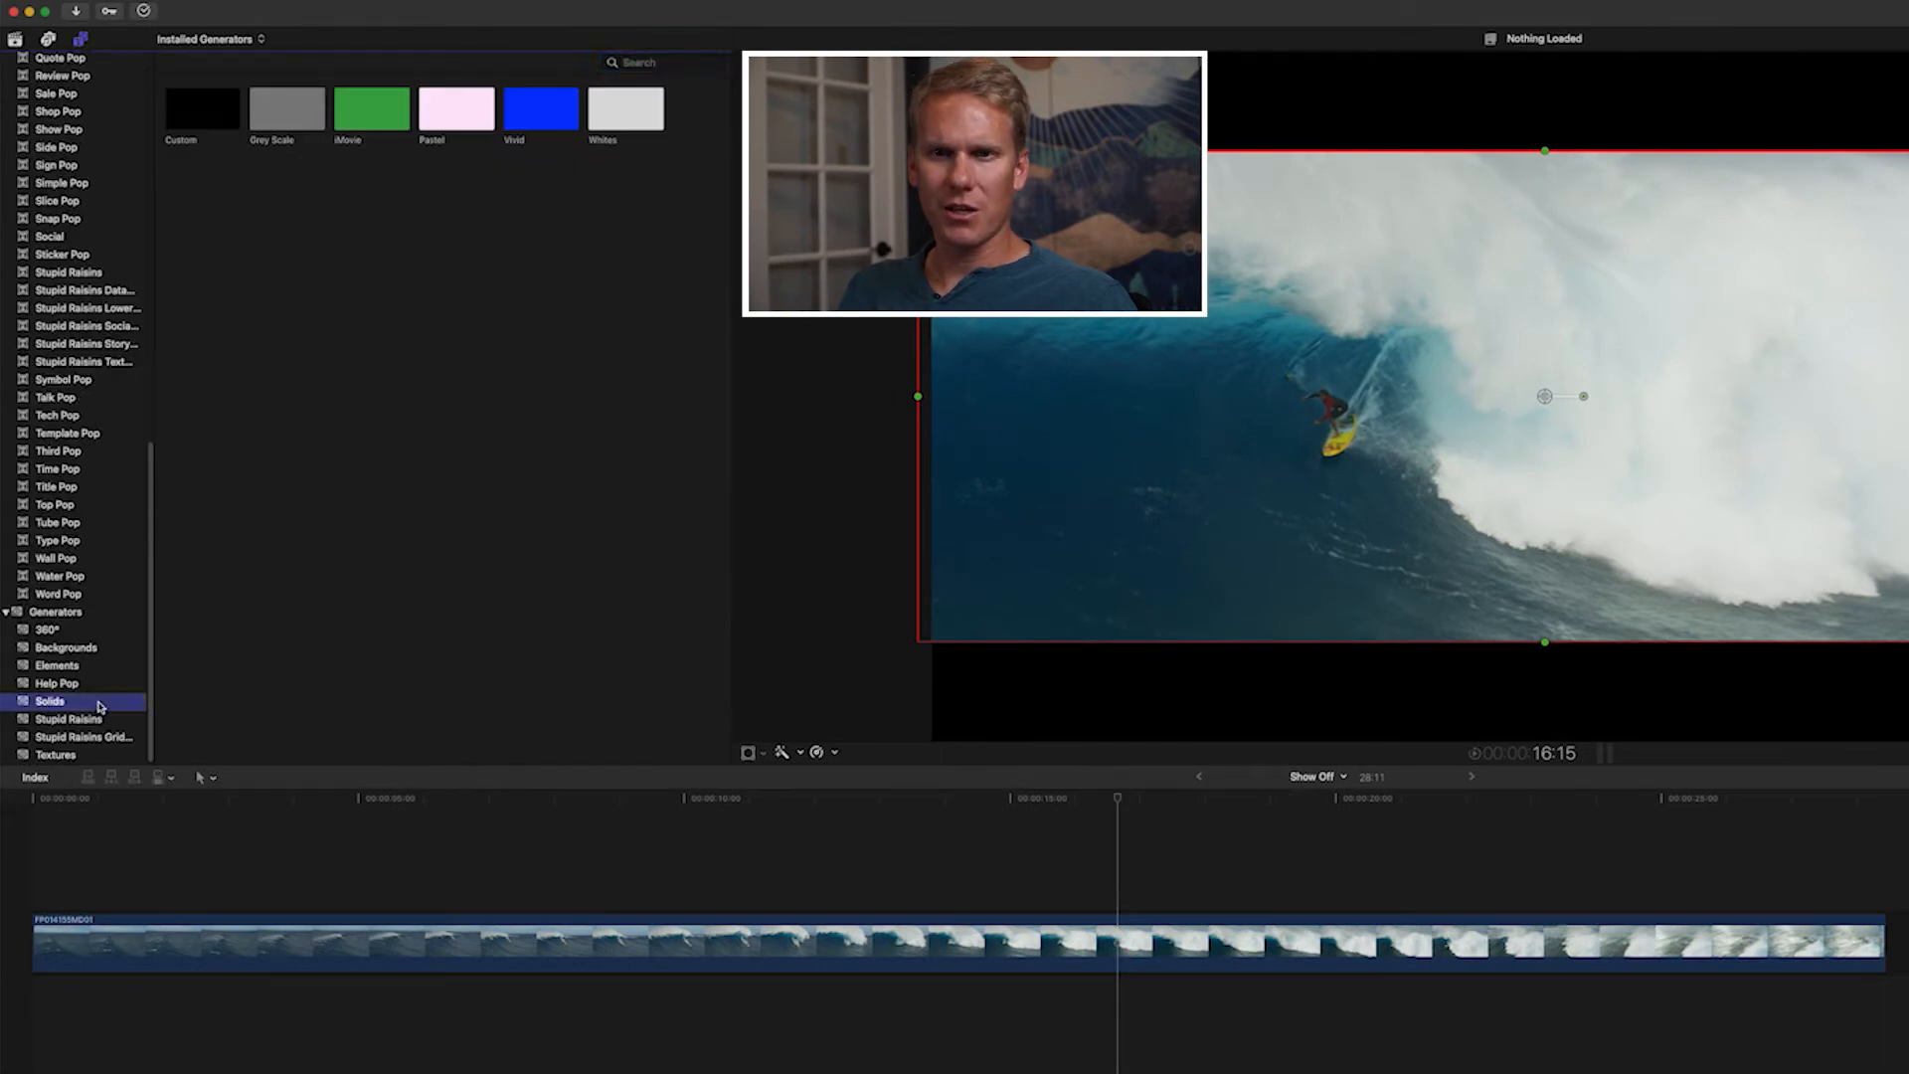
{"action": "left_click", "coordinate": [201, 107]}
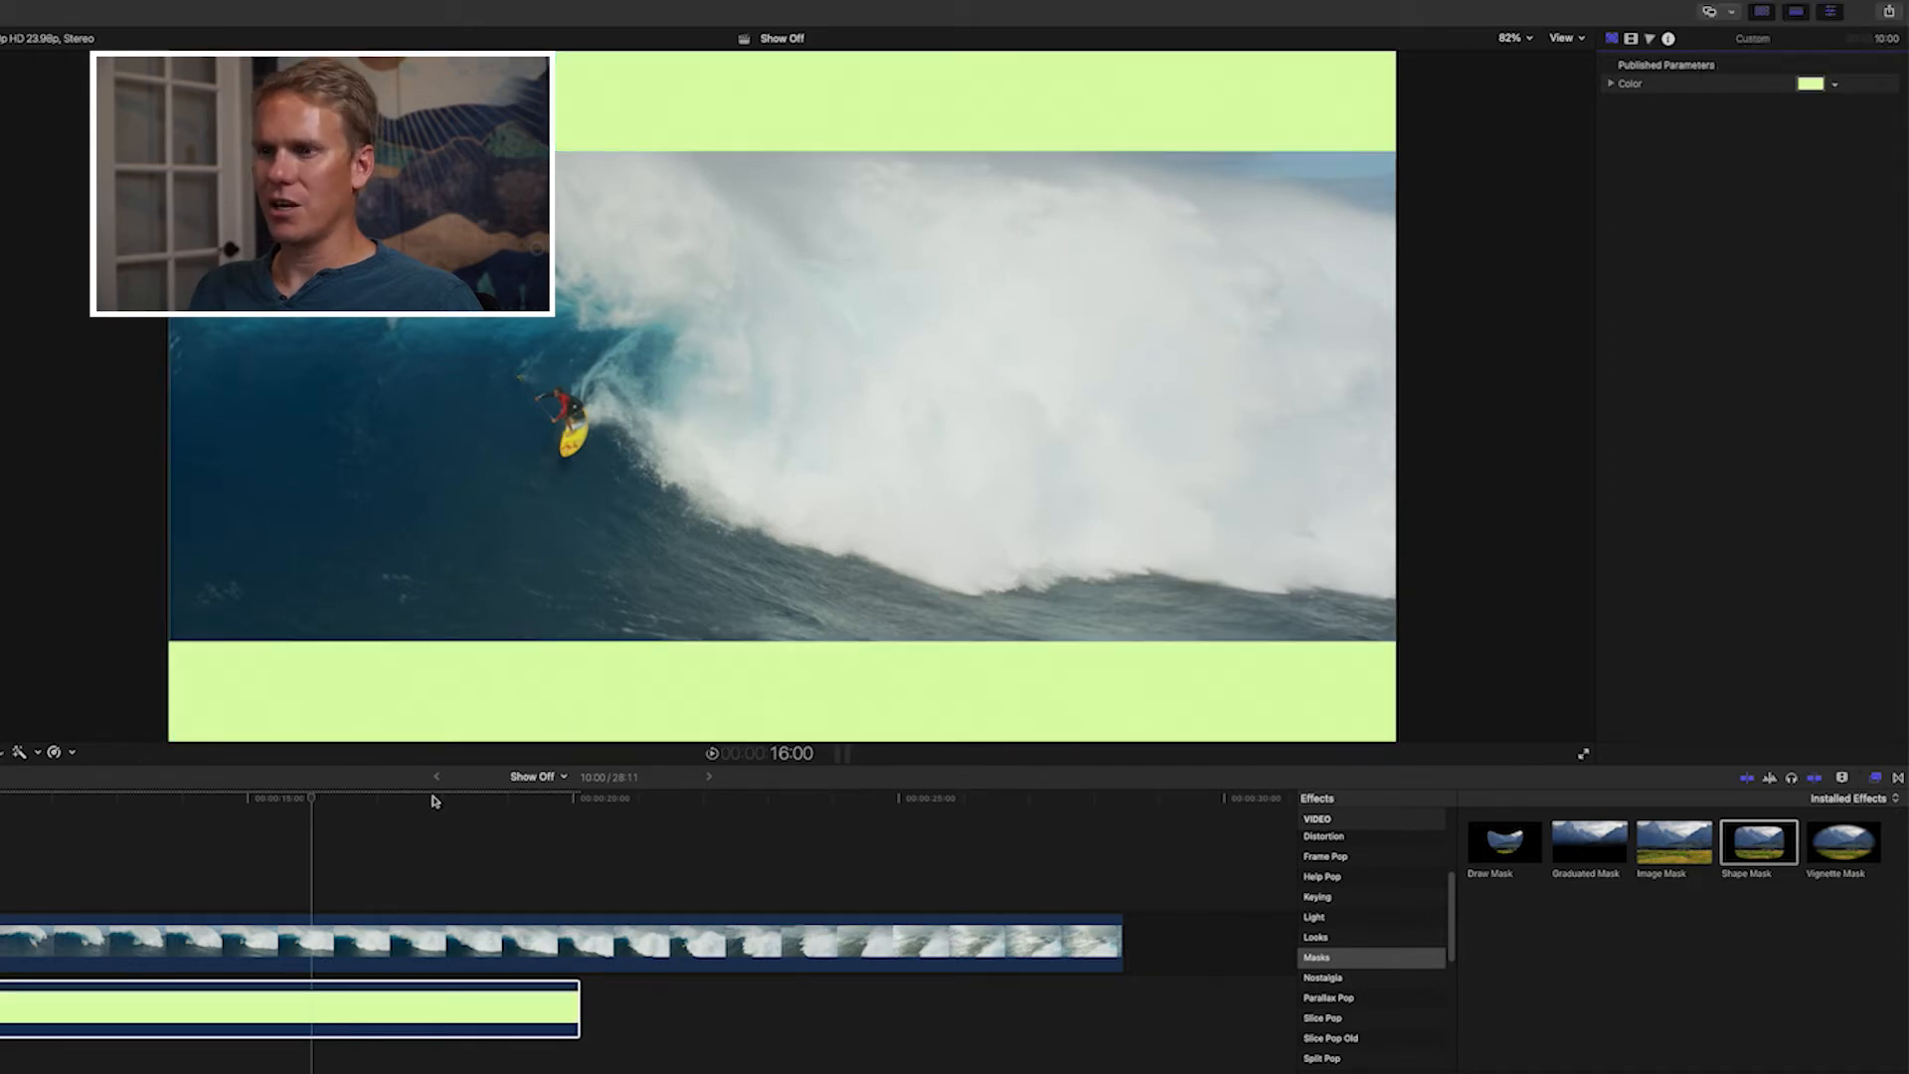
{"action": "left_click", "coordinate": [382, 847]}
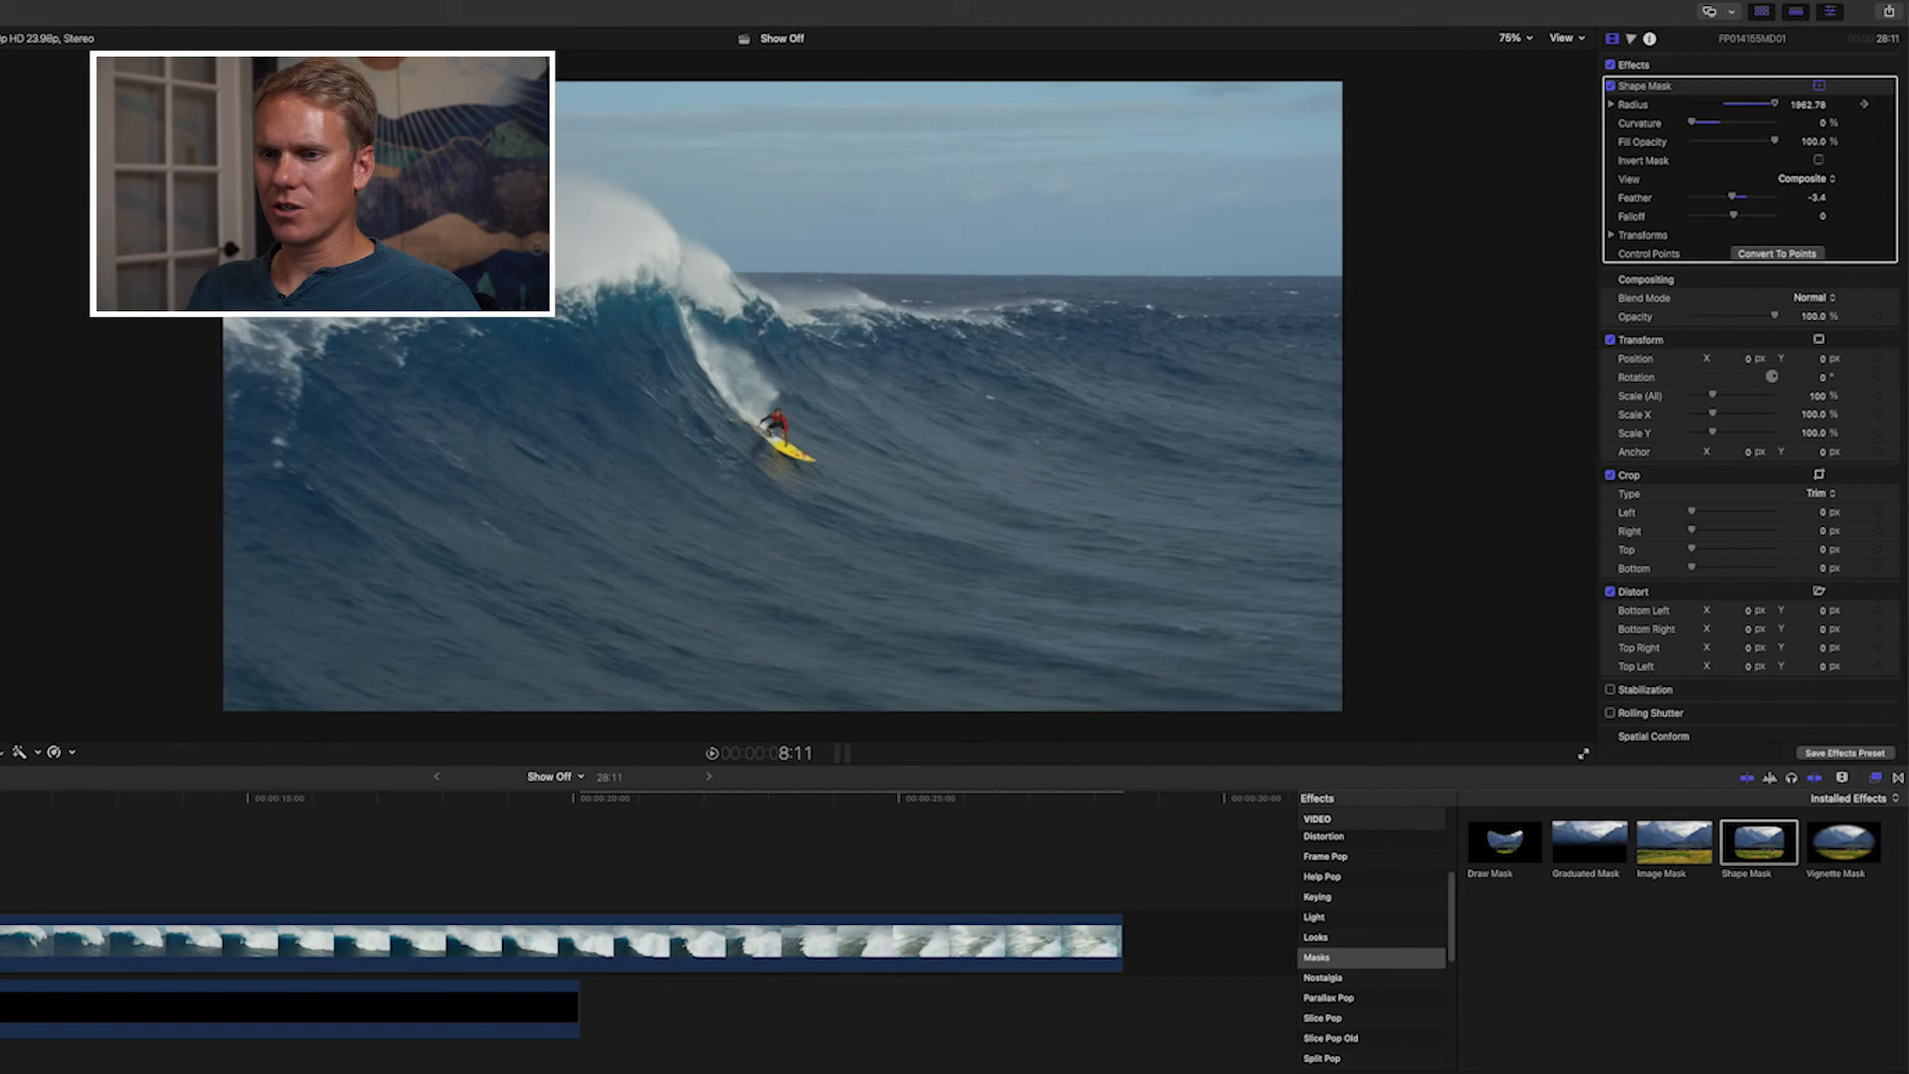
Drag the Shape Mask keyframe in Video Animation to a later time.
{"action": "left_click", "coordinate": [103, 798]}
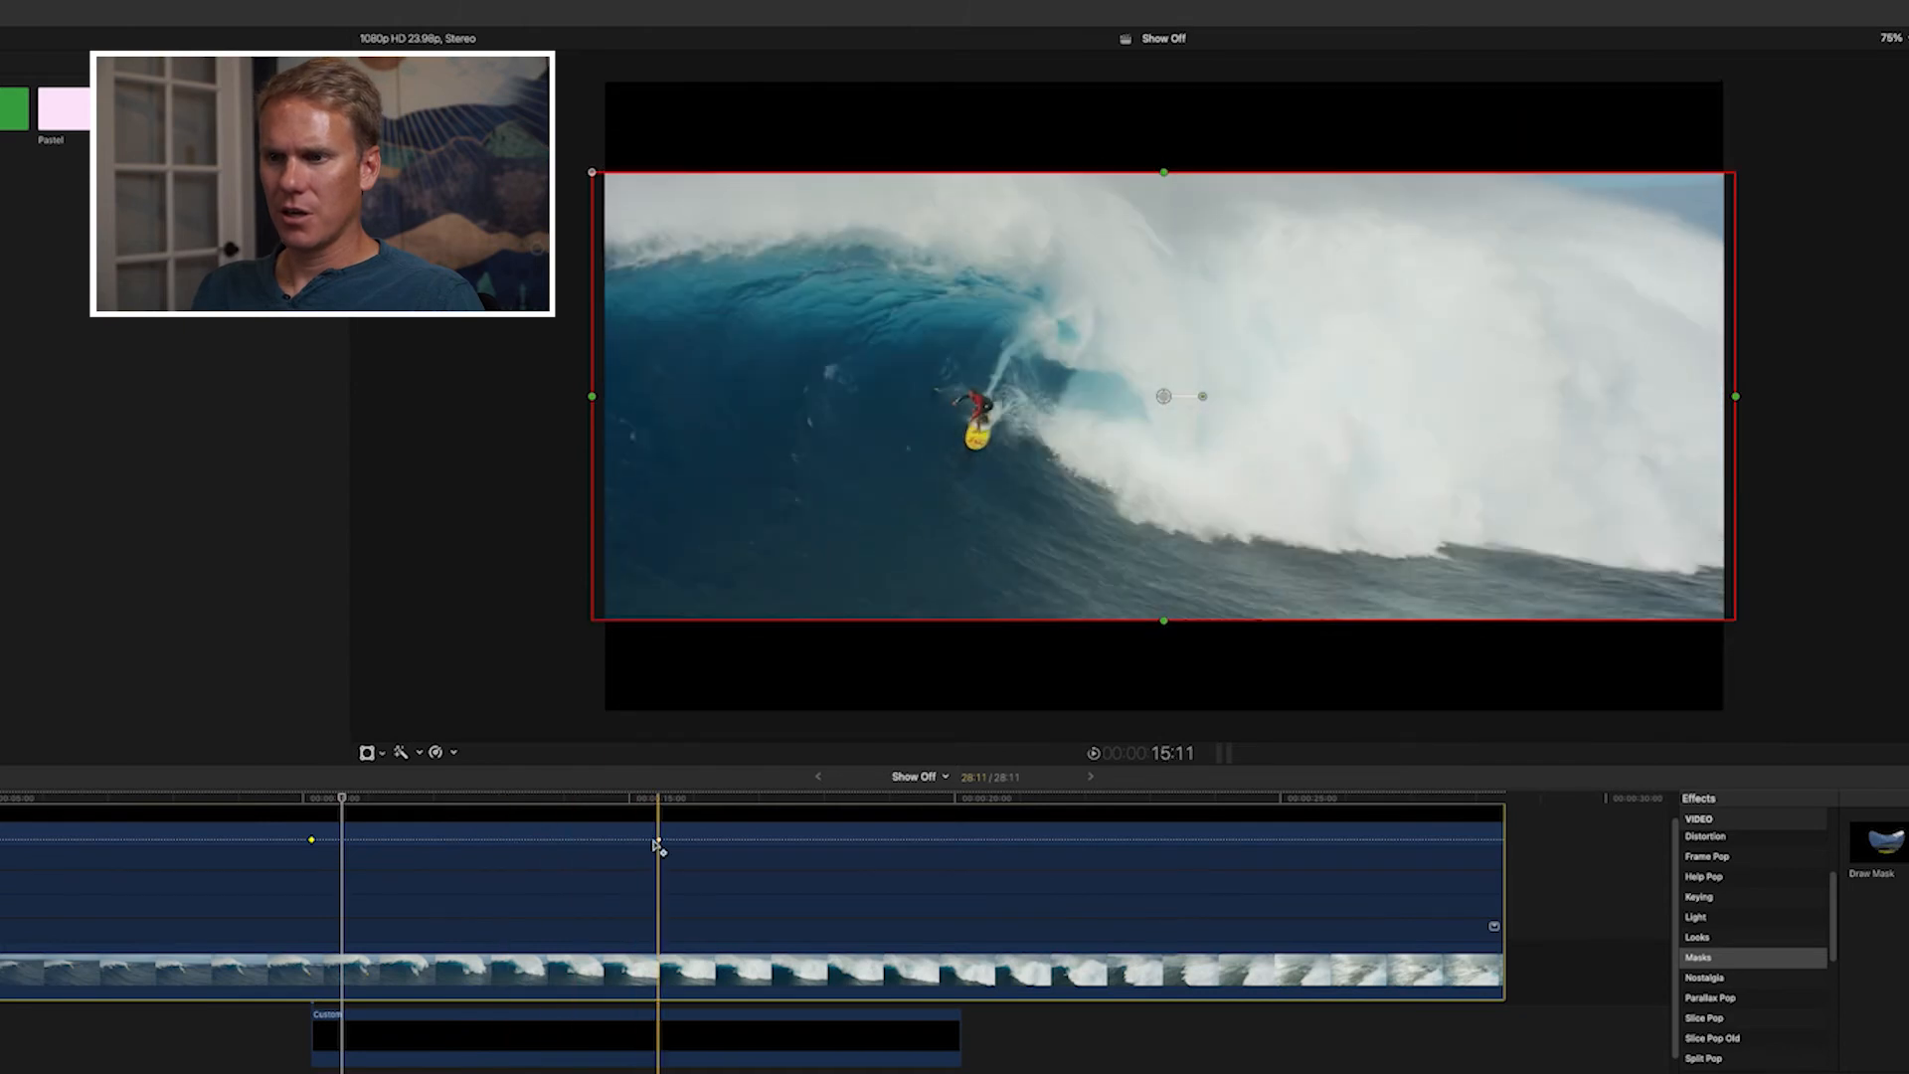
{"action": "left_click_drag", "start_coordinate": [657, 840], "coordinate": [384, 840]}
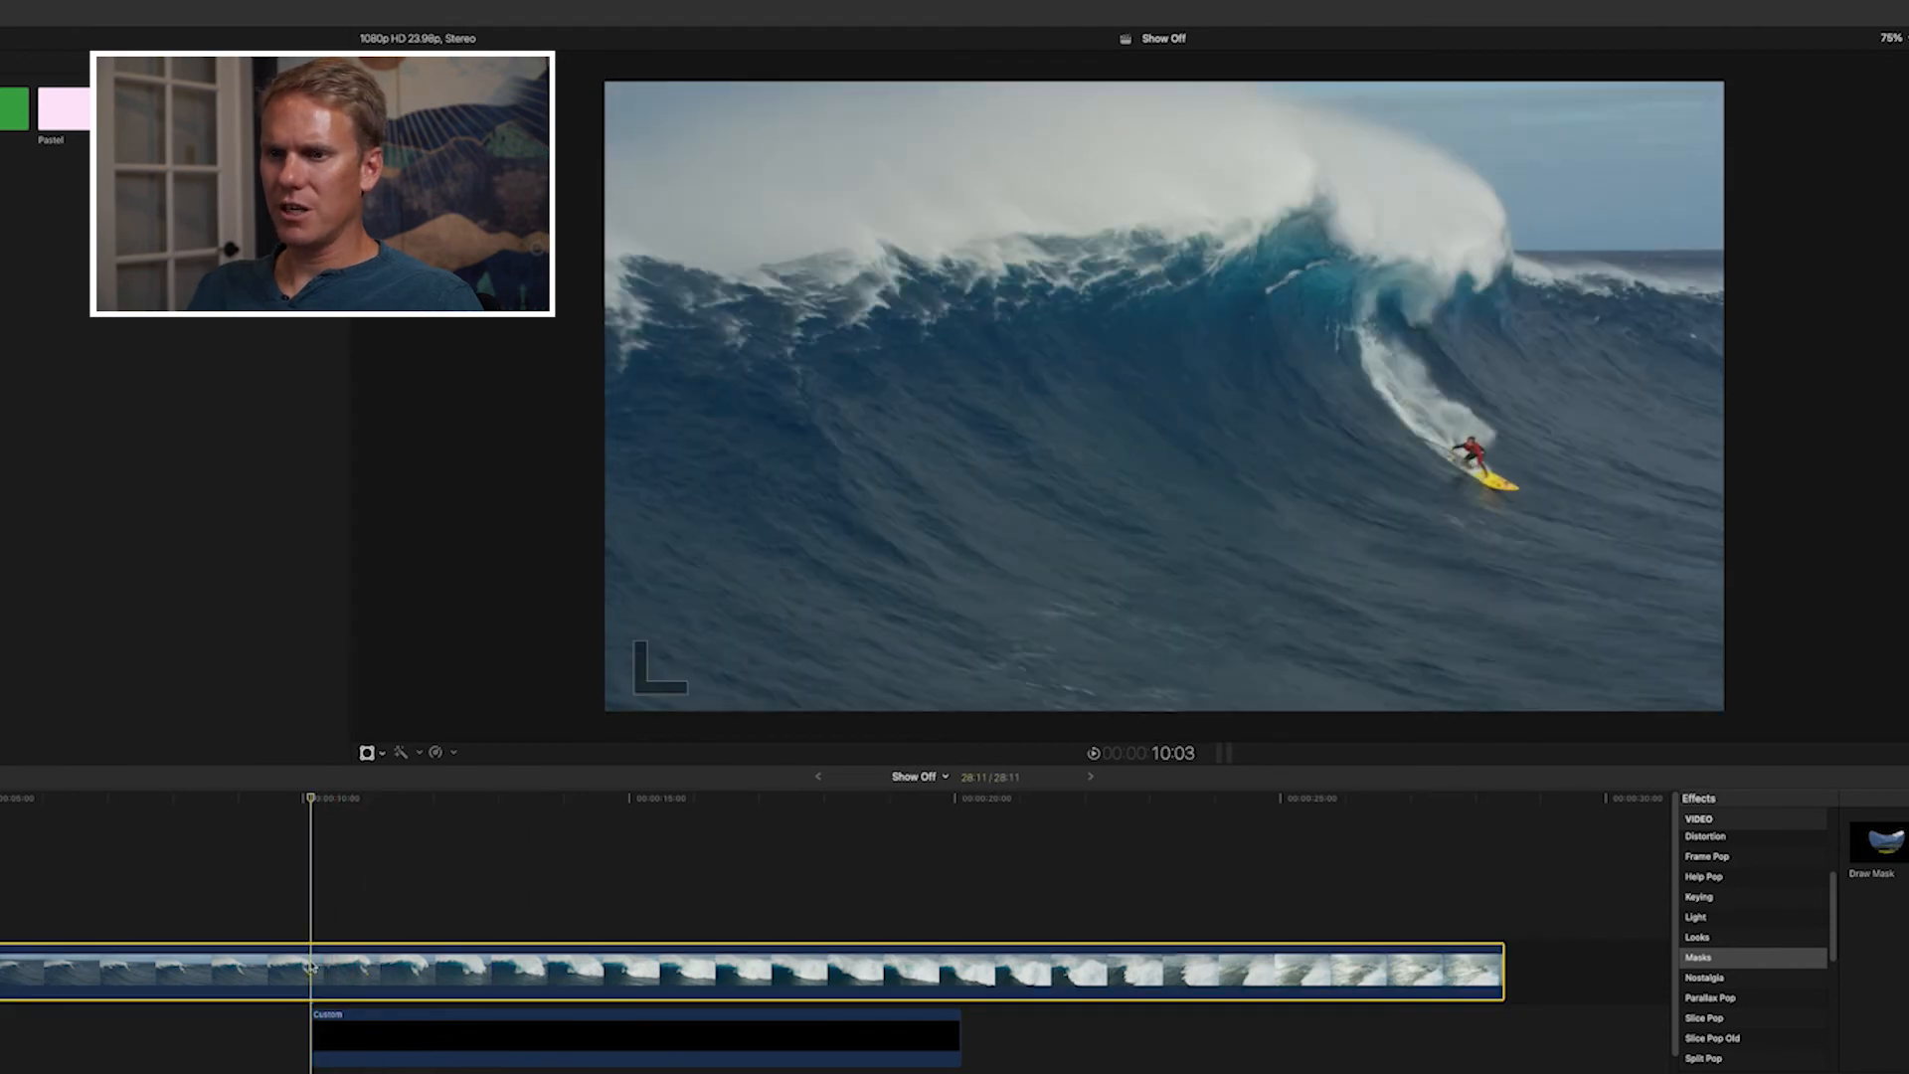
Keyframe the mask enlarged past the frame, then narrowed to show bars a second later.
{"action": "double_click", "coordinate": [1758, 842]}
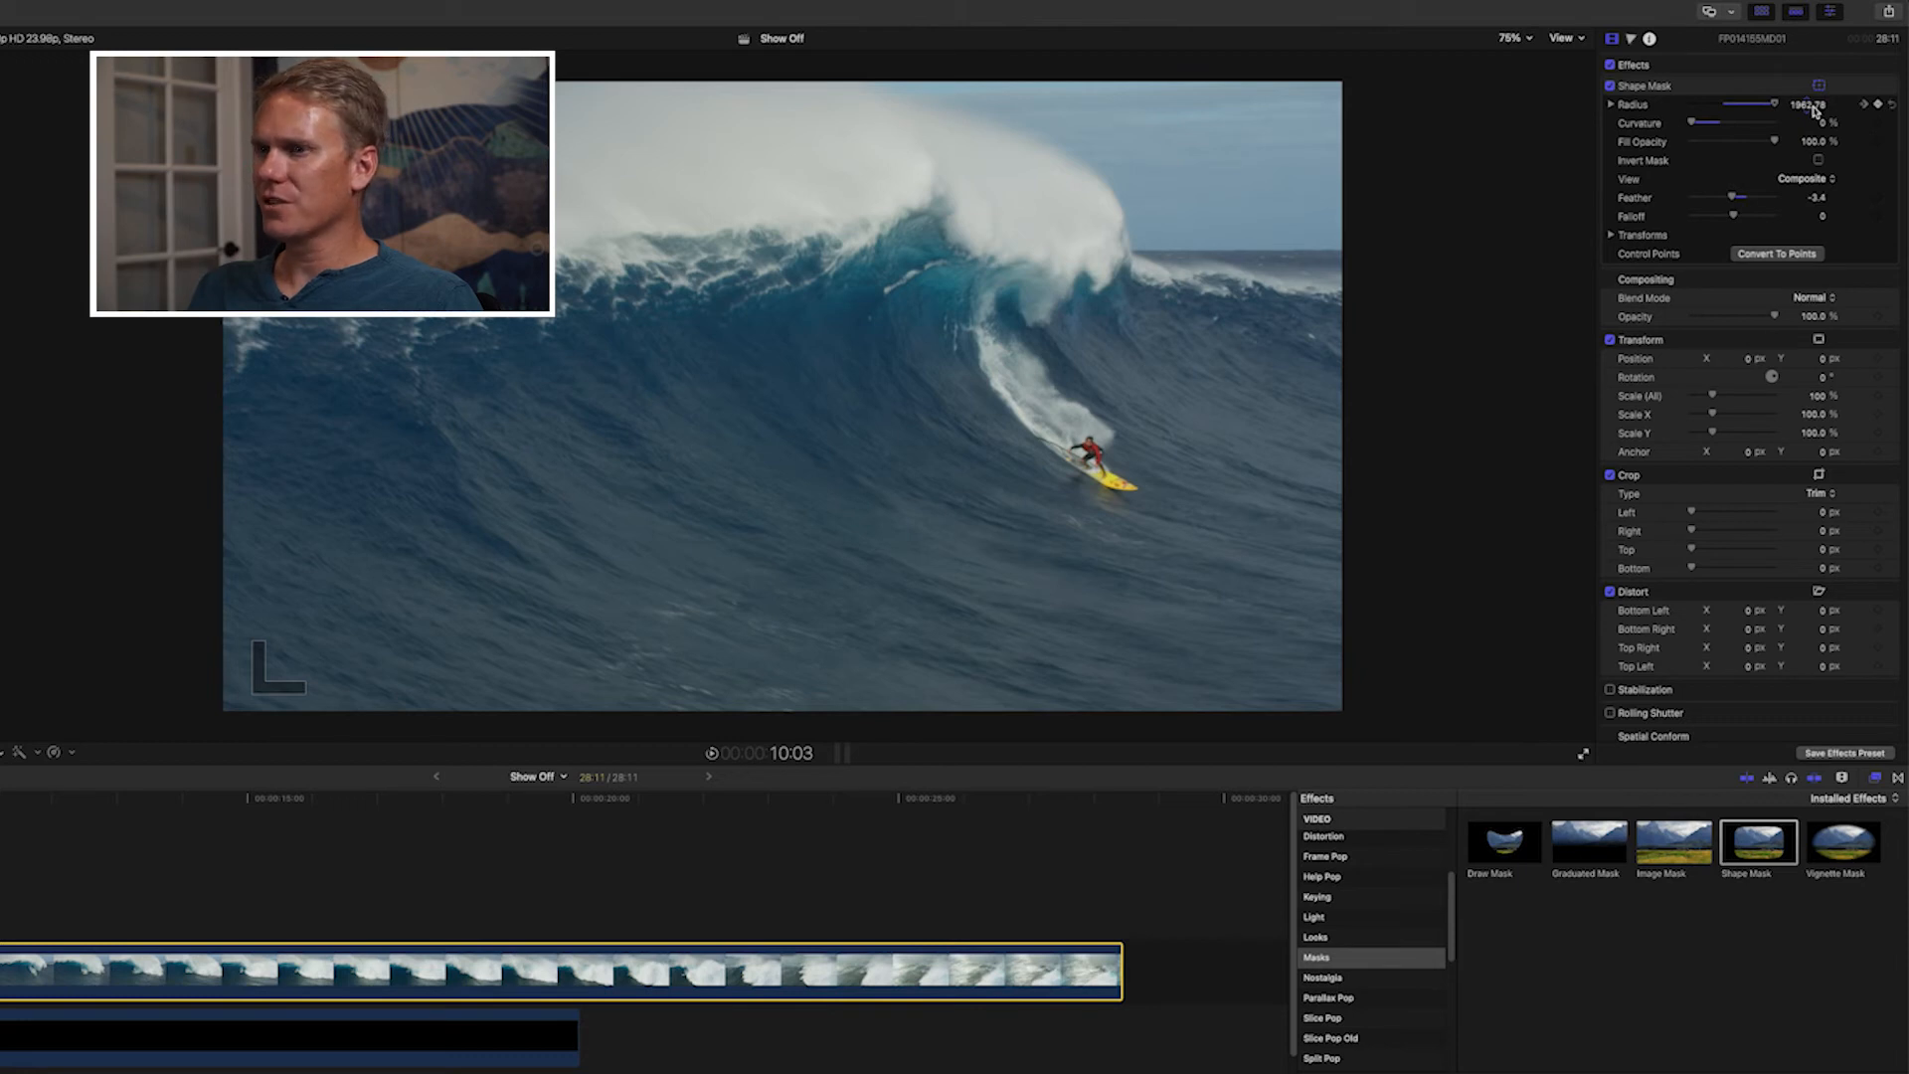
{"action": "left_click", "coordinate": [1645, 85]}
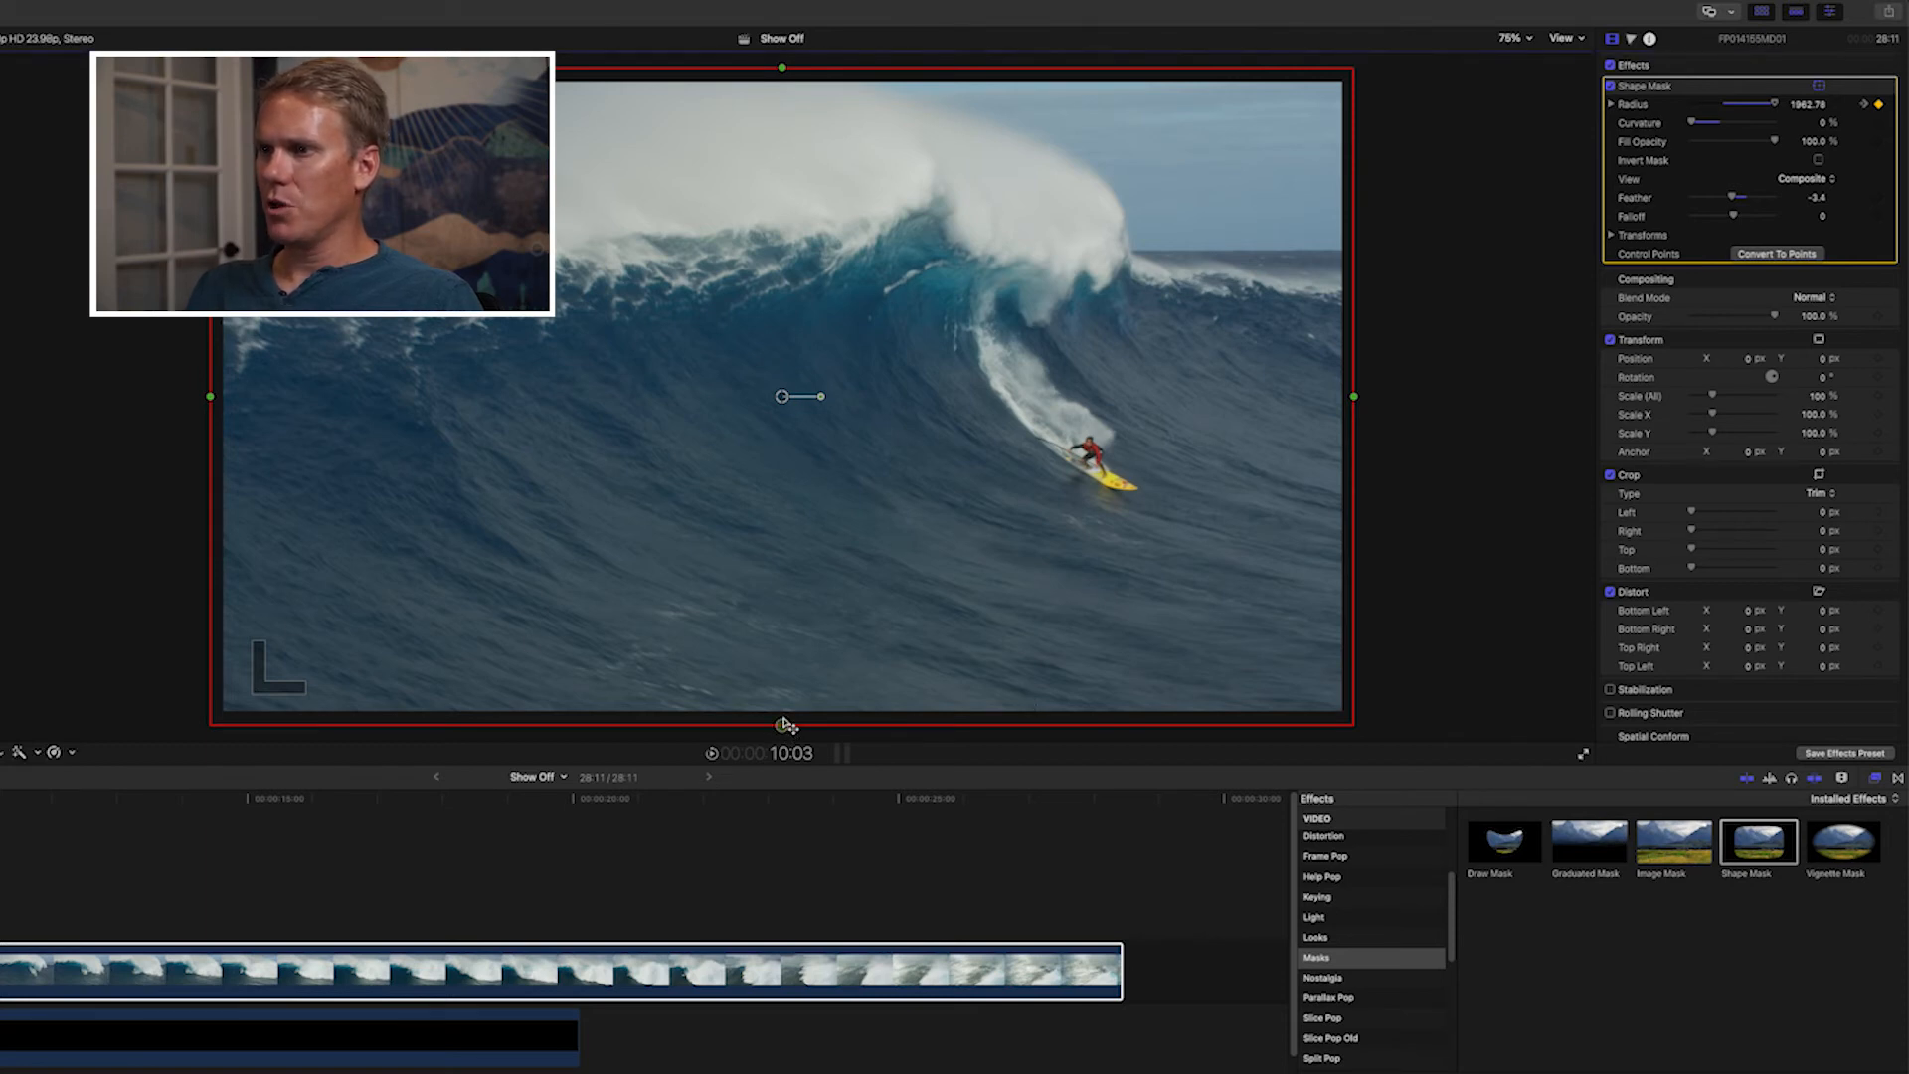
{"action": "left_click_drag", "start_coordinate": [782, 725], "coordinate": [783, 488]}
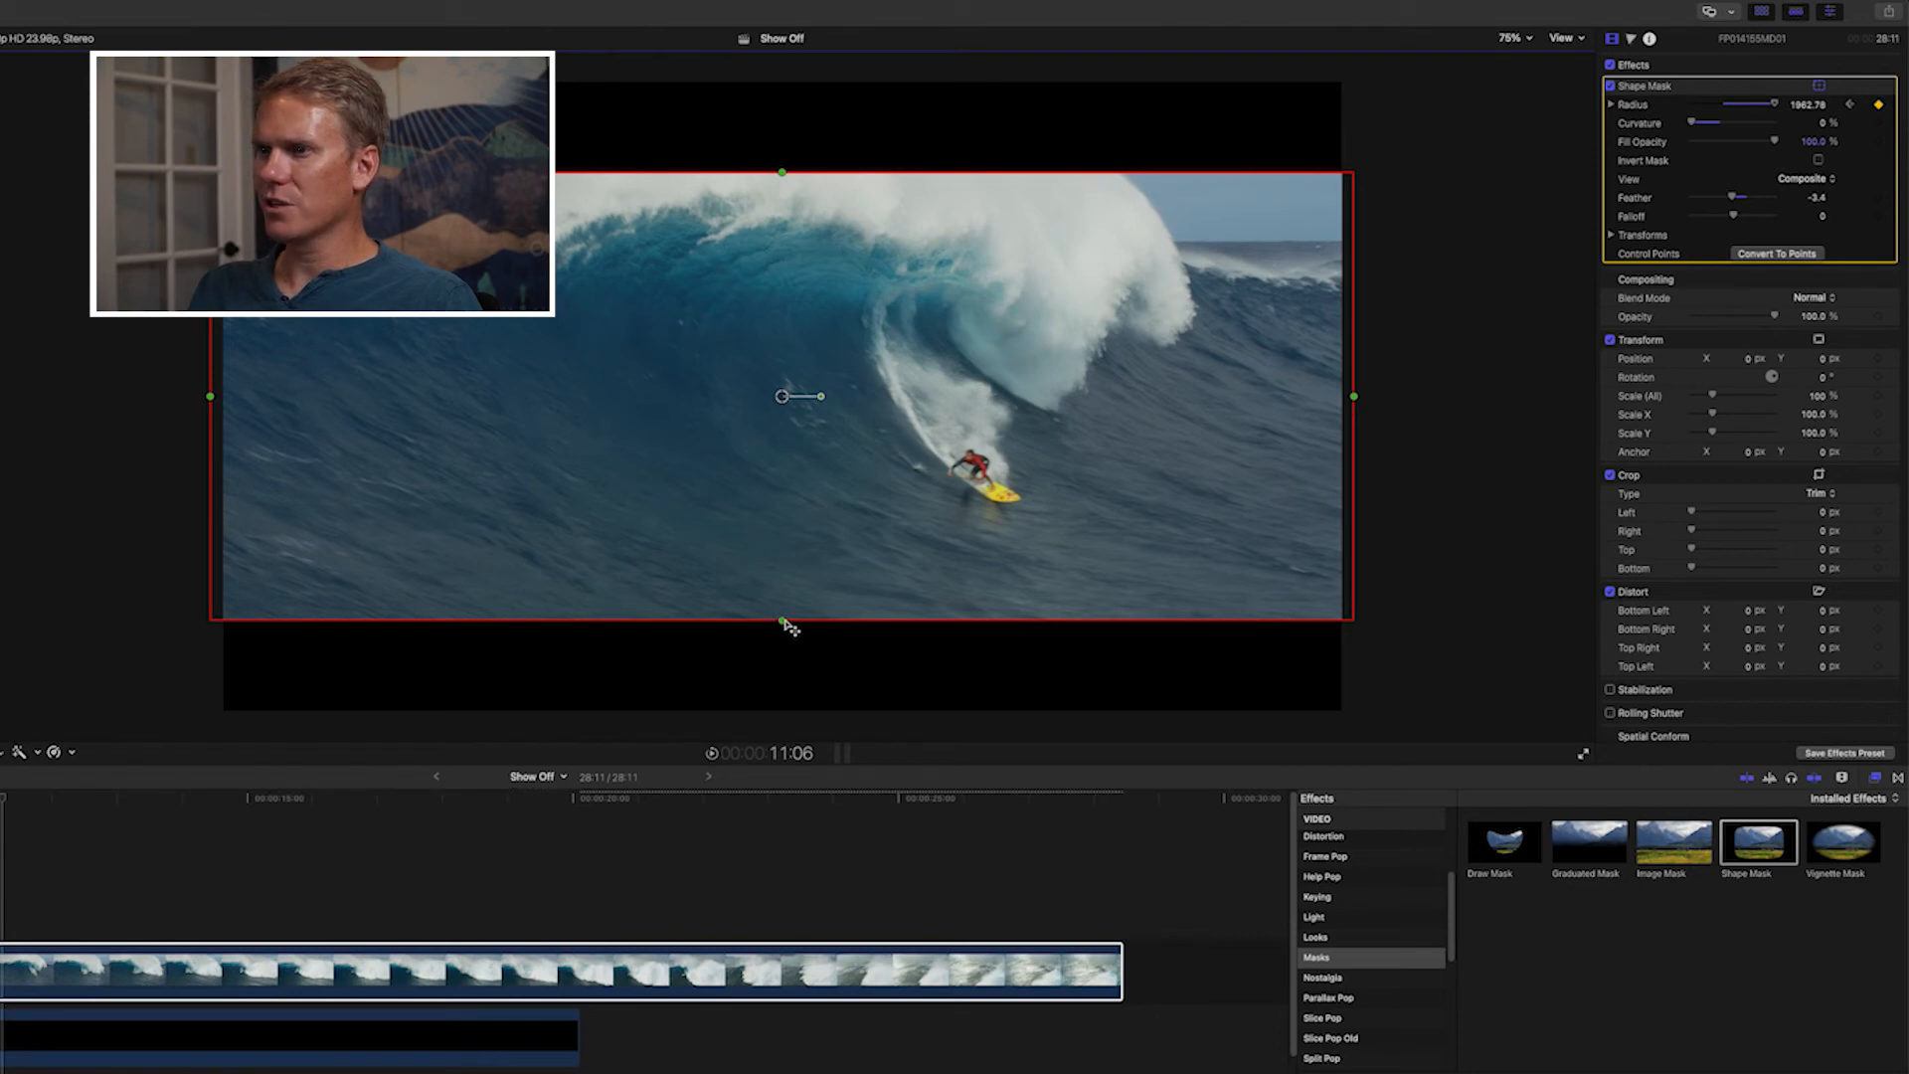
{"action": "left_click_drag", "start_coordinate": [781, 624], "coordinate": [782, 579]}
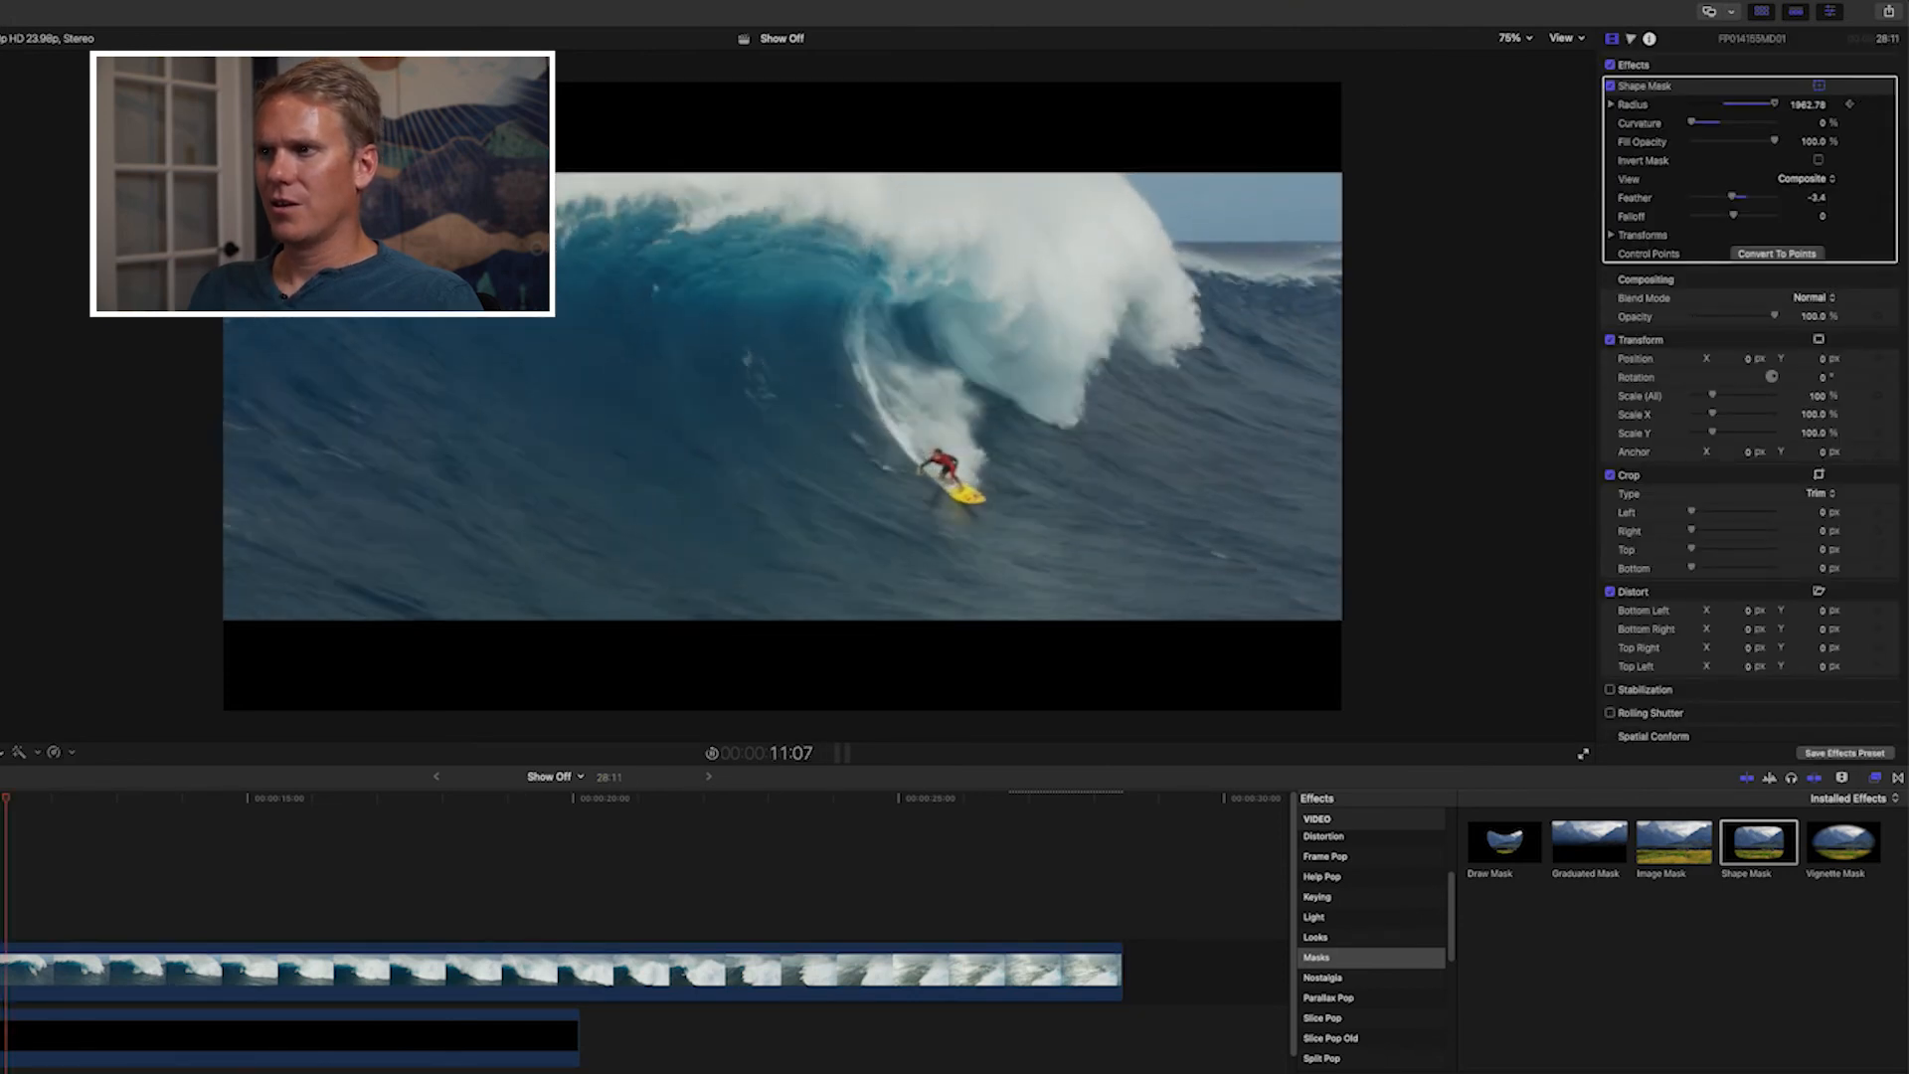
At a point with visible bars, raise the Shape Mask Feather slider toward 100.
{"action": "left_click", "coordinate": [146, 797]}
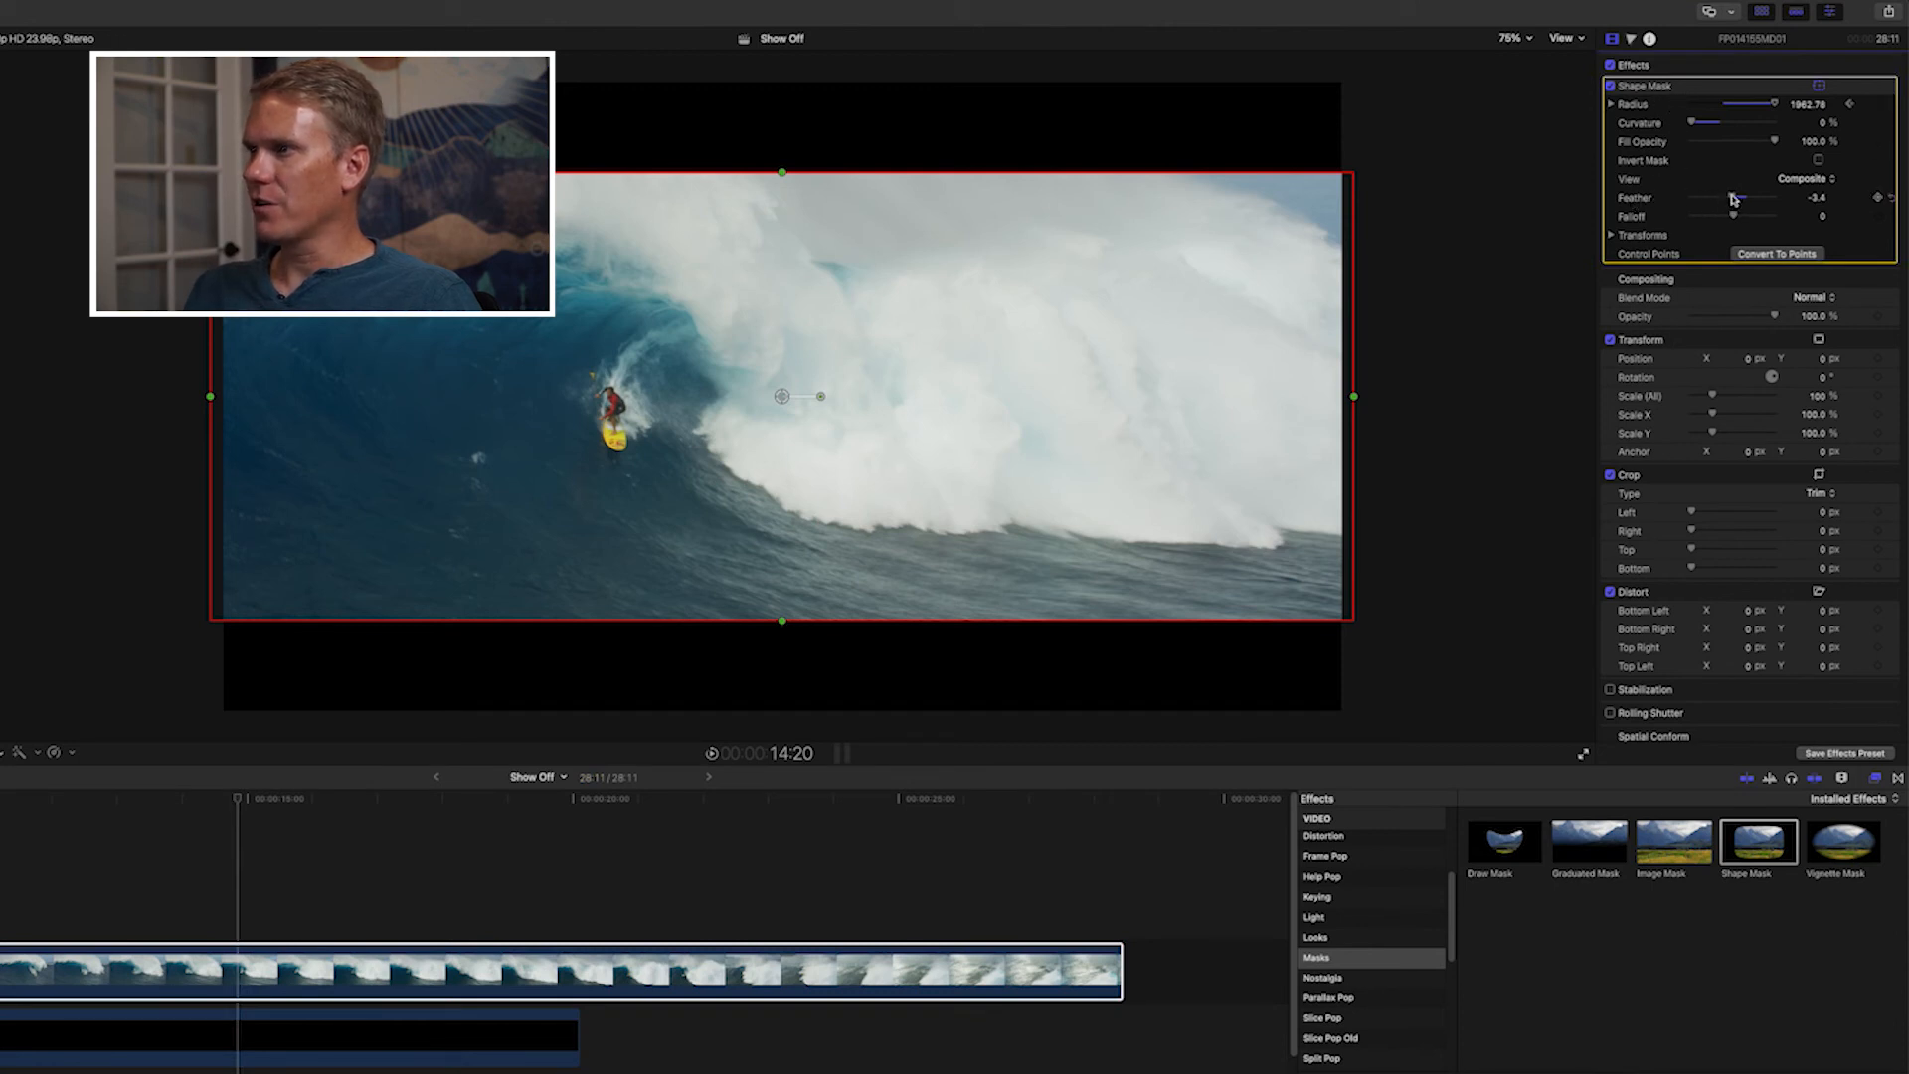
{"action": "left_click_drag", "start_coordinate": [1735, 213], "coordinate": [1764, 199]}
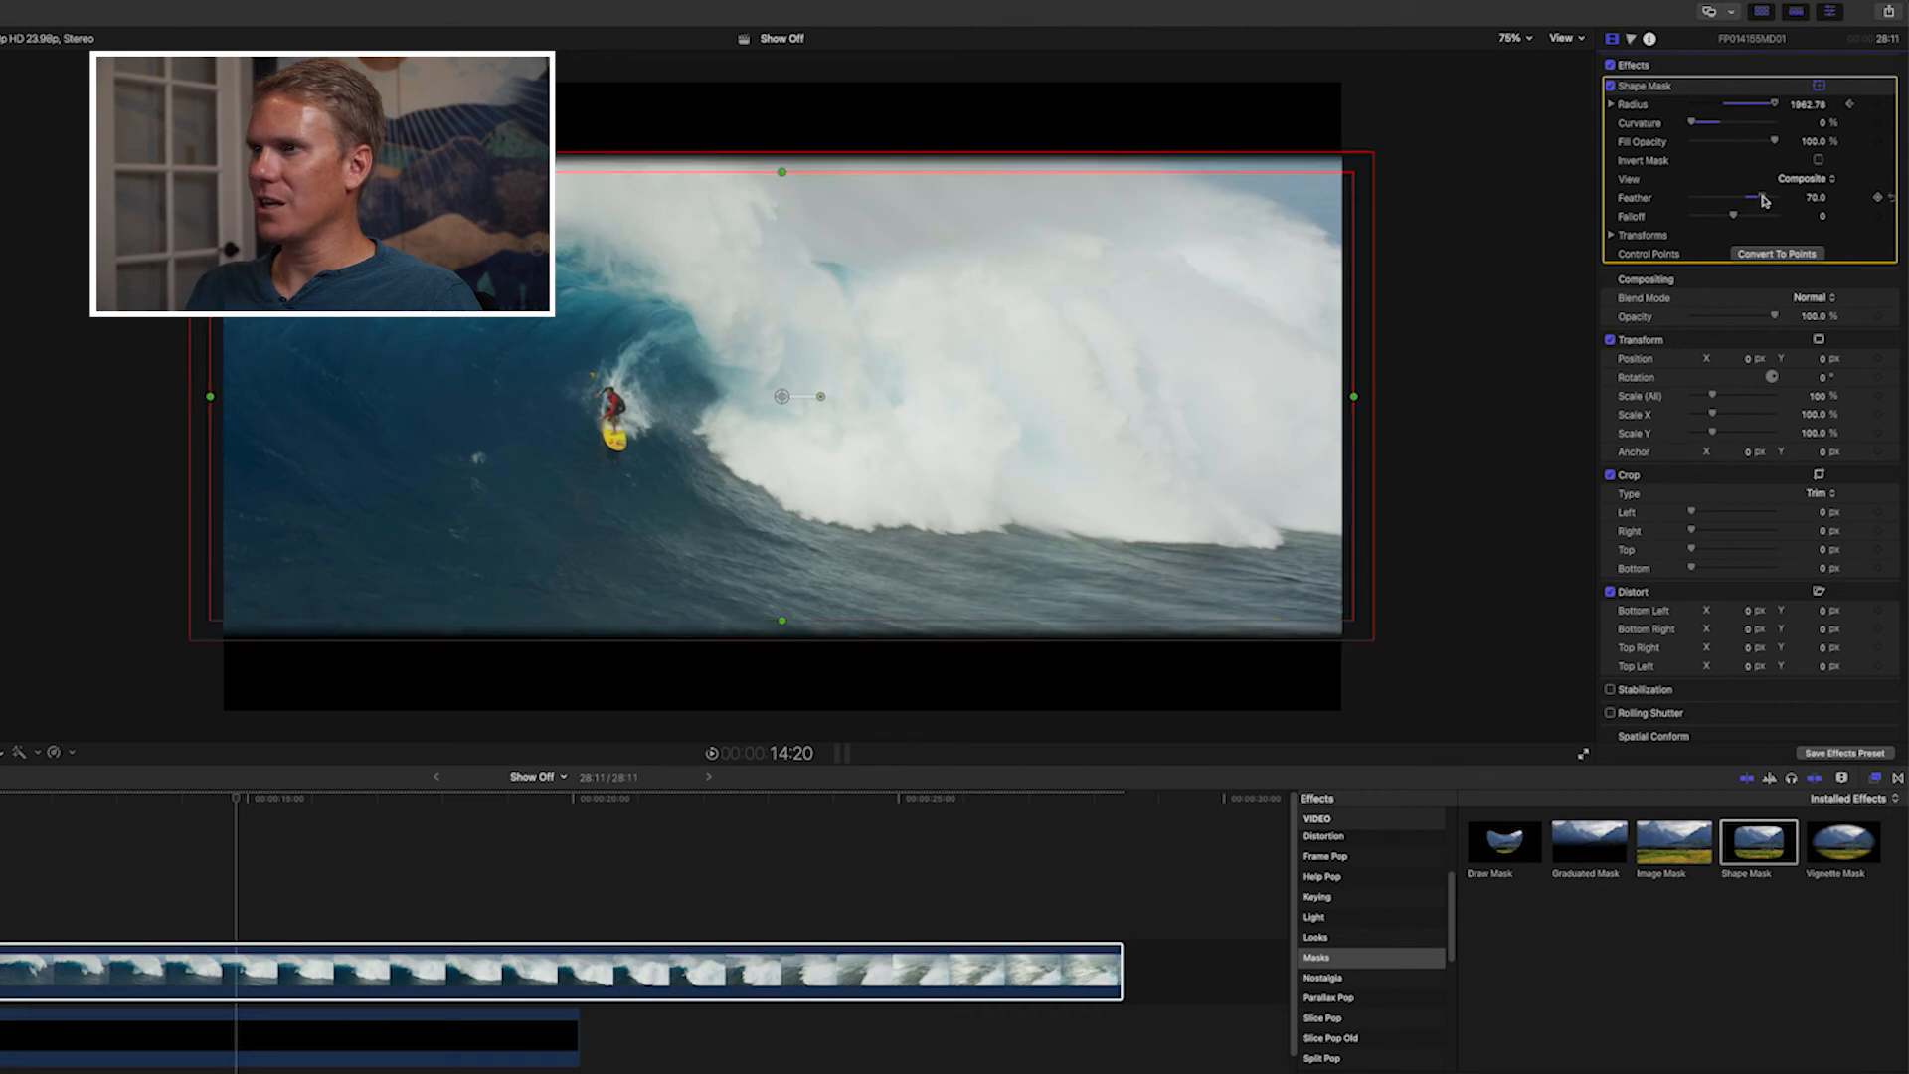
{"action": "left_click_drag", "start_coordinate": [1763, 197], "coordinate": [1769, 197]}
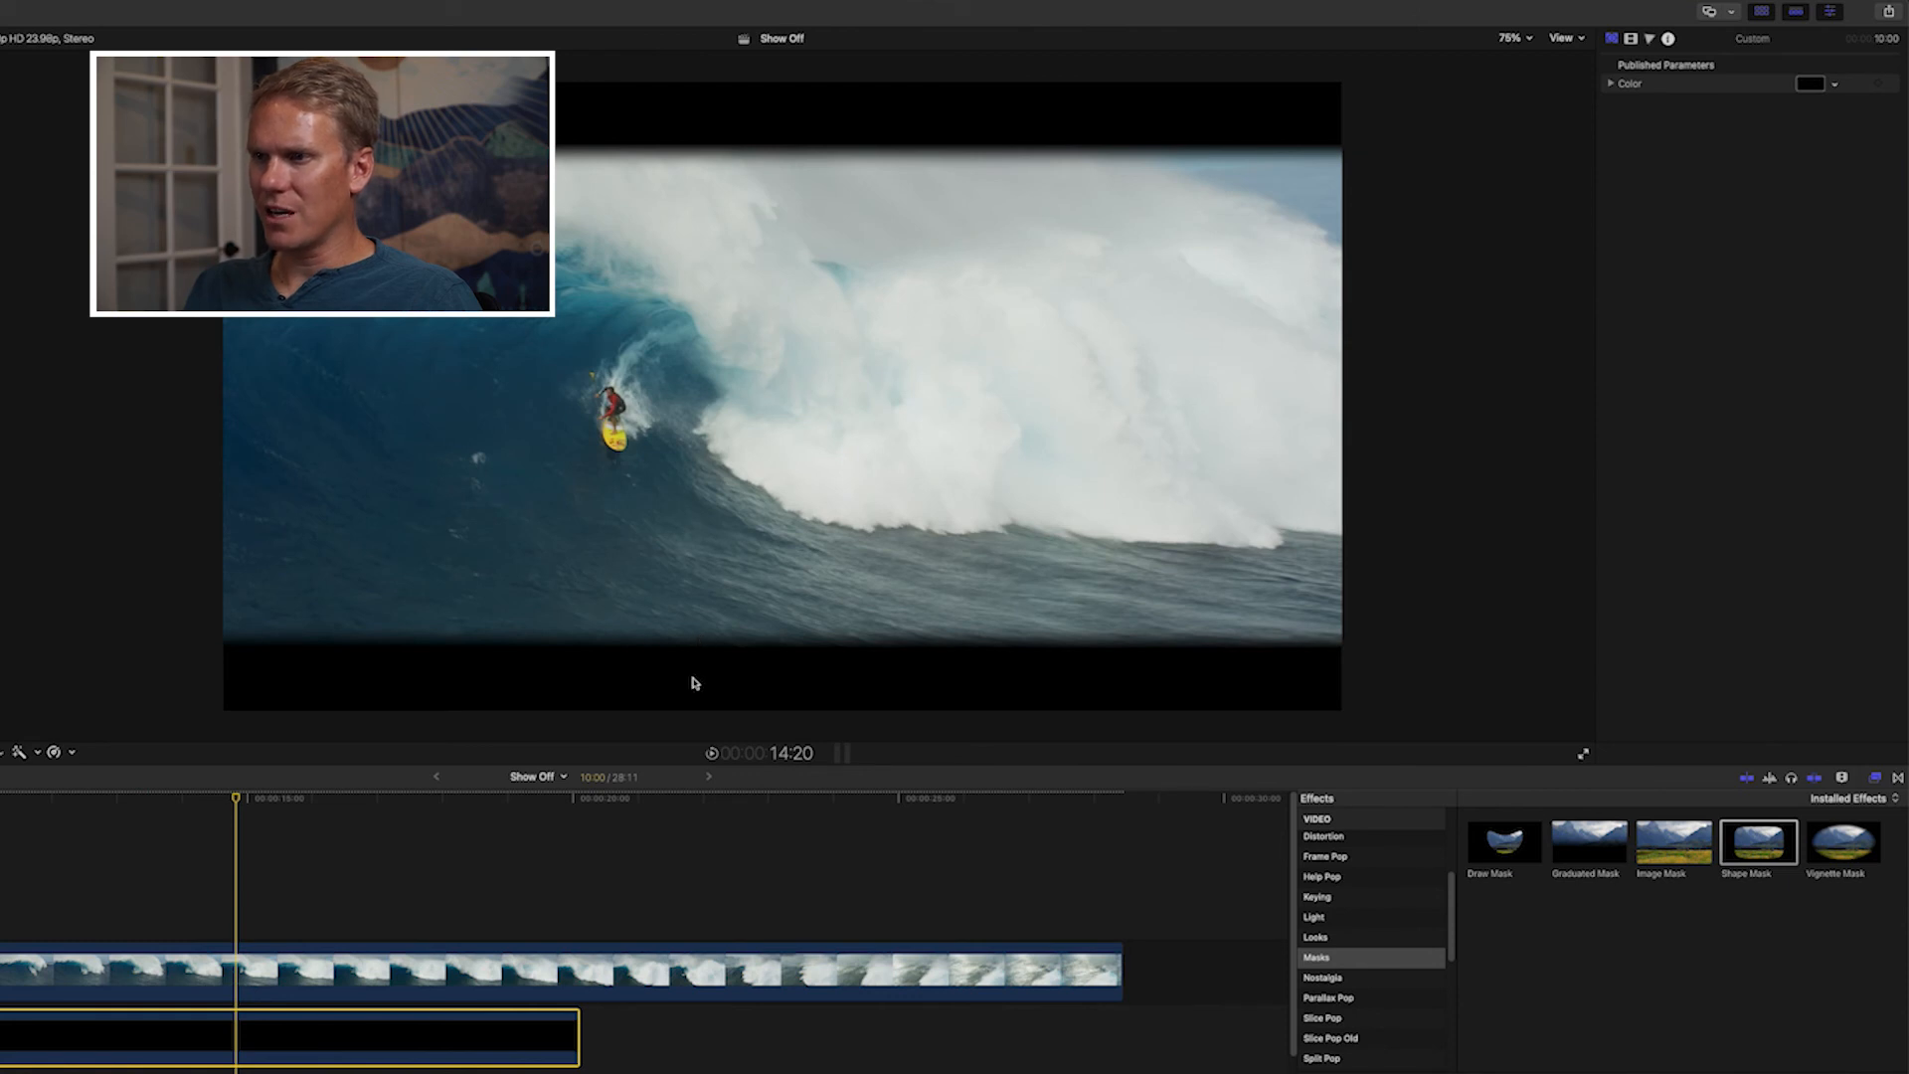
{"action": "mouse_move", "coordinate": [698, 627]}
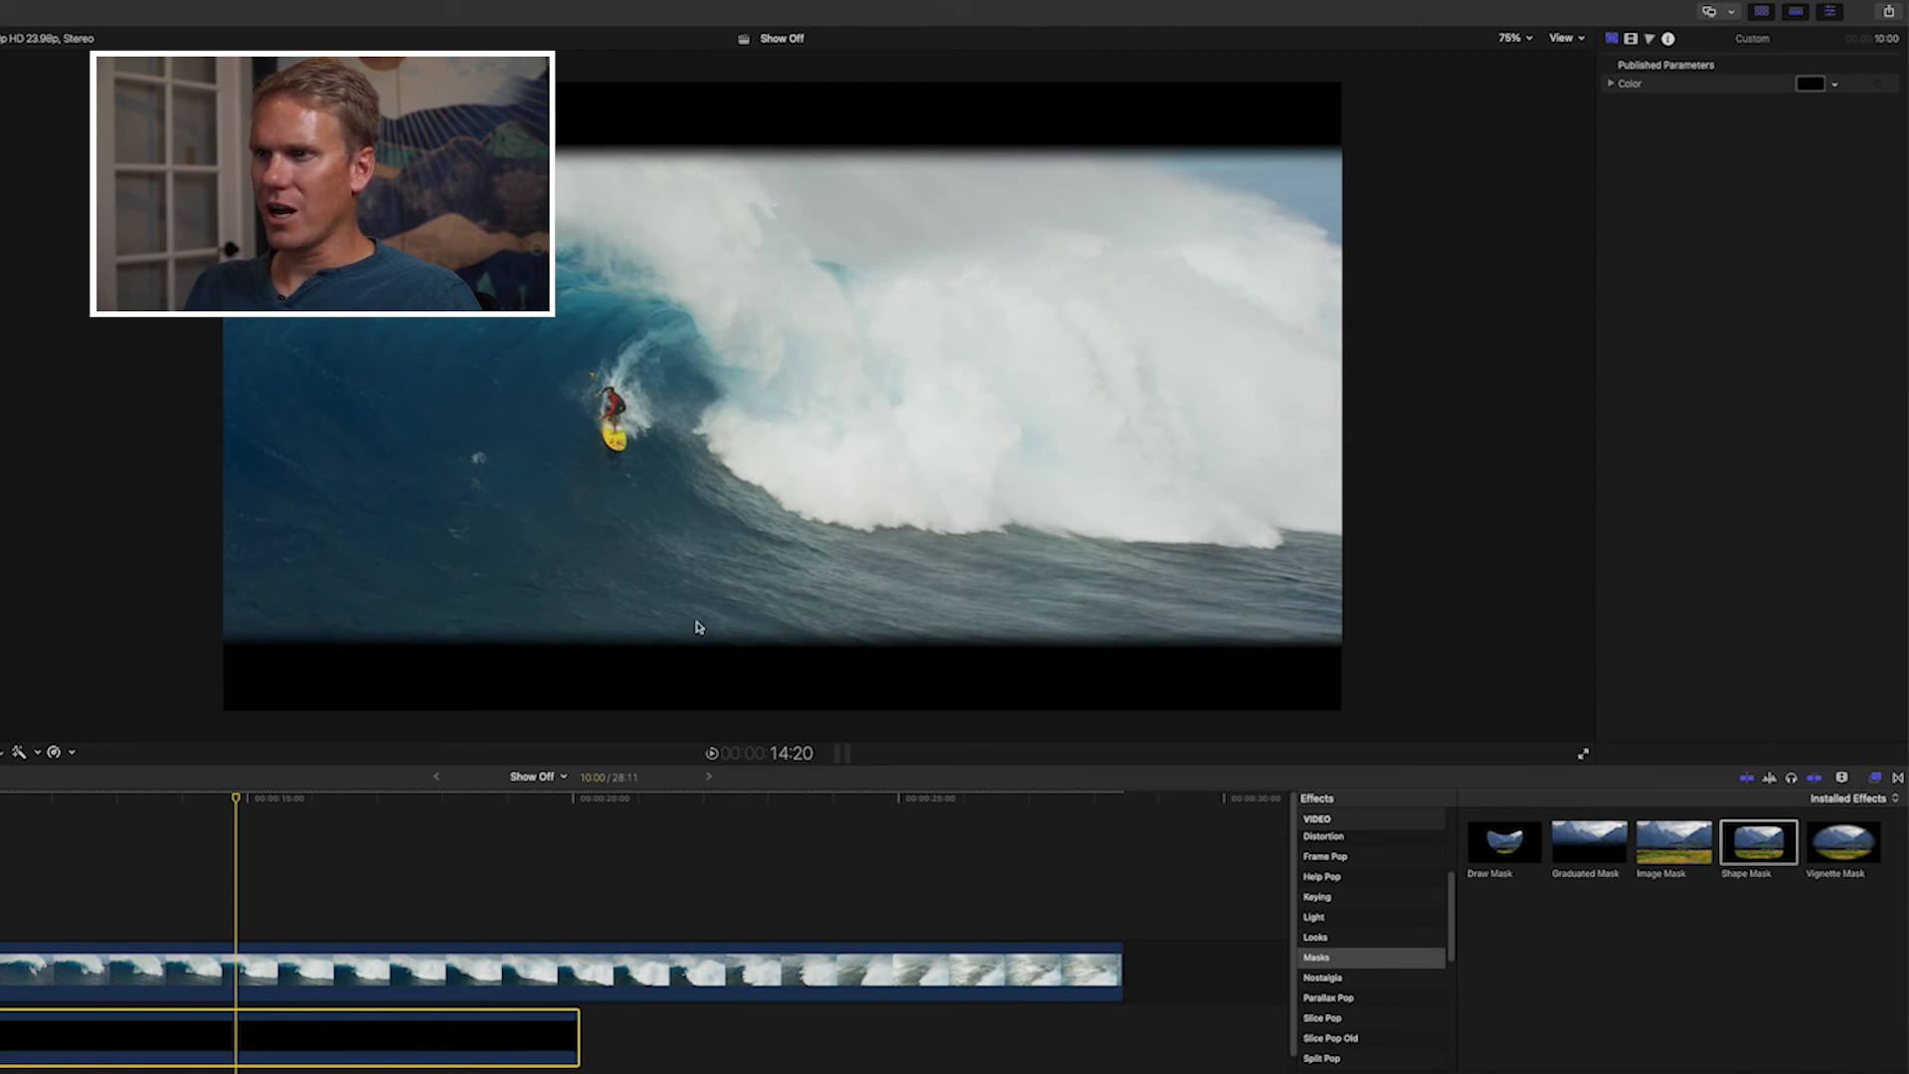
{"action": "mouse_move", "coordinate": [542, 575]}
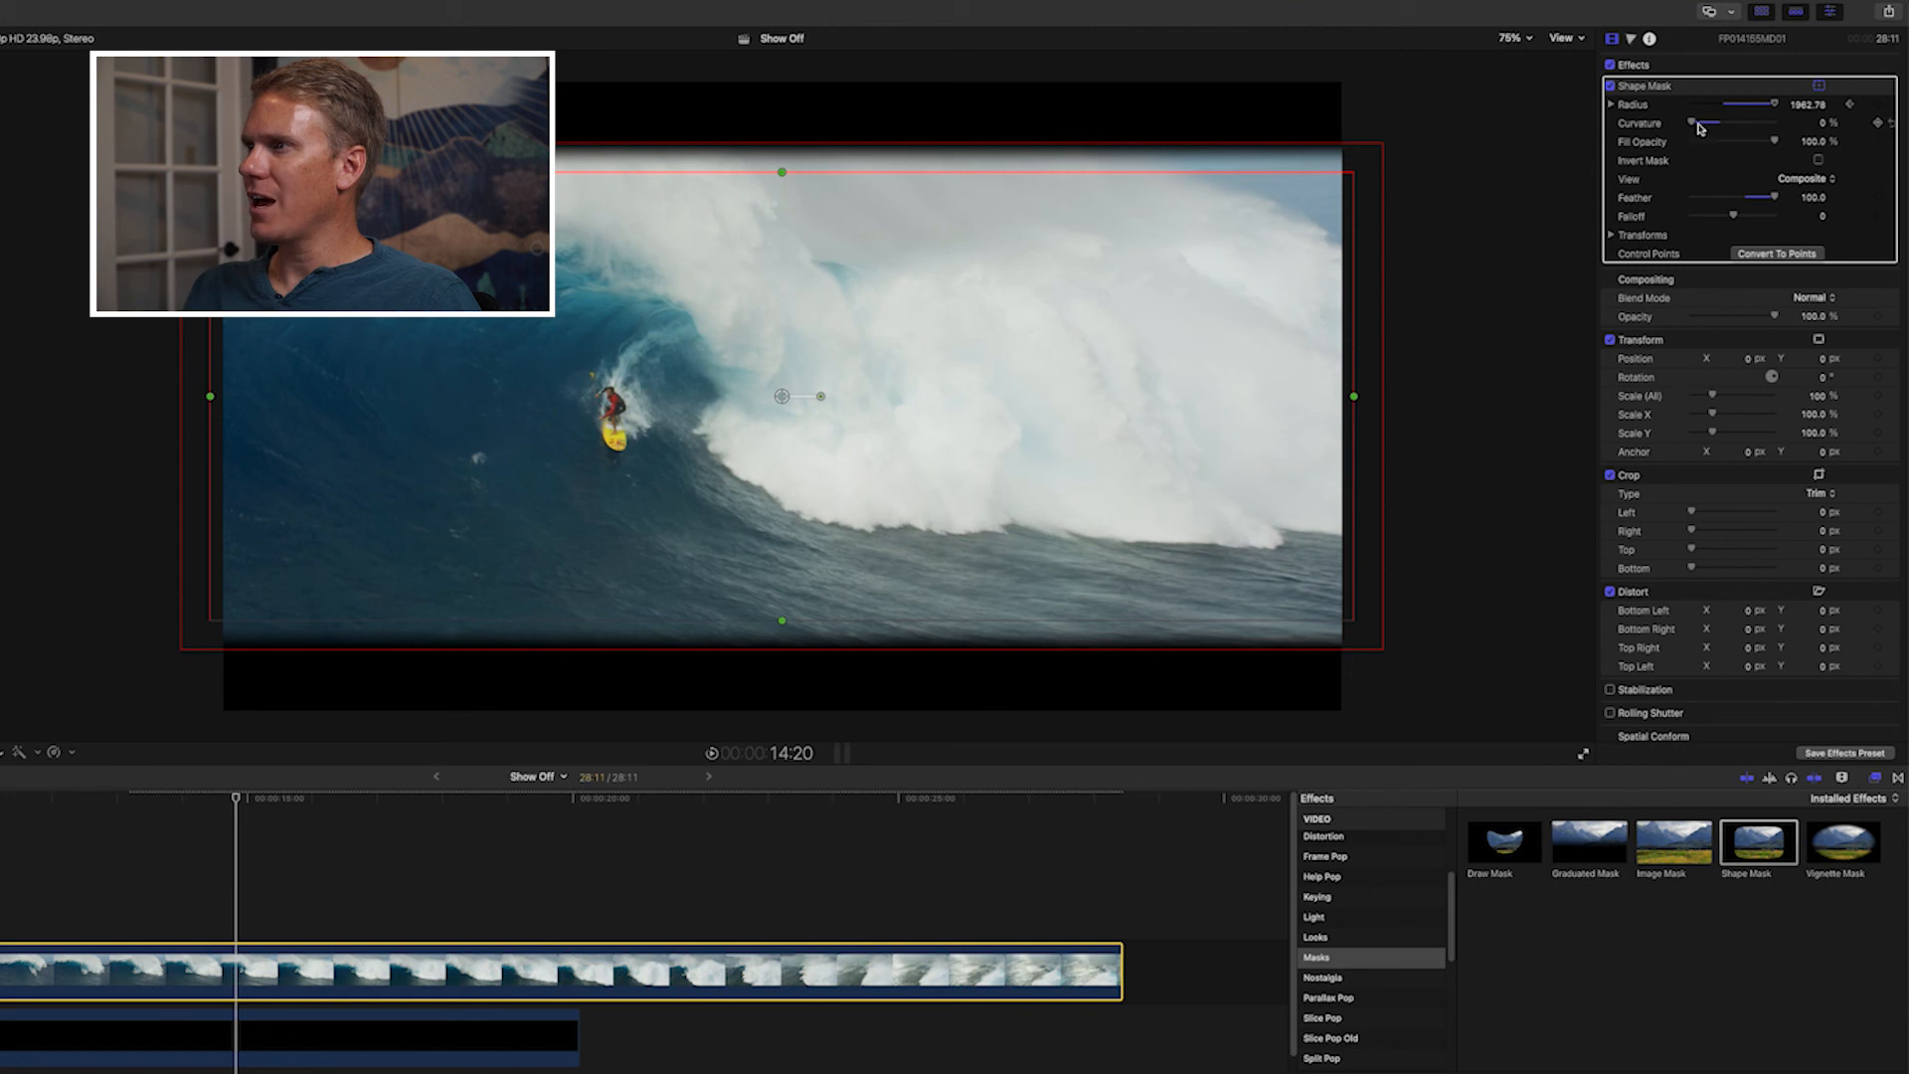
Raise the Shape Mask Curvature to about 33% and preview from an earlier moment.
{"action": "left_click_drag", "start_coordinate": [1691, 123], "coordinate": [1724, 124]}
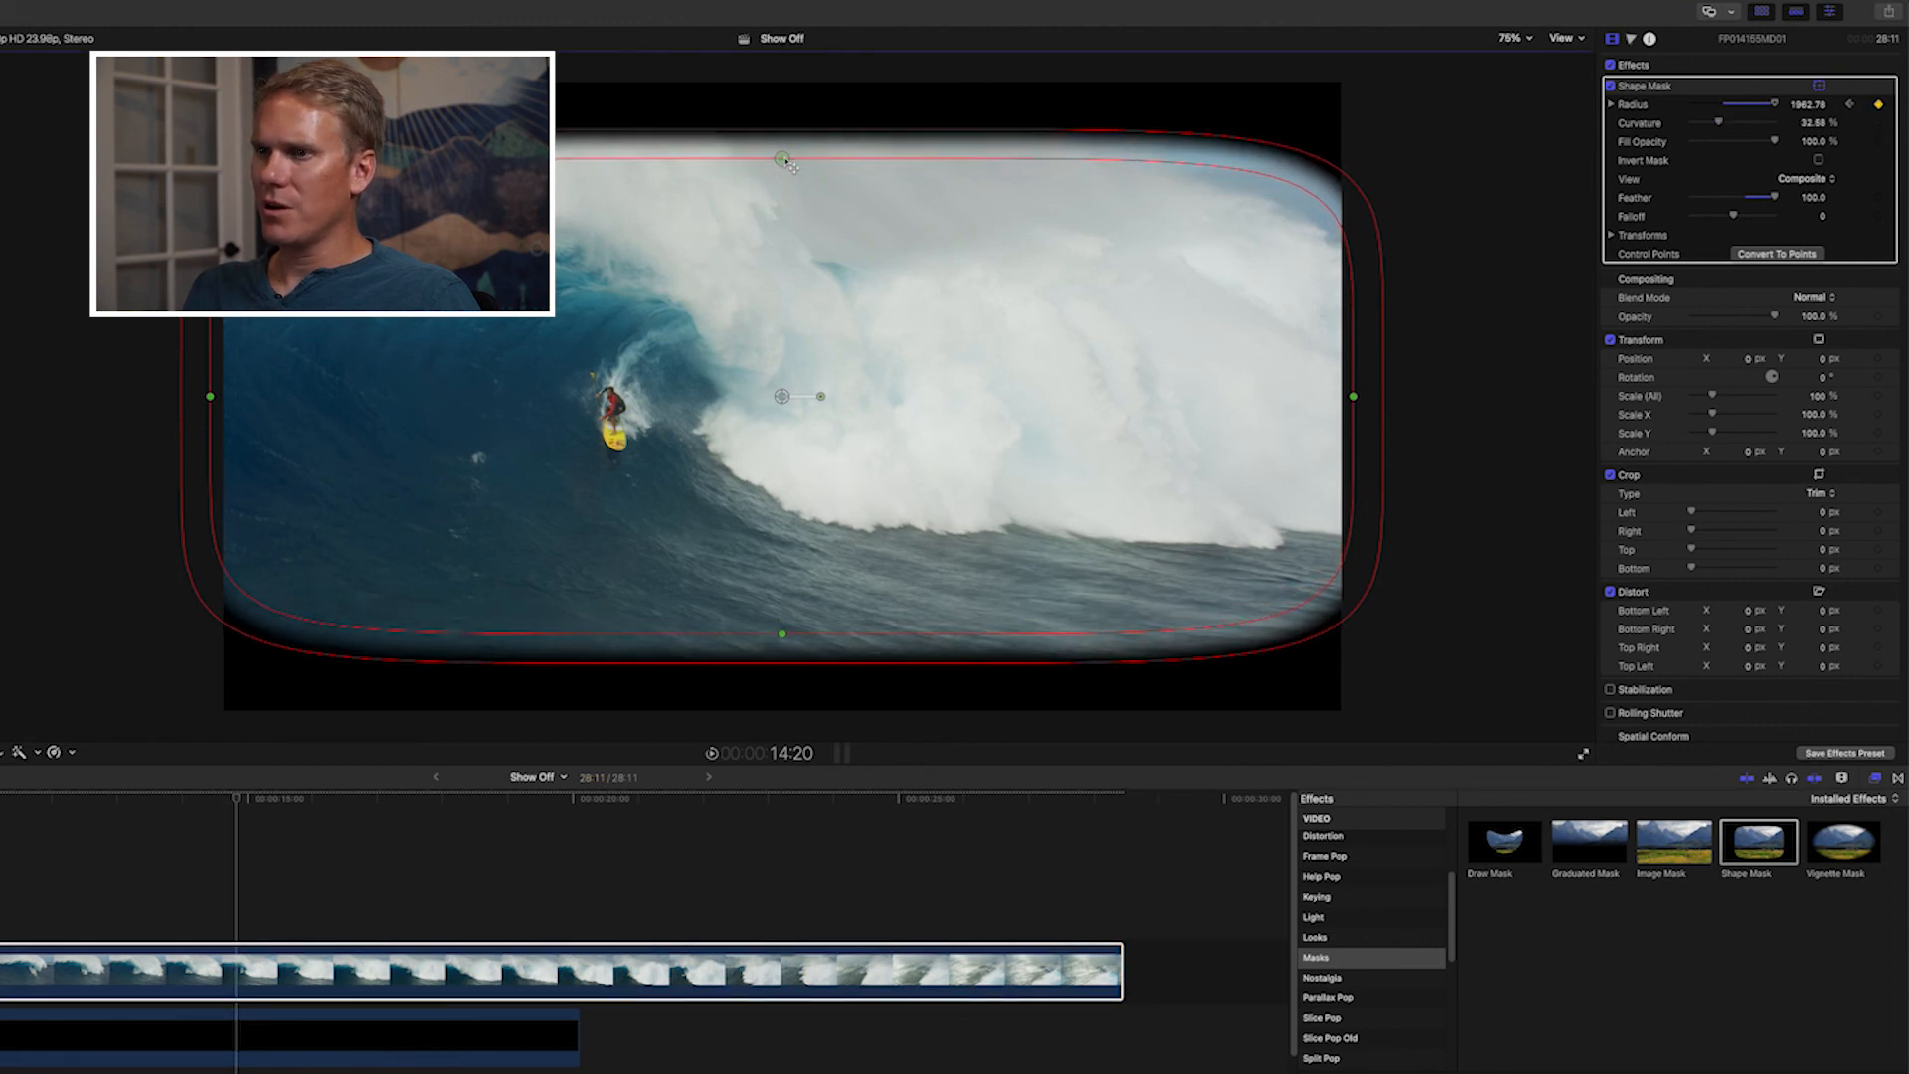
{"action": "left_click", "coordinate": [196, 797]}
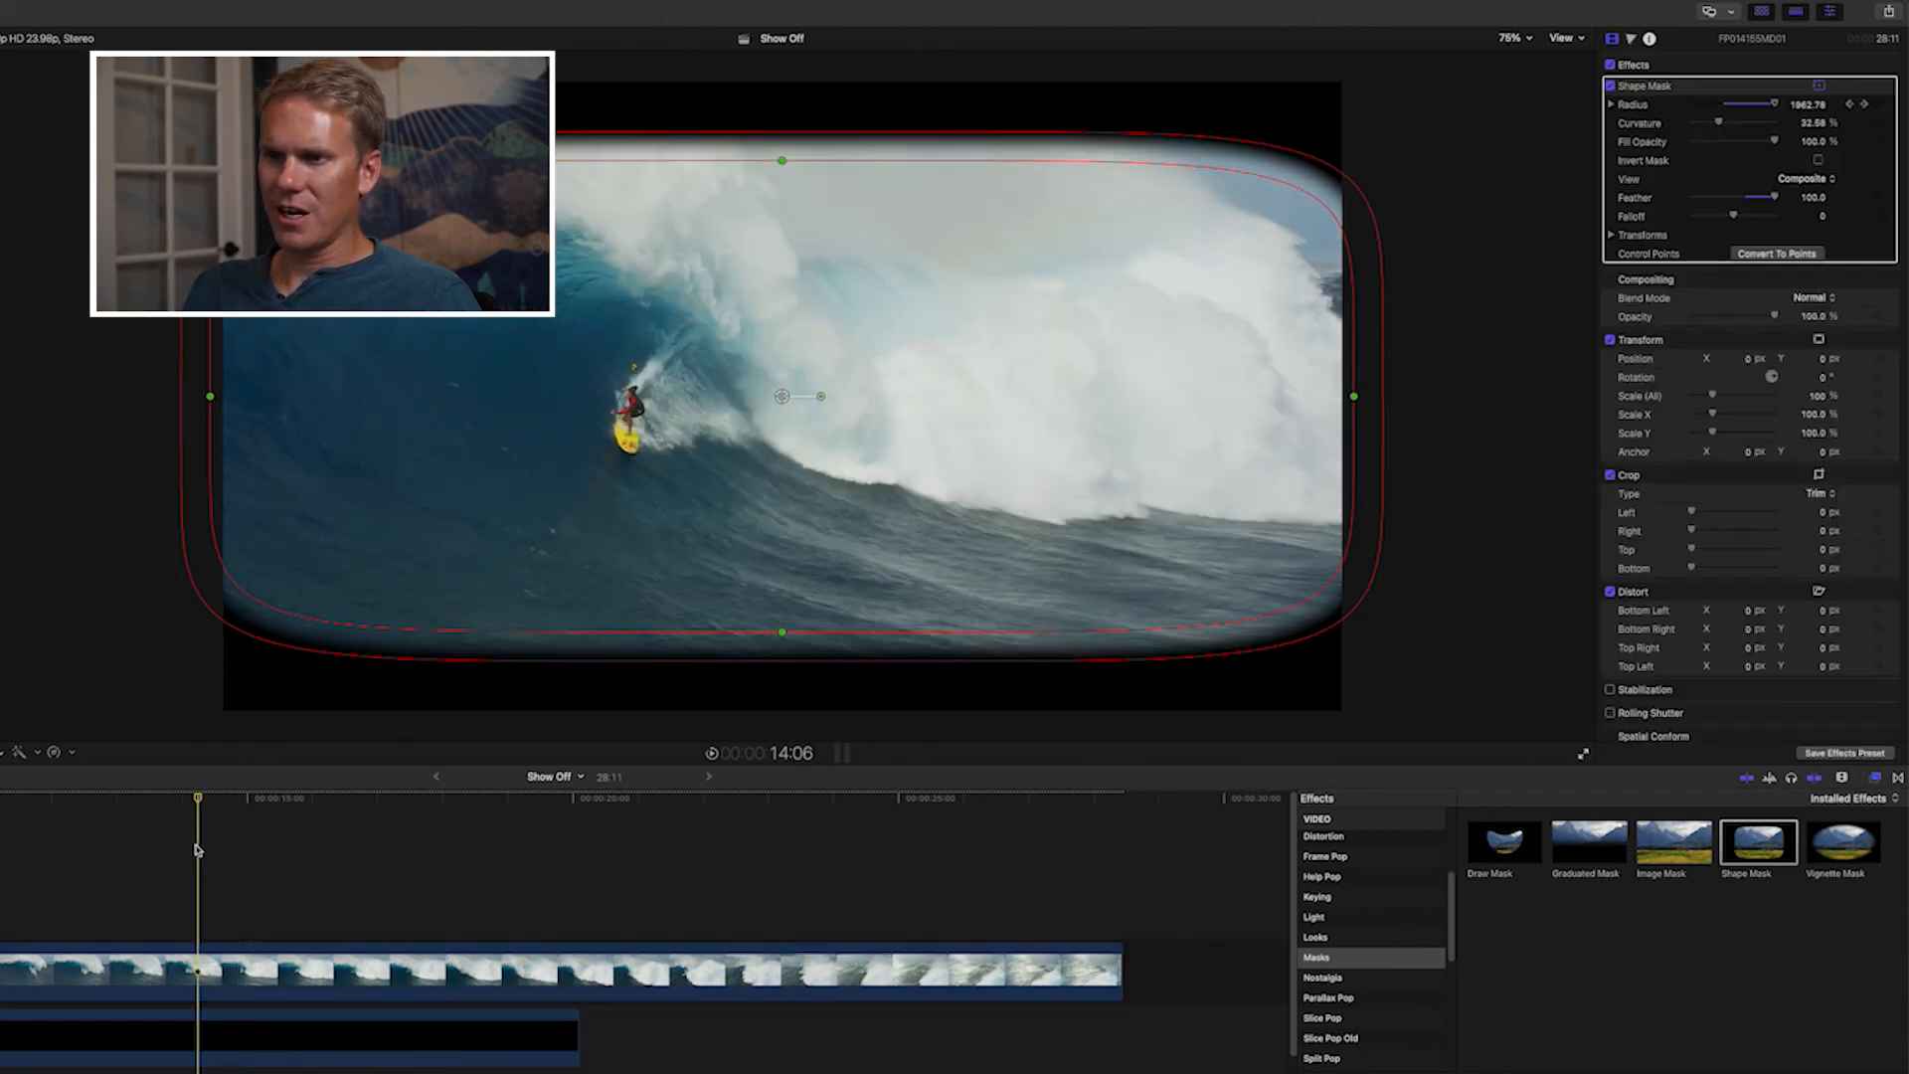